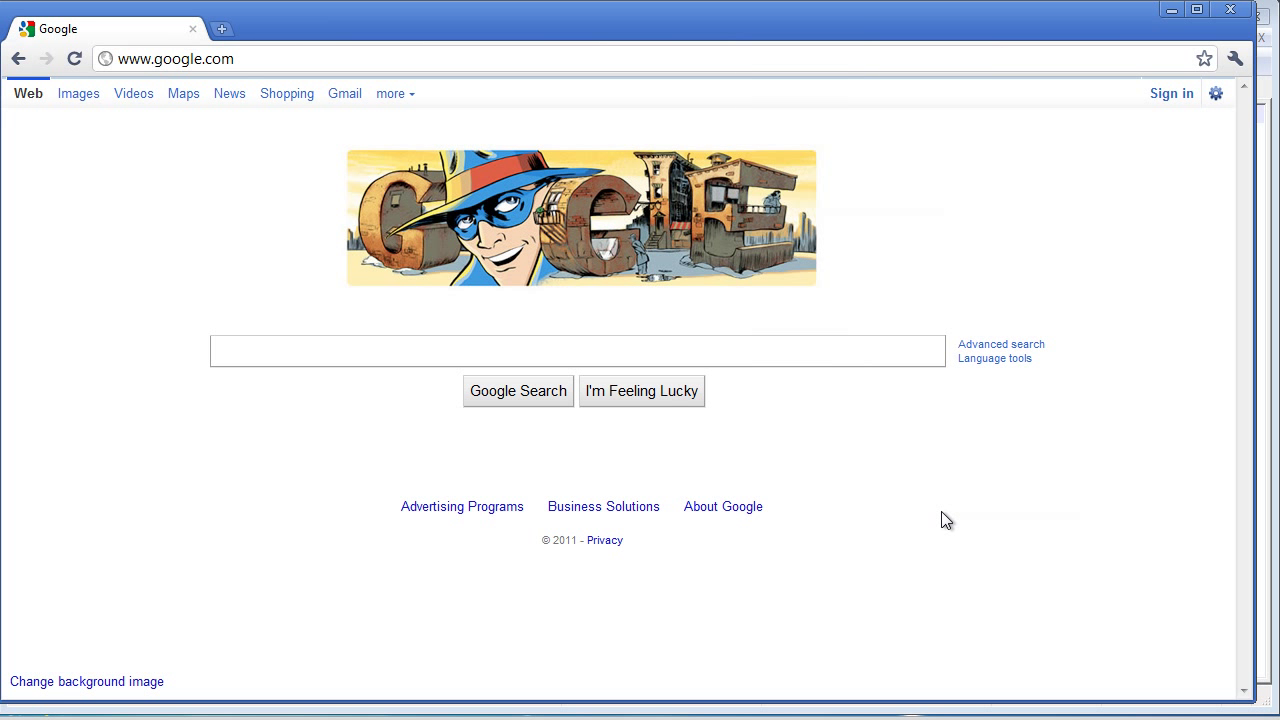
mouse_move(908, 548)
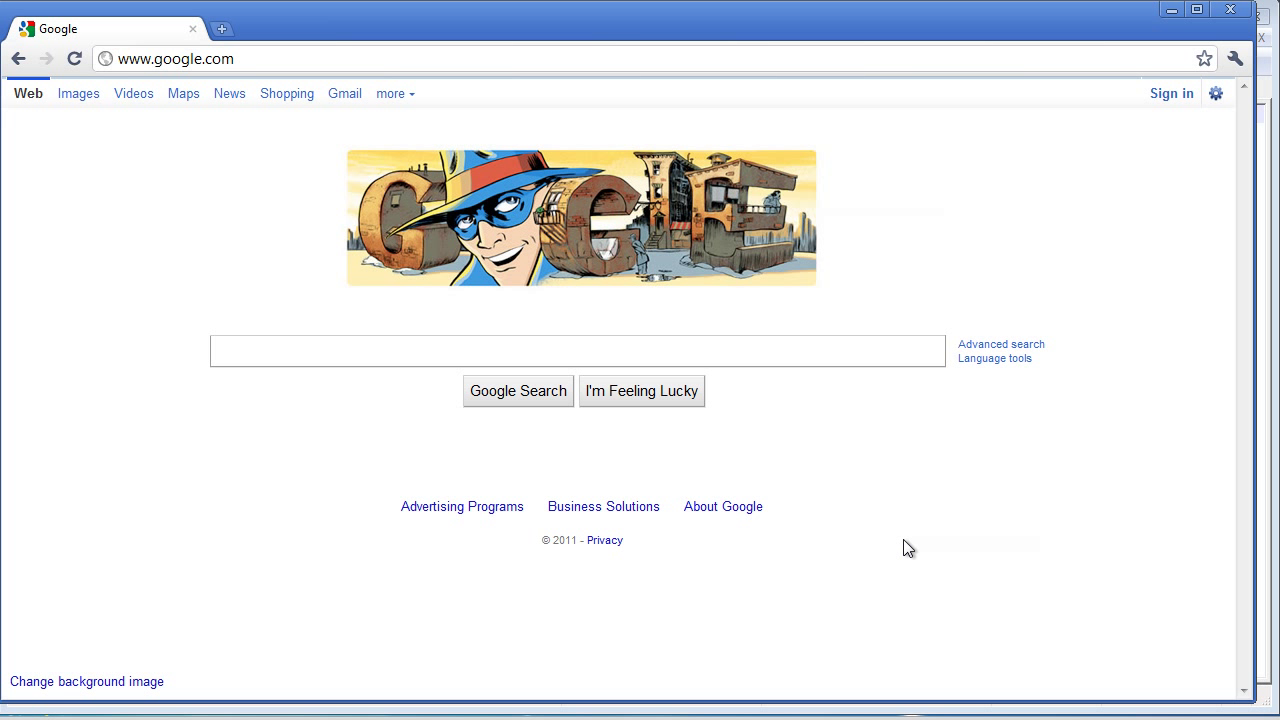
mouse_move(960, 472)
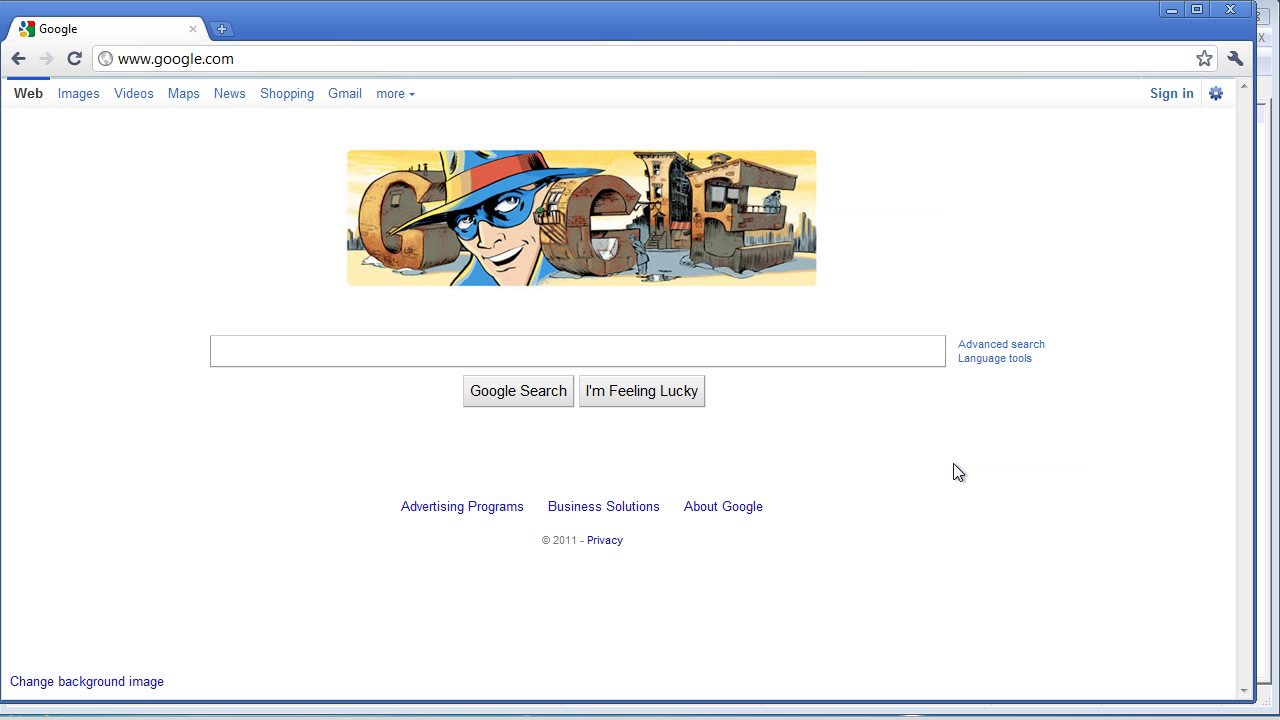
mouse_move(892, 468)
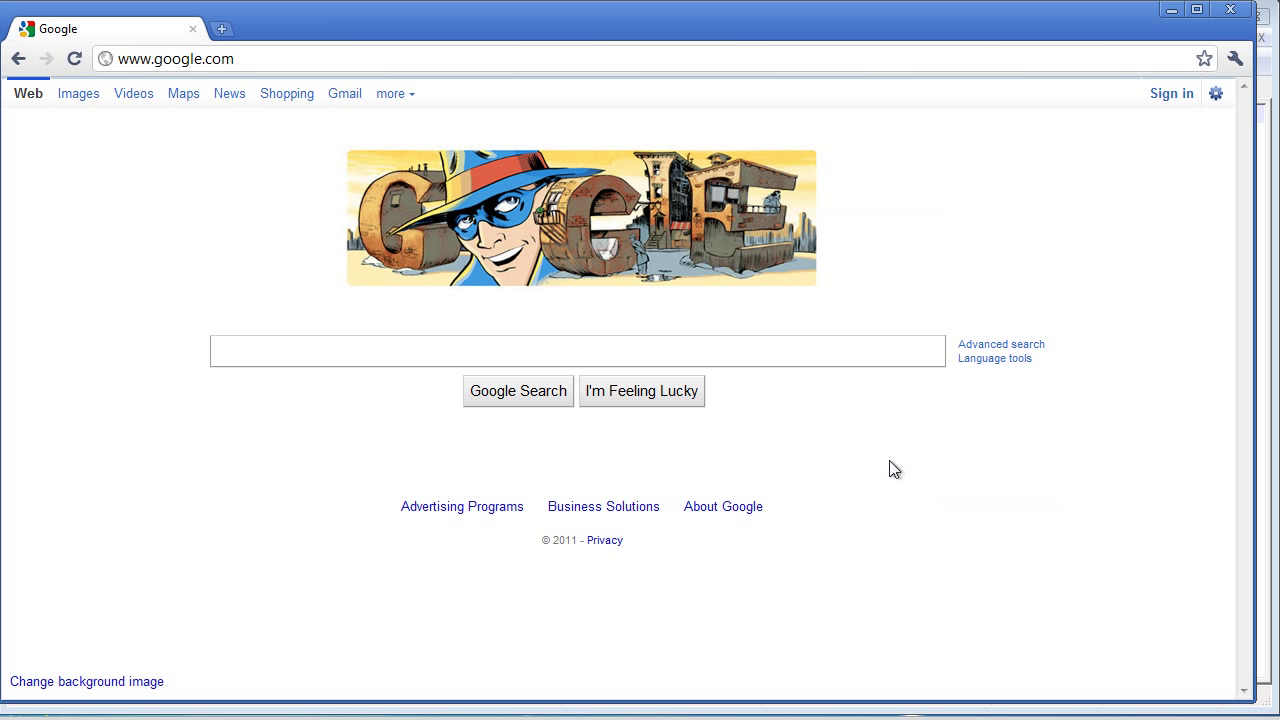
mouse_move(228, 94)
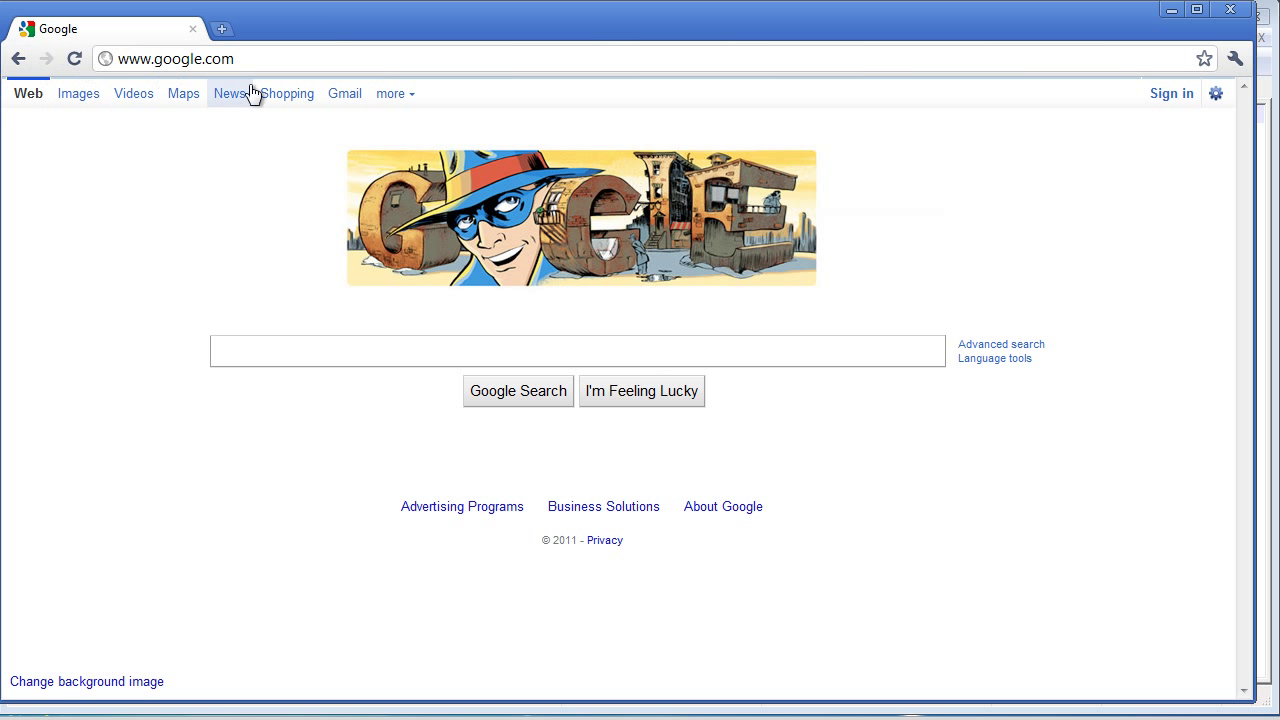
mouse_move(540, 230)
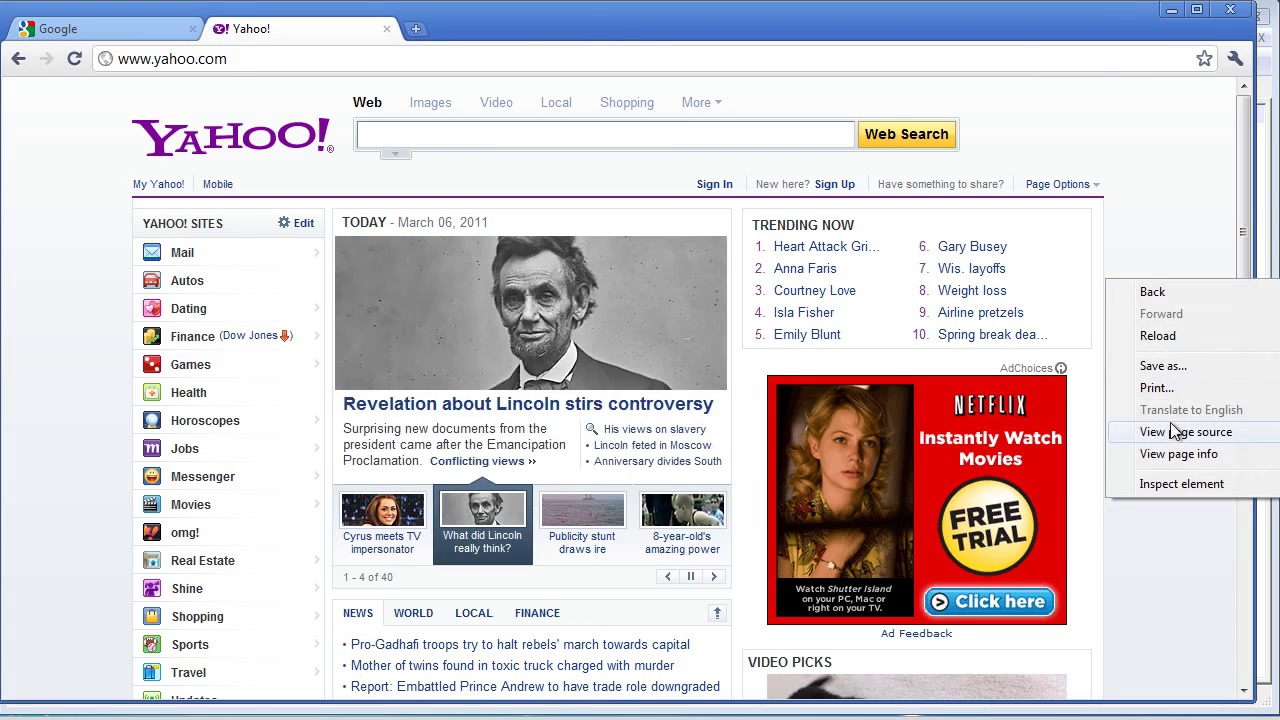
- View the Yahoo page's HTML source and scroll down to its body section
left_click(1186, 432)
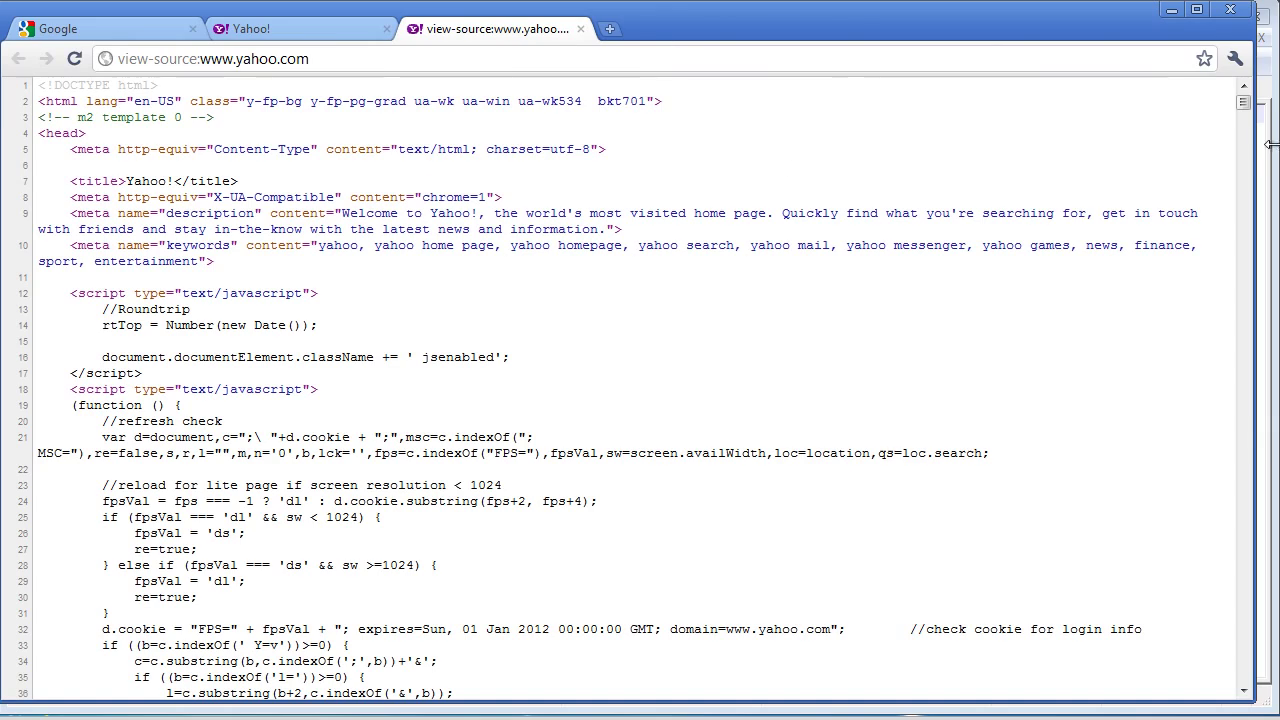
scroll("down", 3)
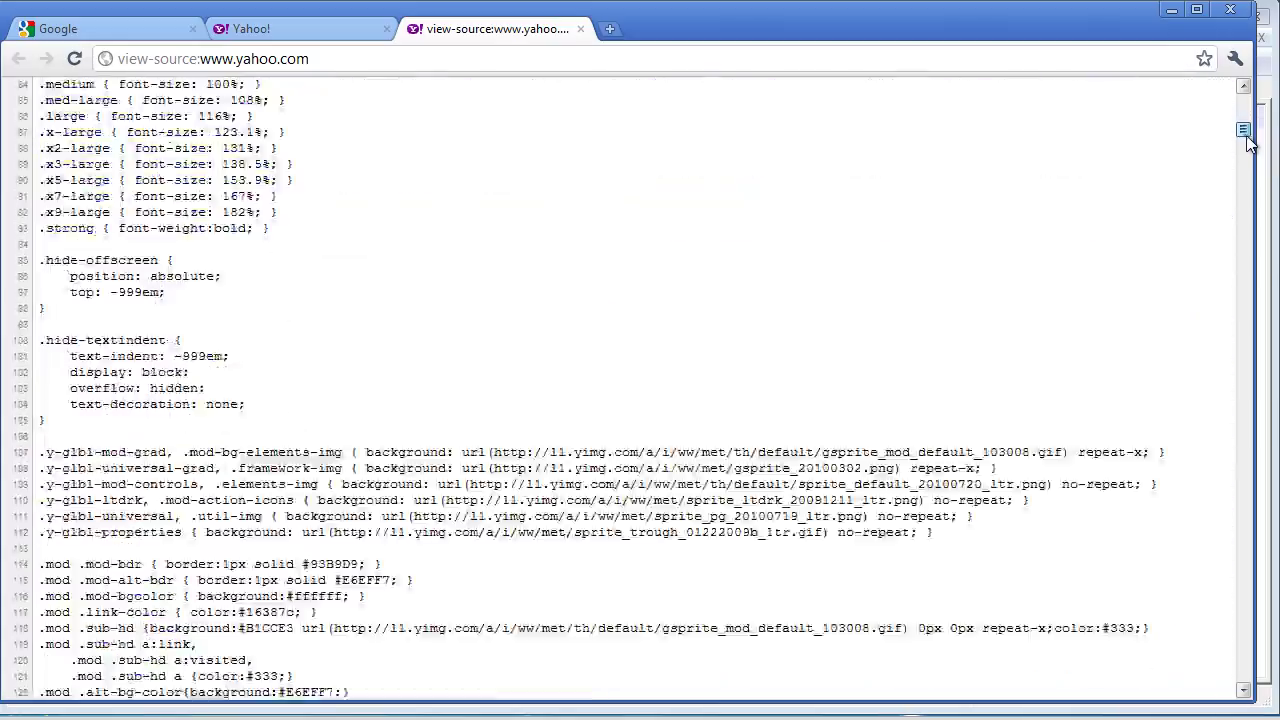
scroll("down", 3)
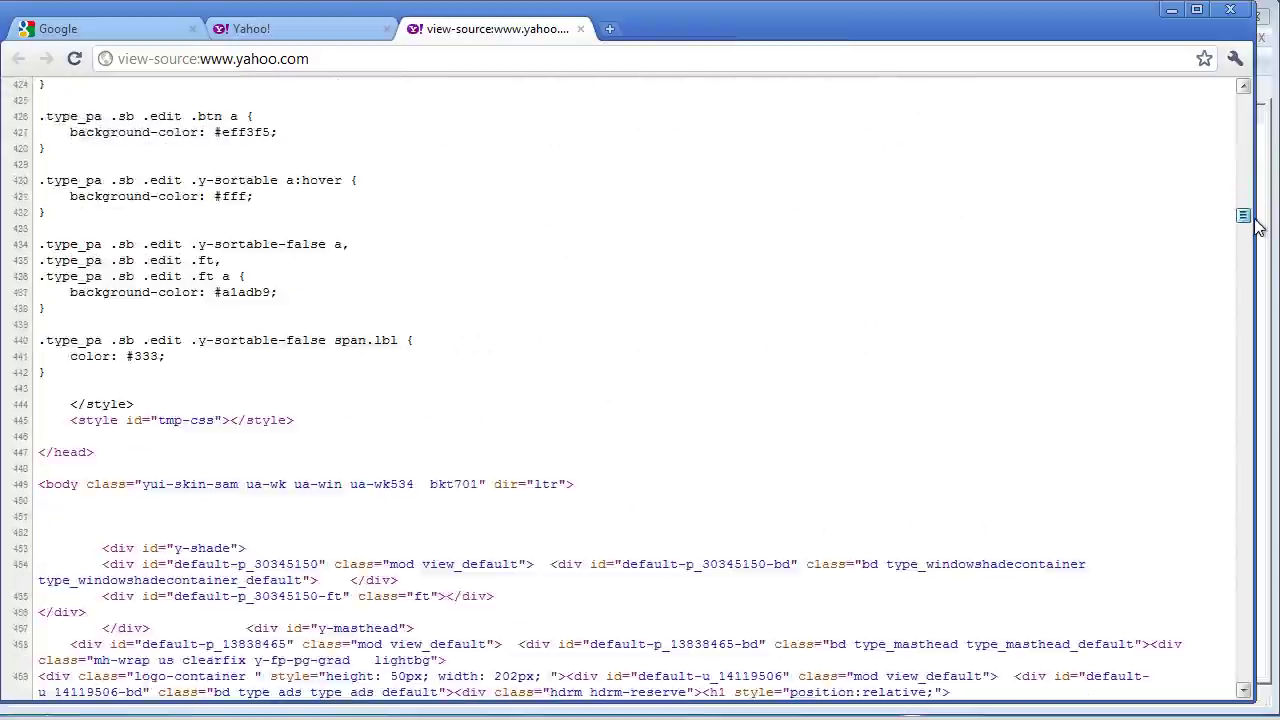
scroll("down", 3)
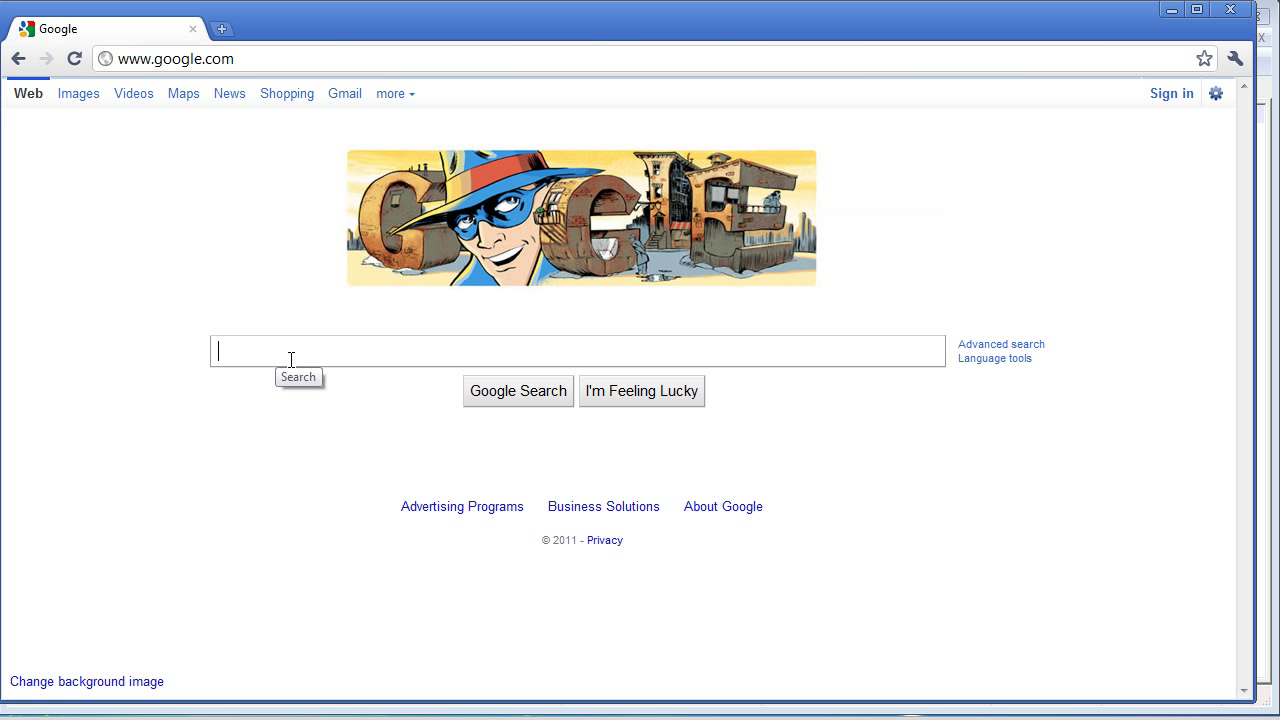
mouse_move(308, 352)
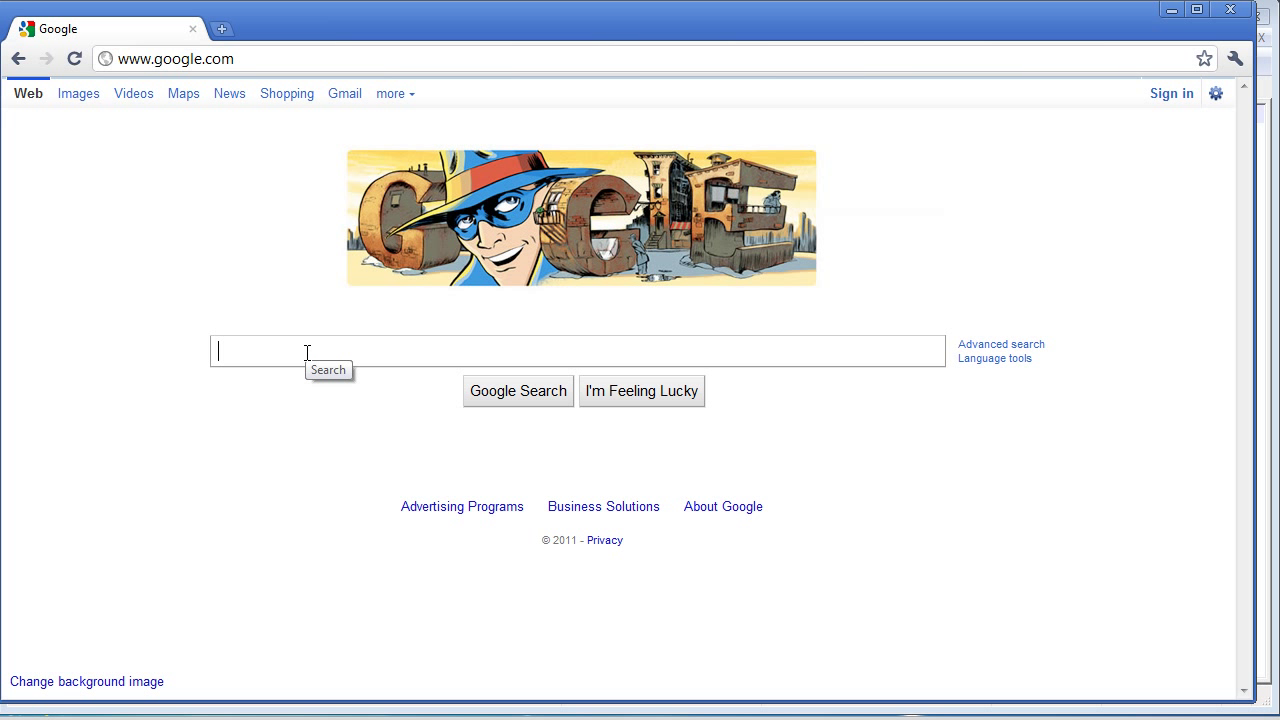
mouse_move(252, 492)
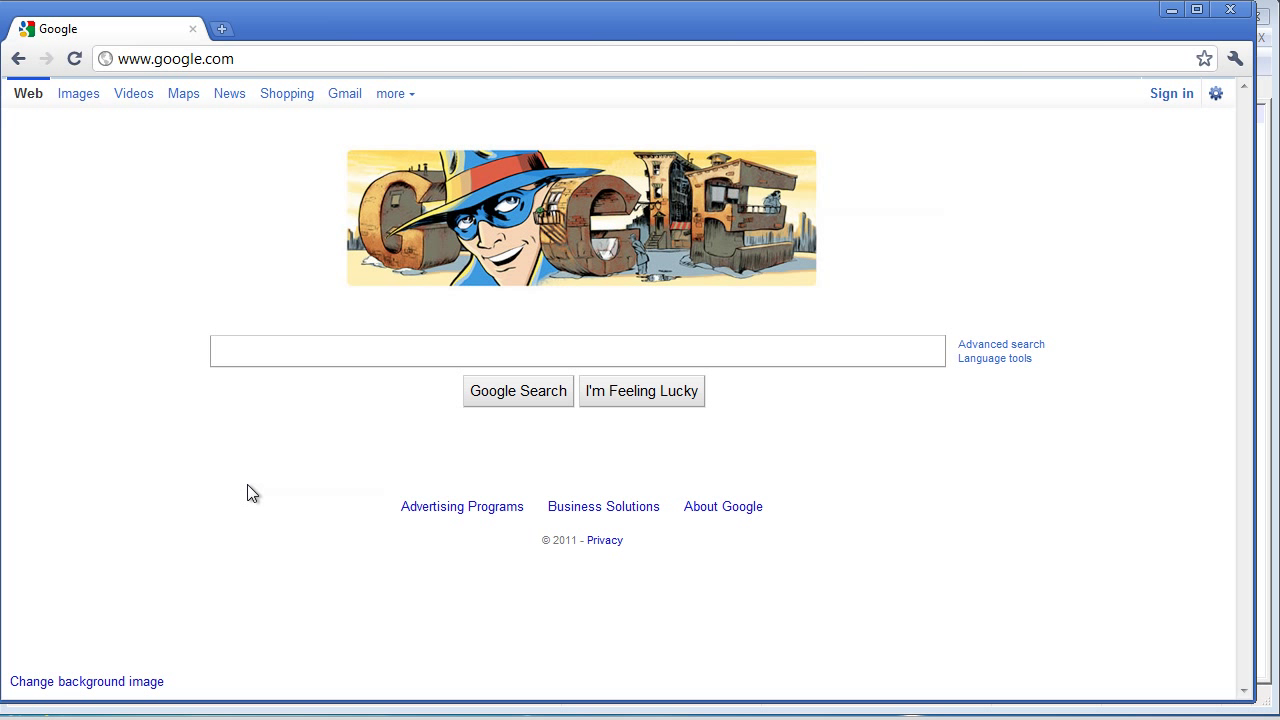
mouse_move(234, 468)
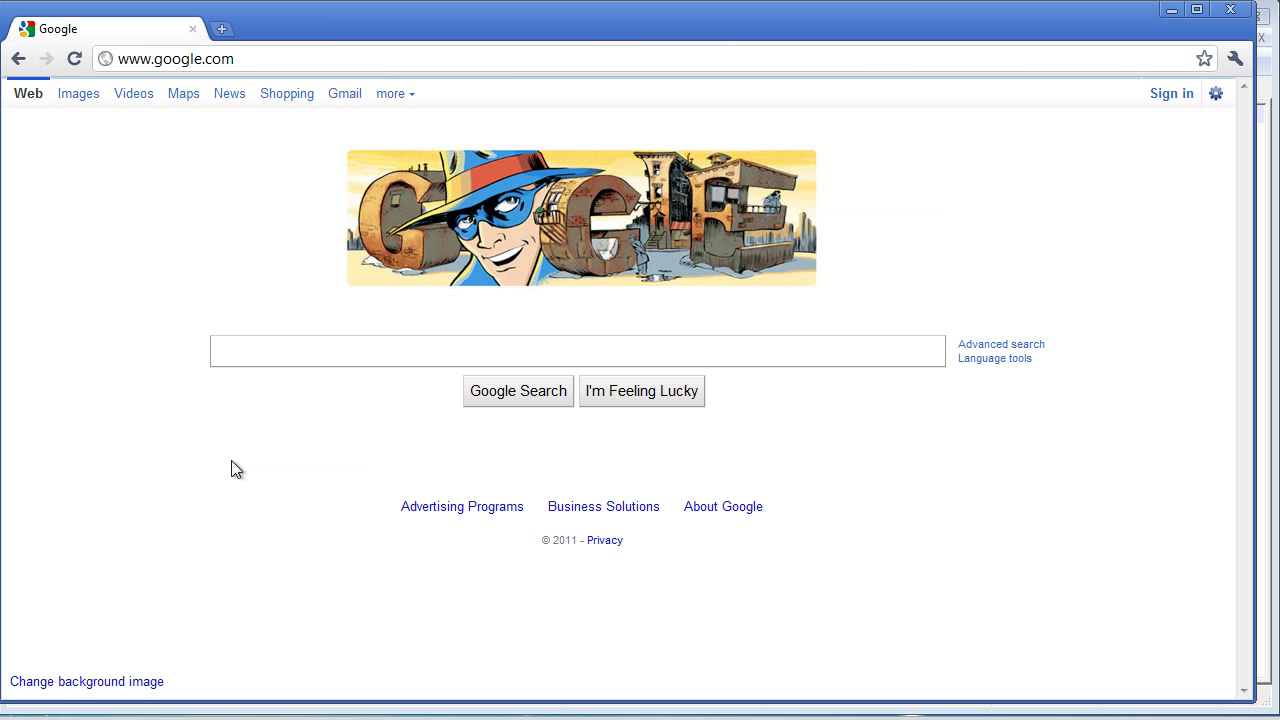
left_click(20, 716)
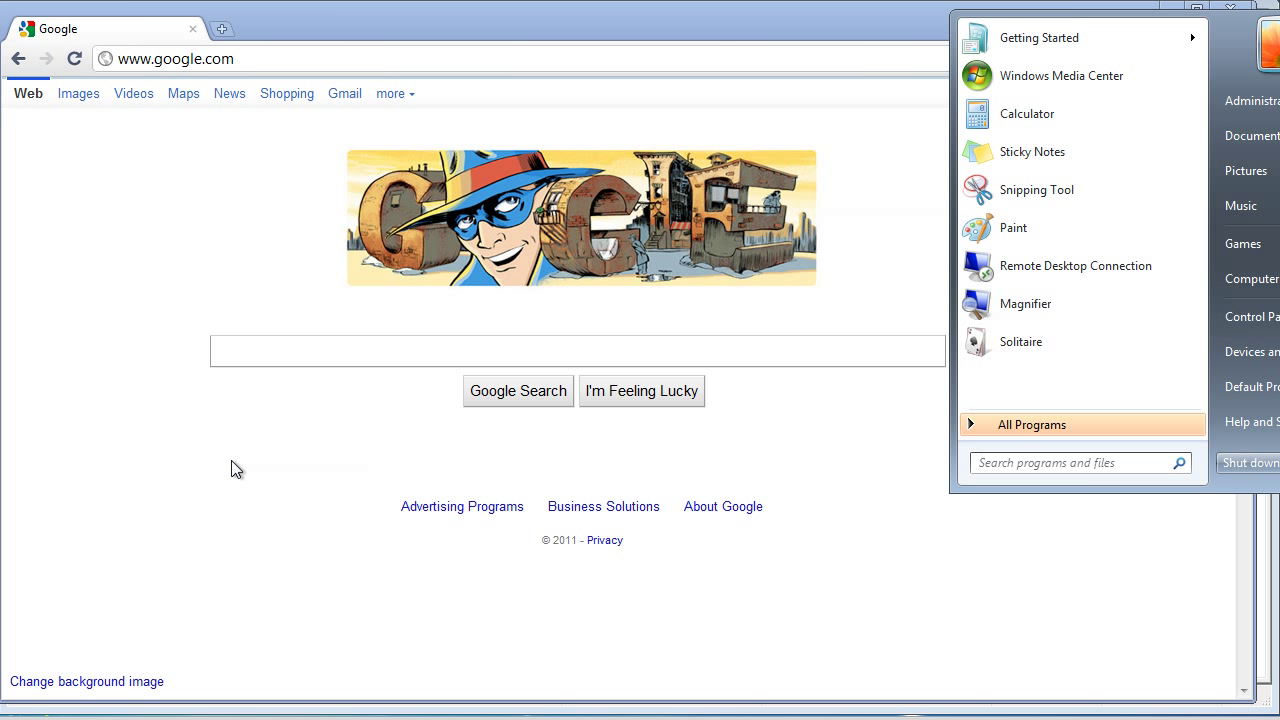
left_click(1070, 462)
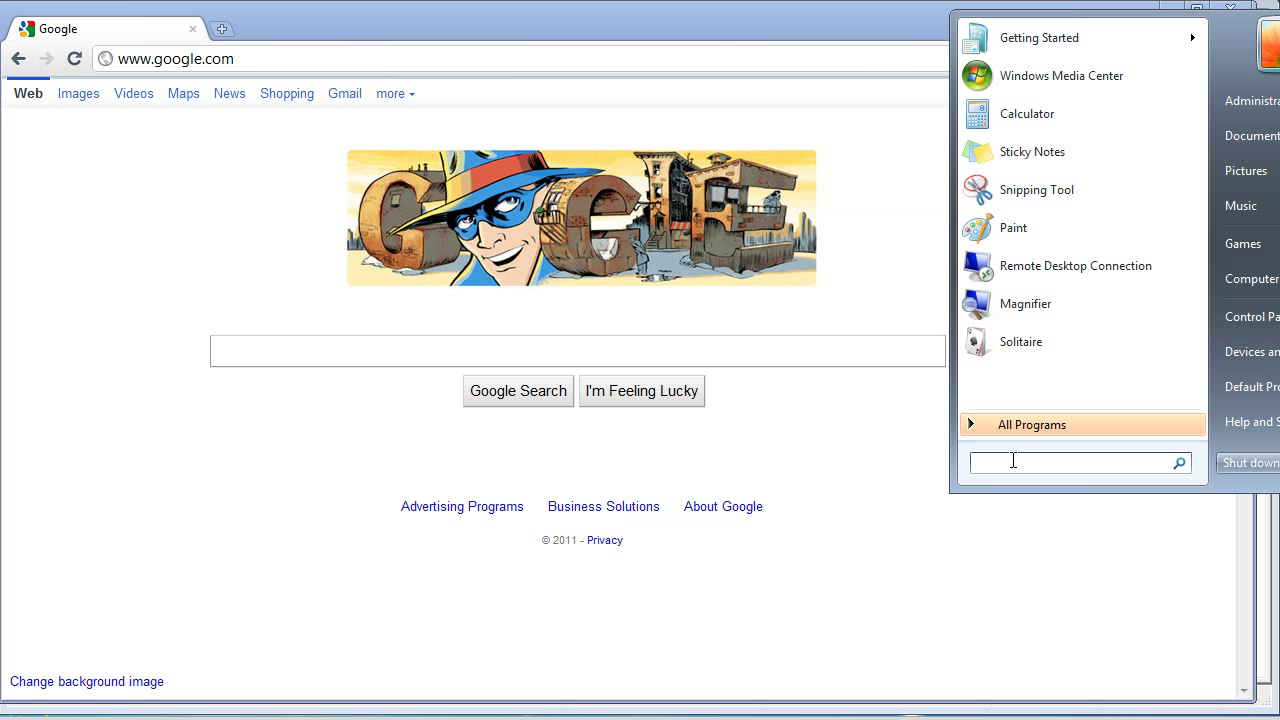
type("notep")
type("avhb n")
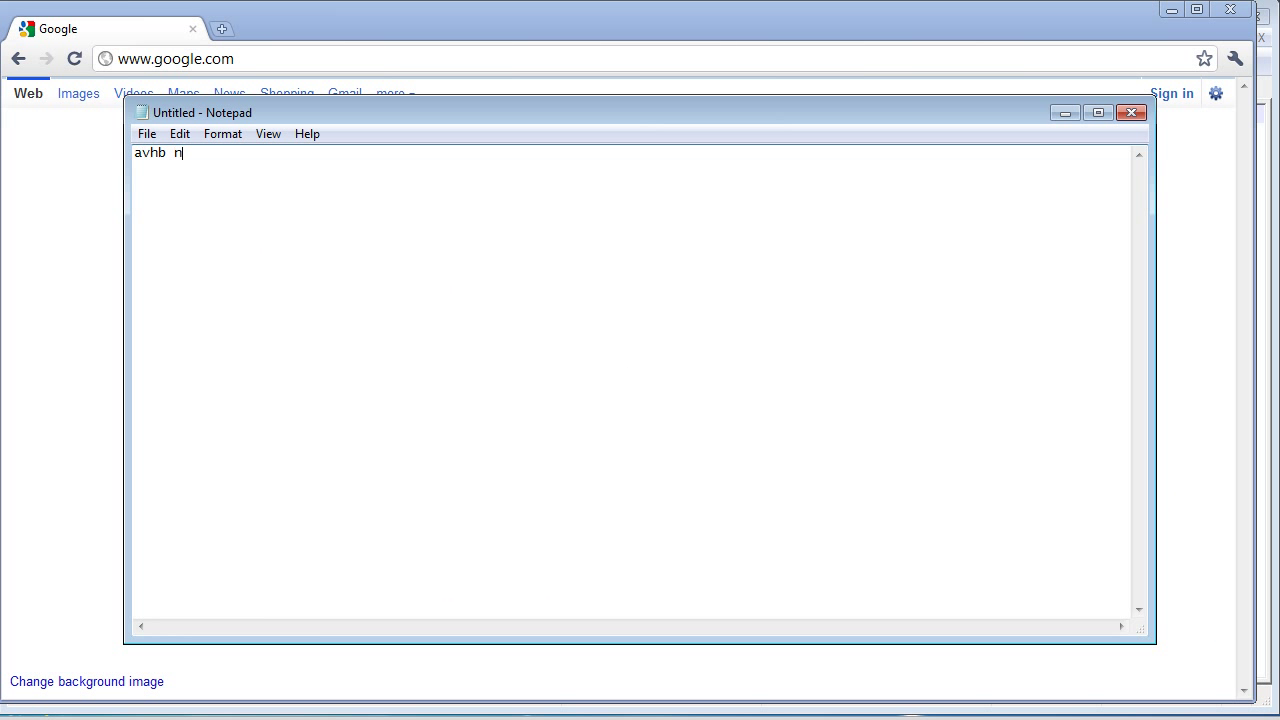
type("cvb hnfdv")
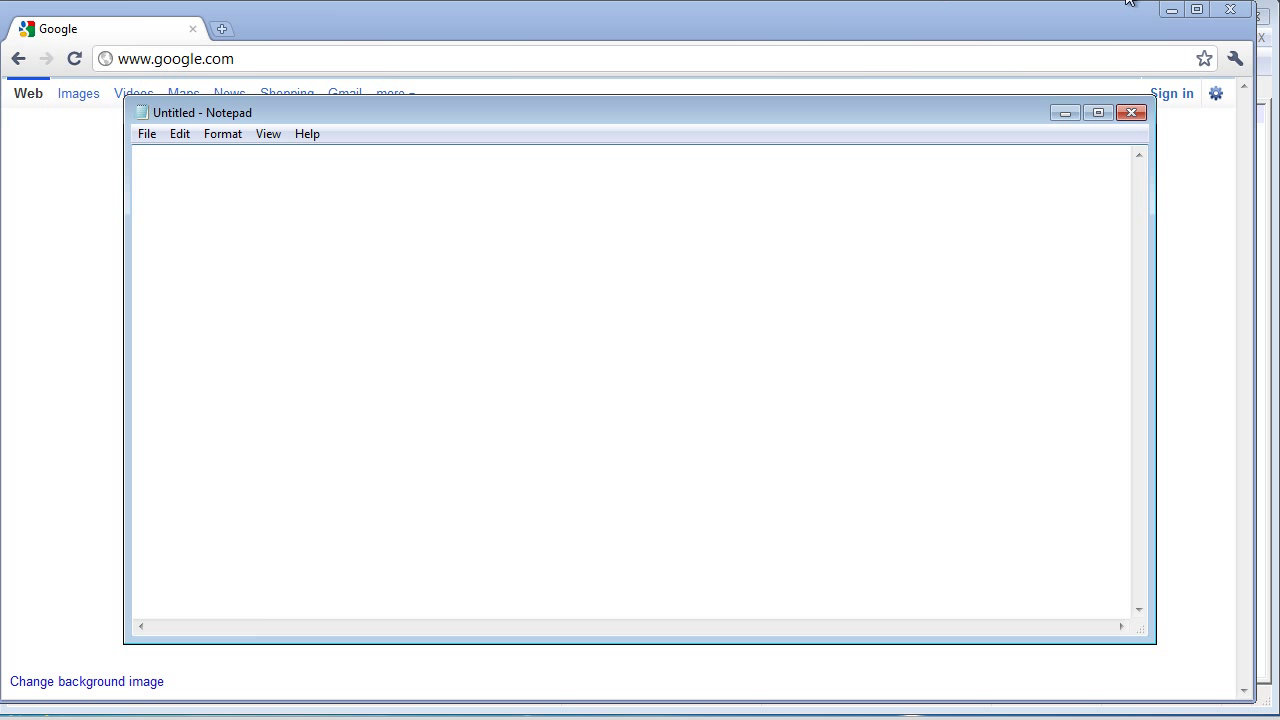
left_click(1132, 112)
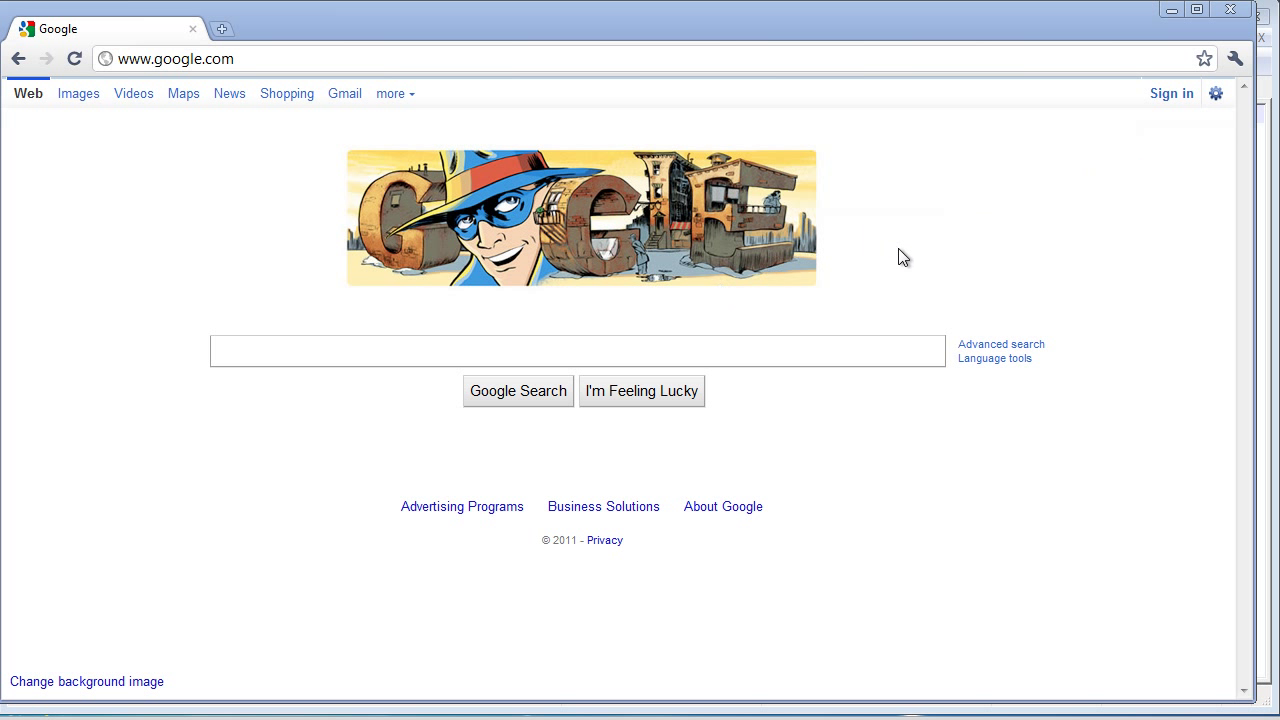
mouse_move(860, 348)
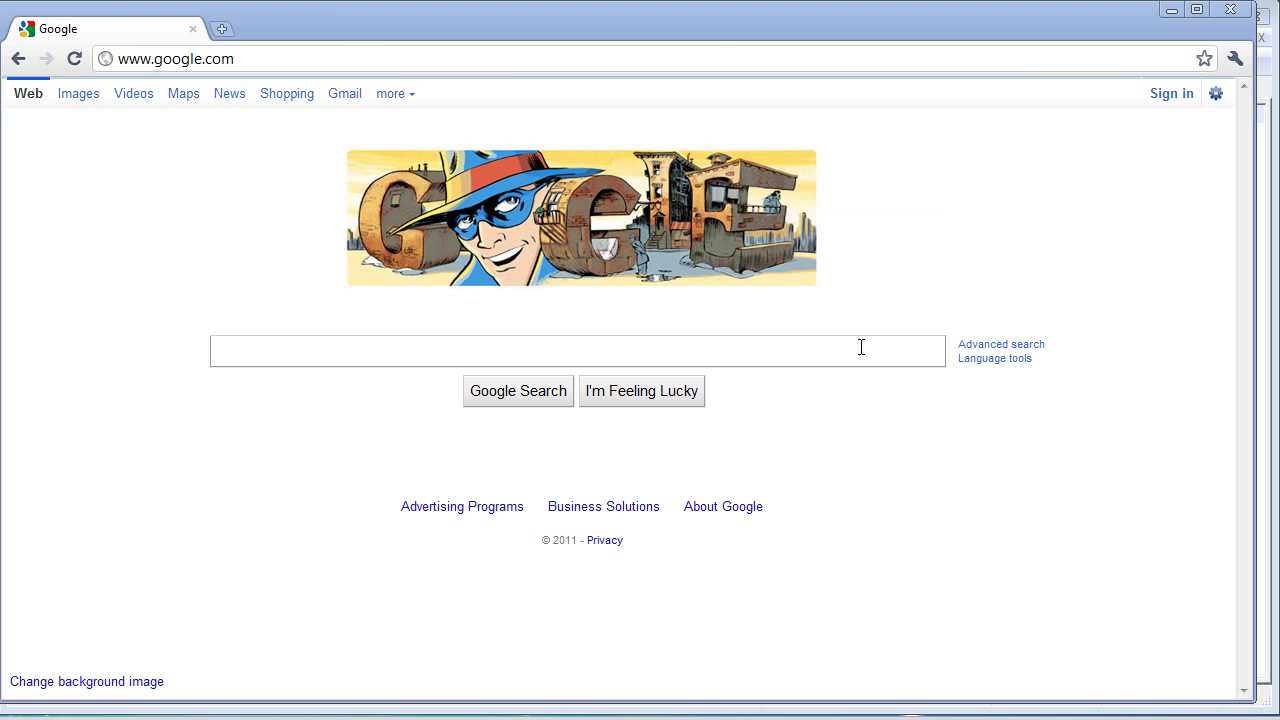
mouse_move(1060, 228)
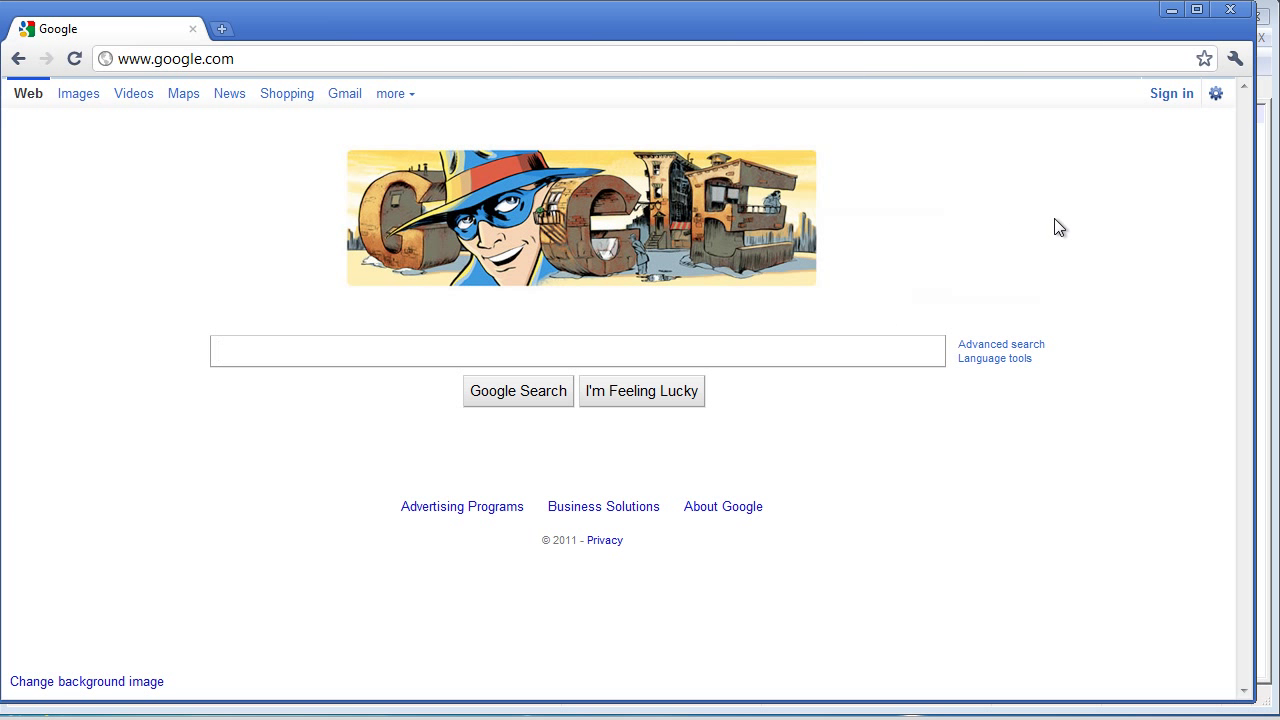
- Search Google for notepad, open notepad-plus-plus.org and go to its DOWNLOAD page
type("notepad++")
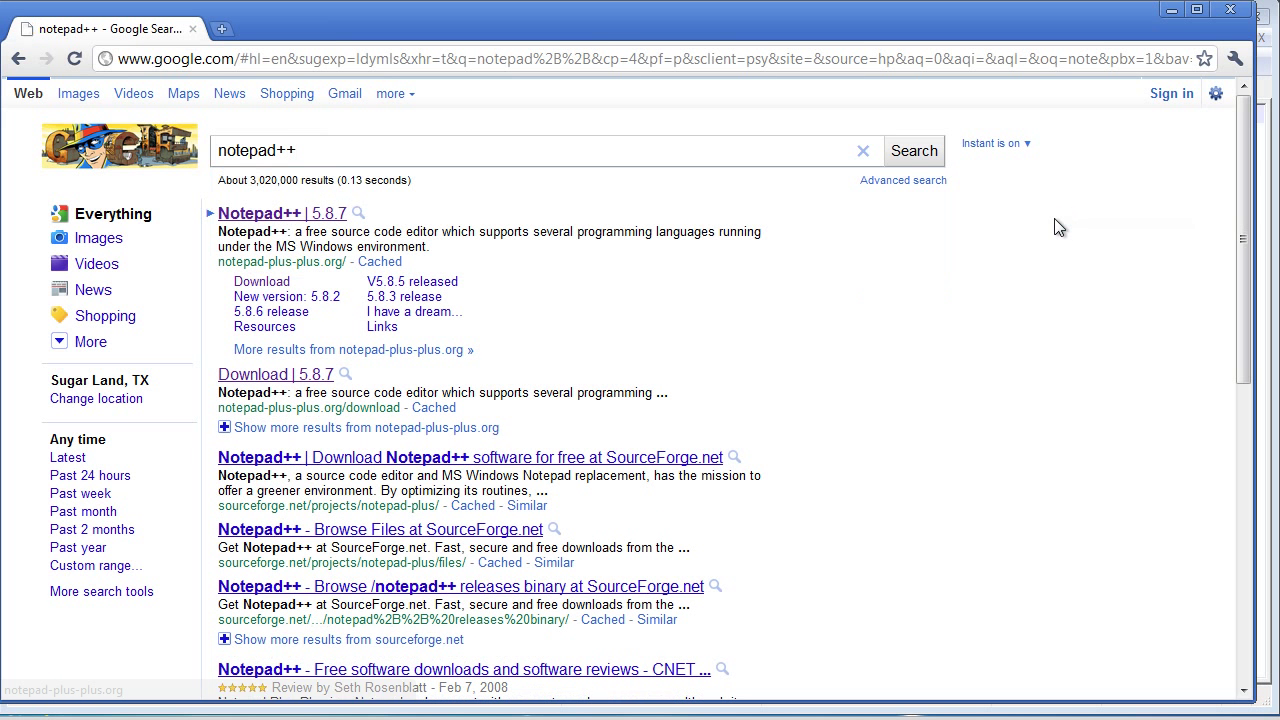
mouse_move(284, 212)
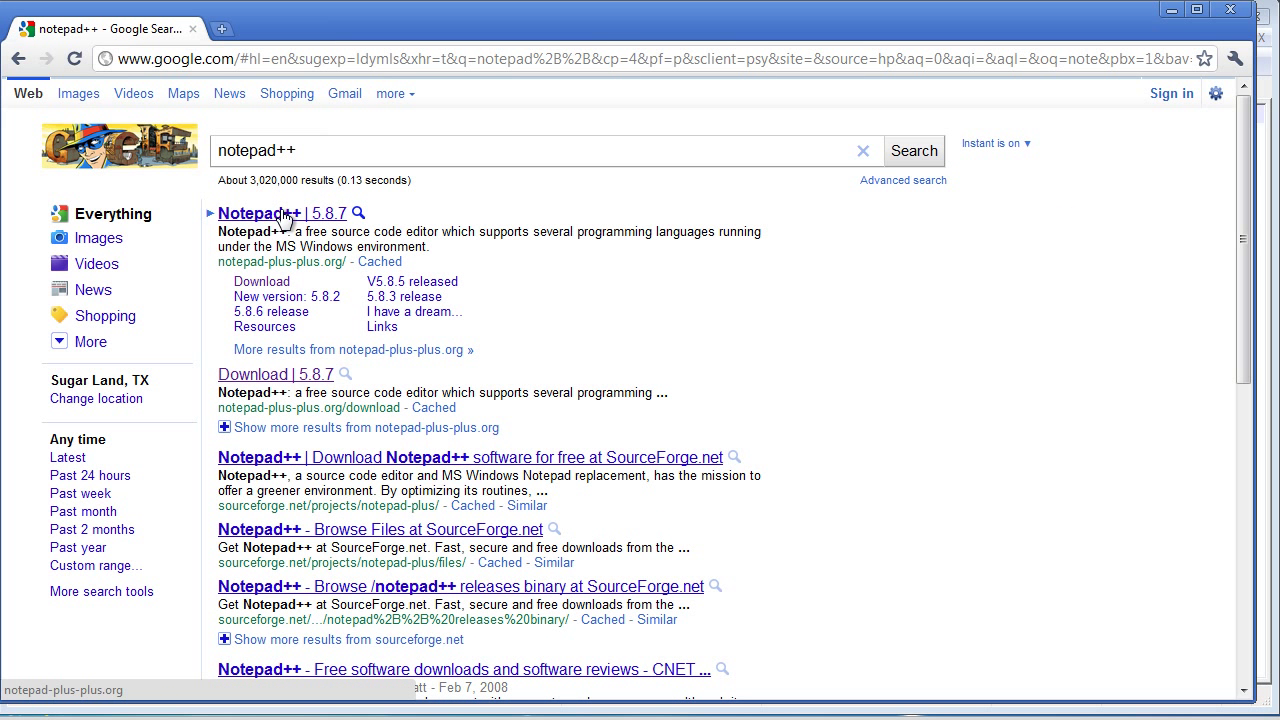
left_click(276, 212)
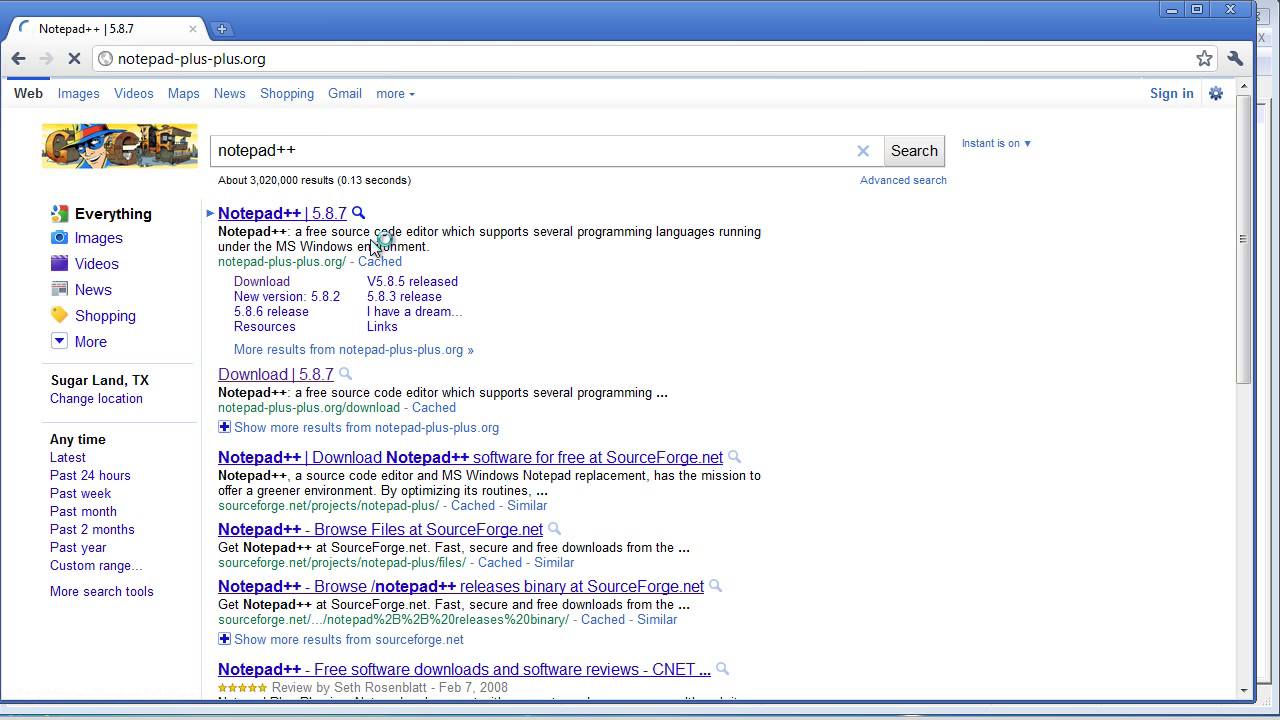
left_click(280, 212)
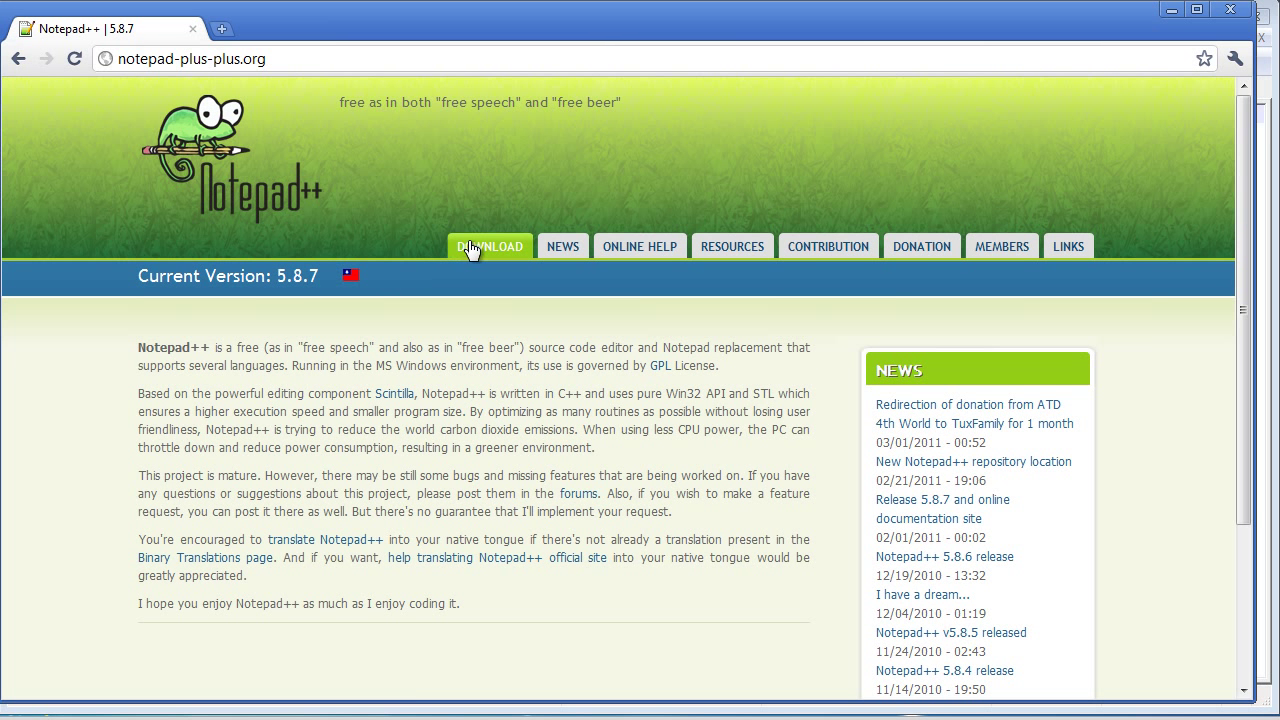
left_click(488, 246)
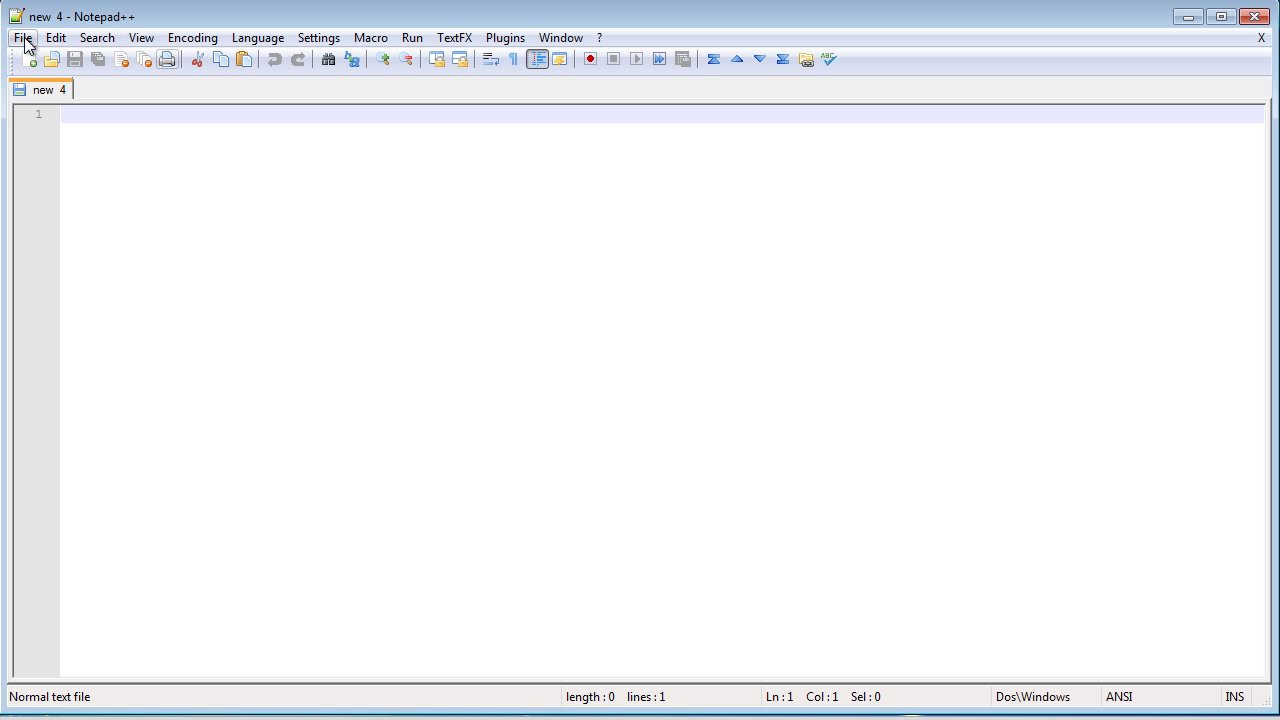
mouse_move(232, 8)
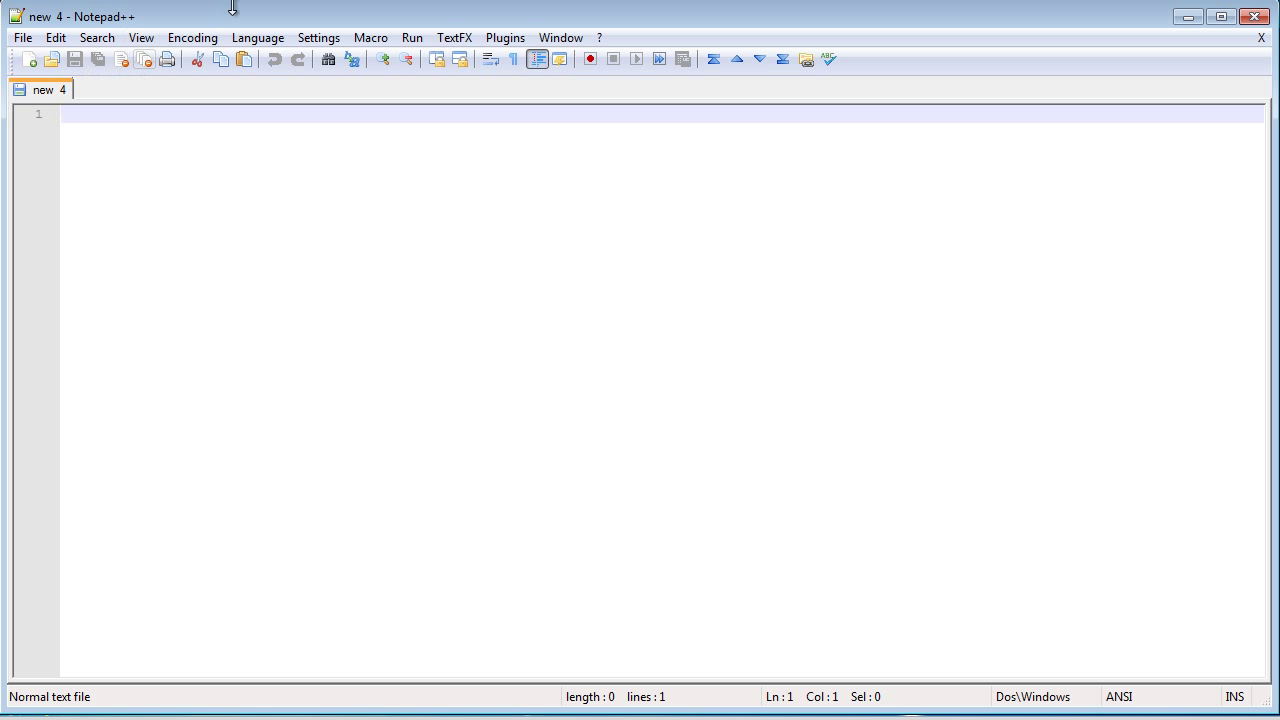
mouse_move(146, 94)
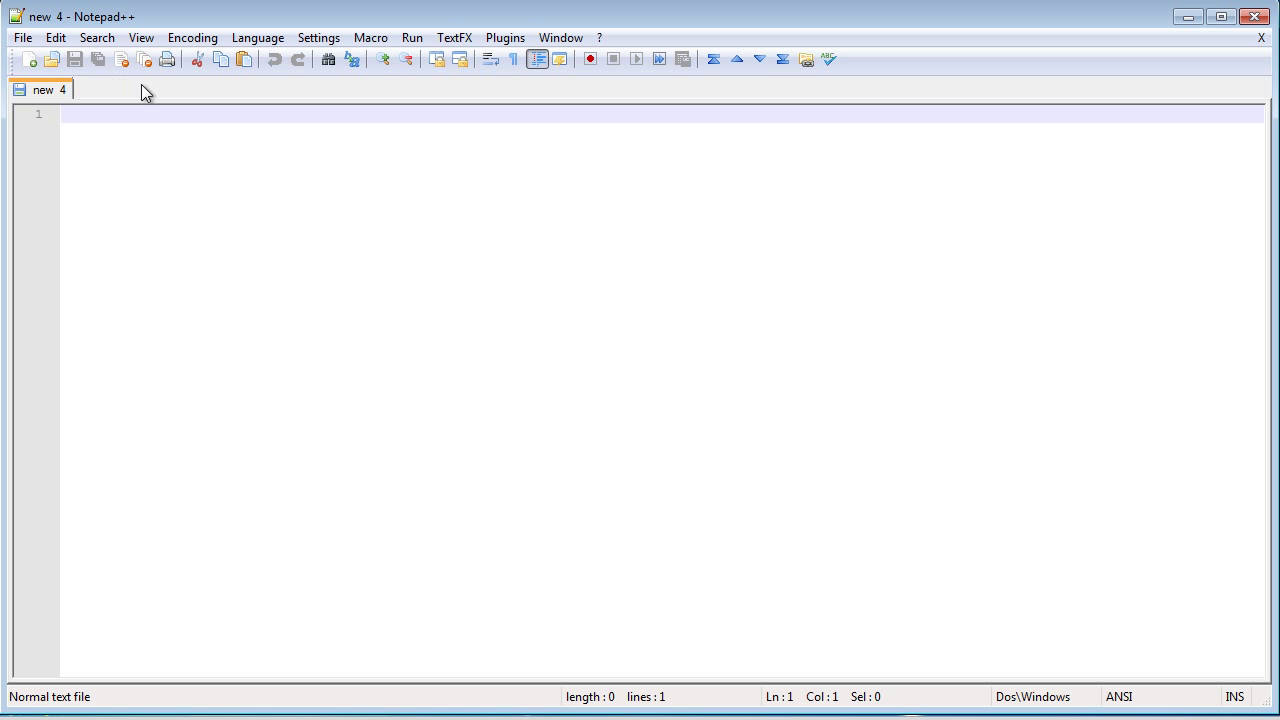
mouse_move(196, 60)
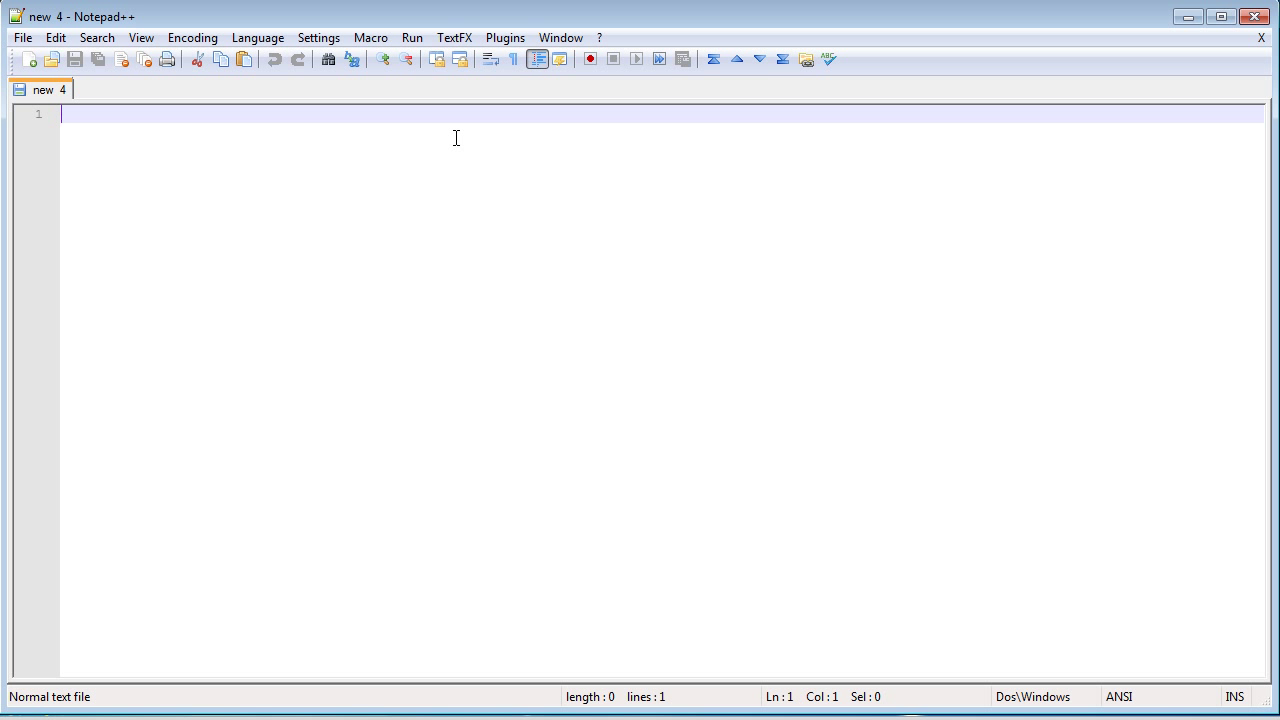
mouse_move(384, 146)
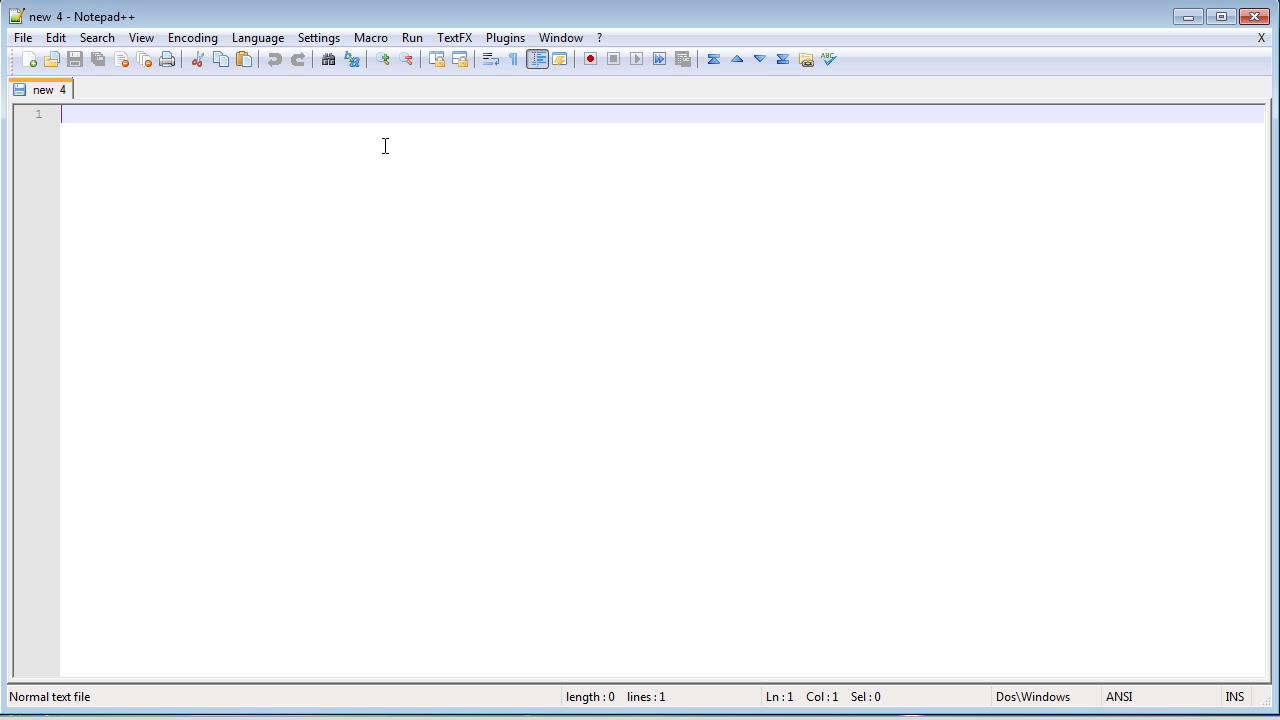
mouse_move(384, 170)
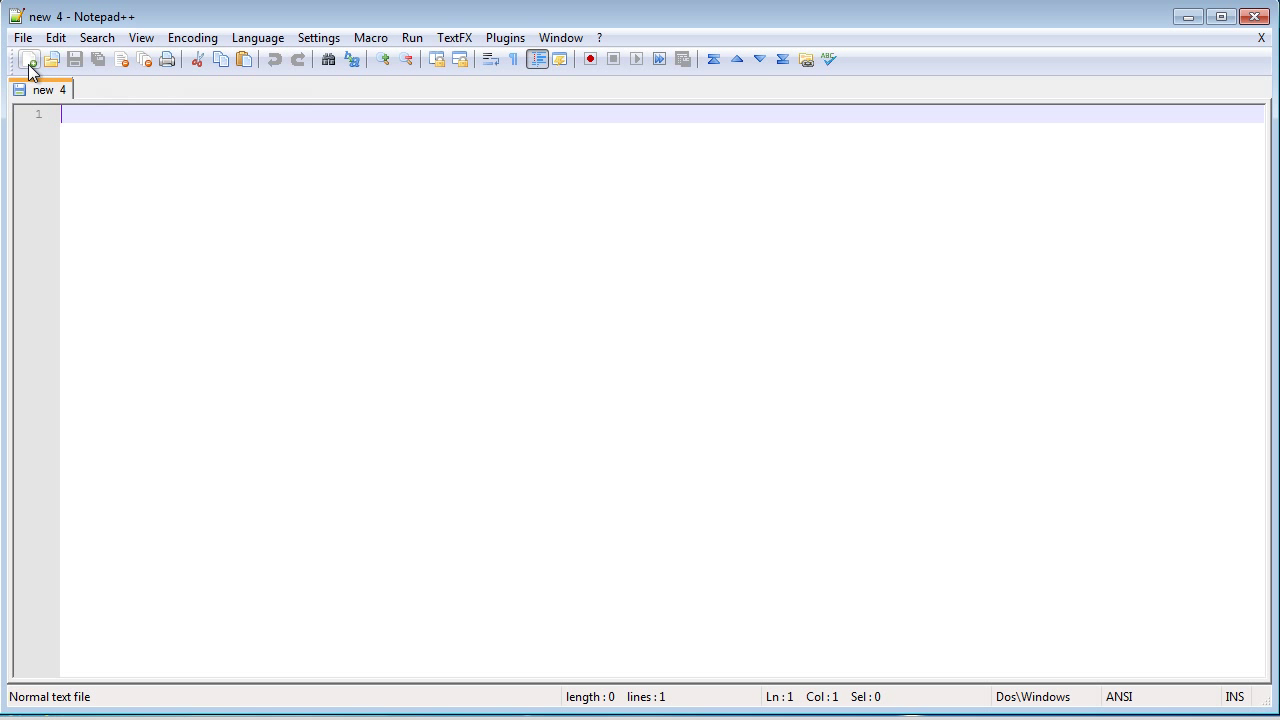
- Show the File menu of the blank new 4 document
left_click(22, 36)
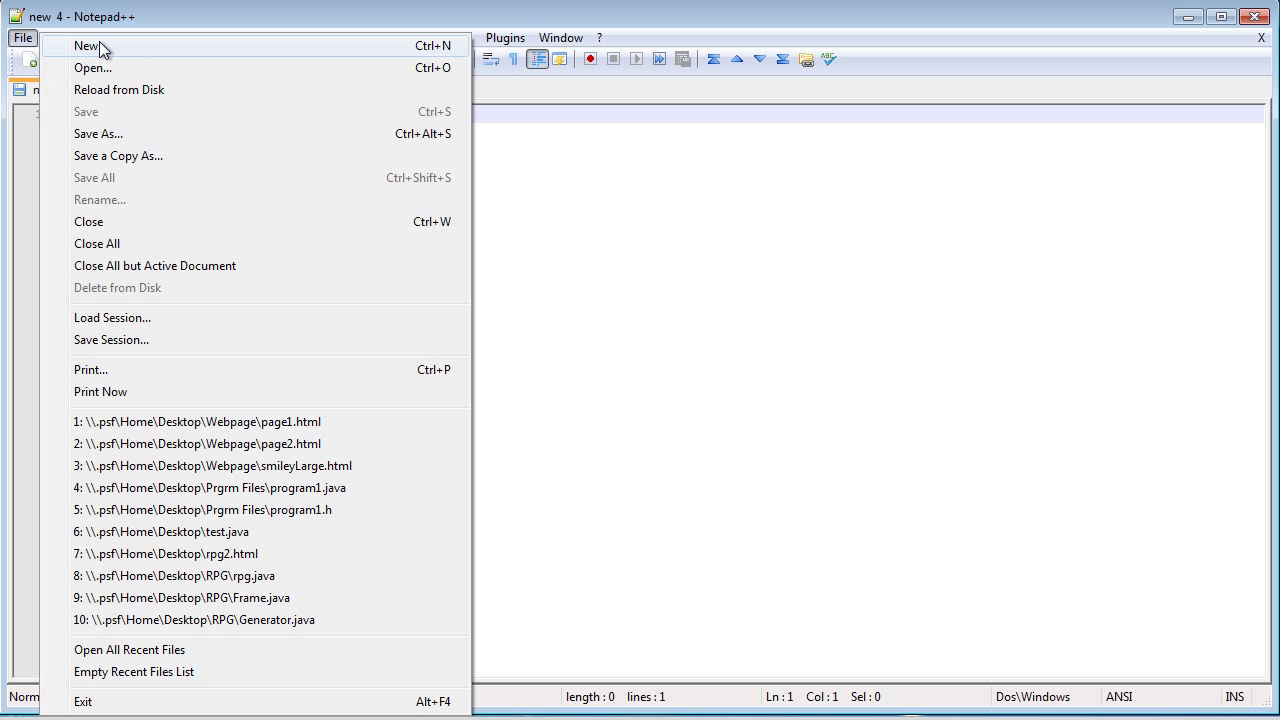
- Save the document as tutorial, type Hyper Text Markup Language, in the HTML files folder
left_click(88, 46)
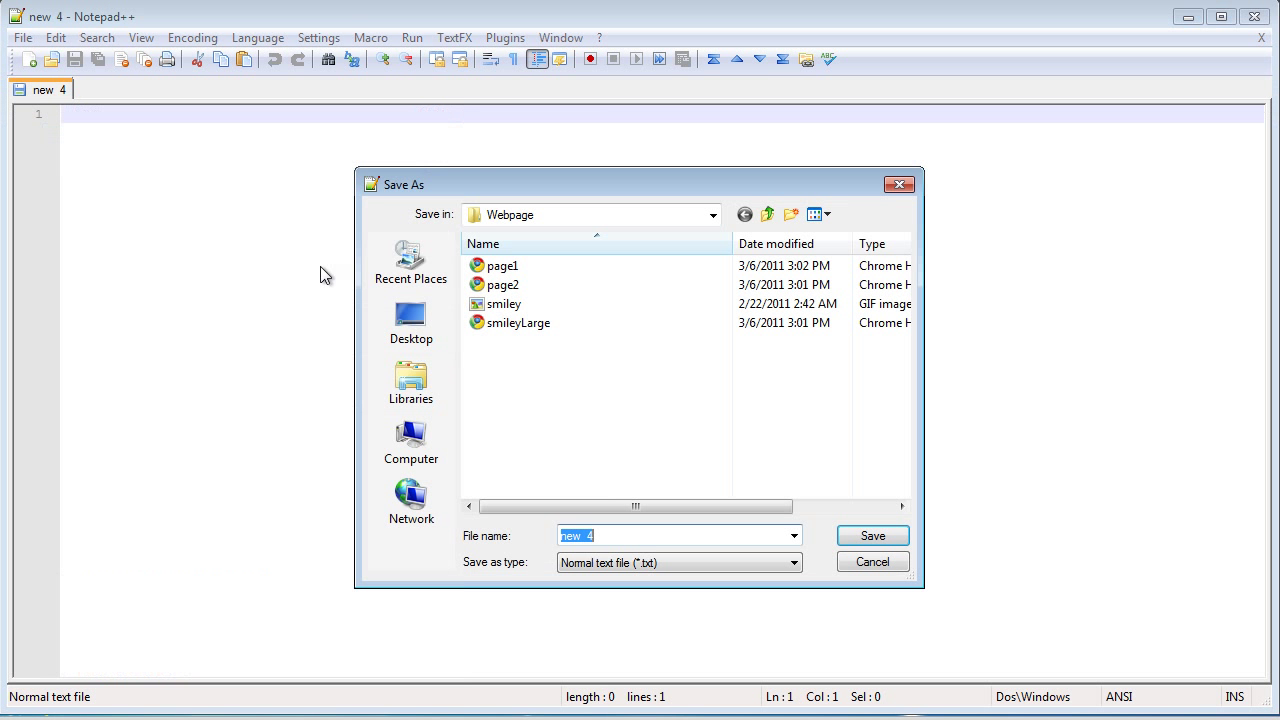
mouse_move(412, 384)
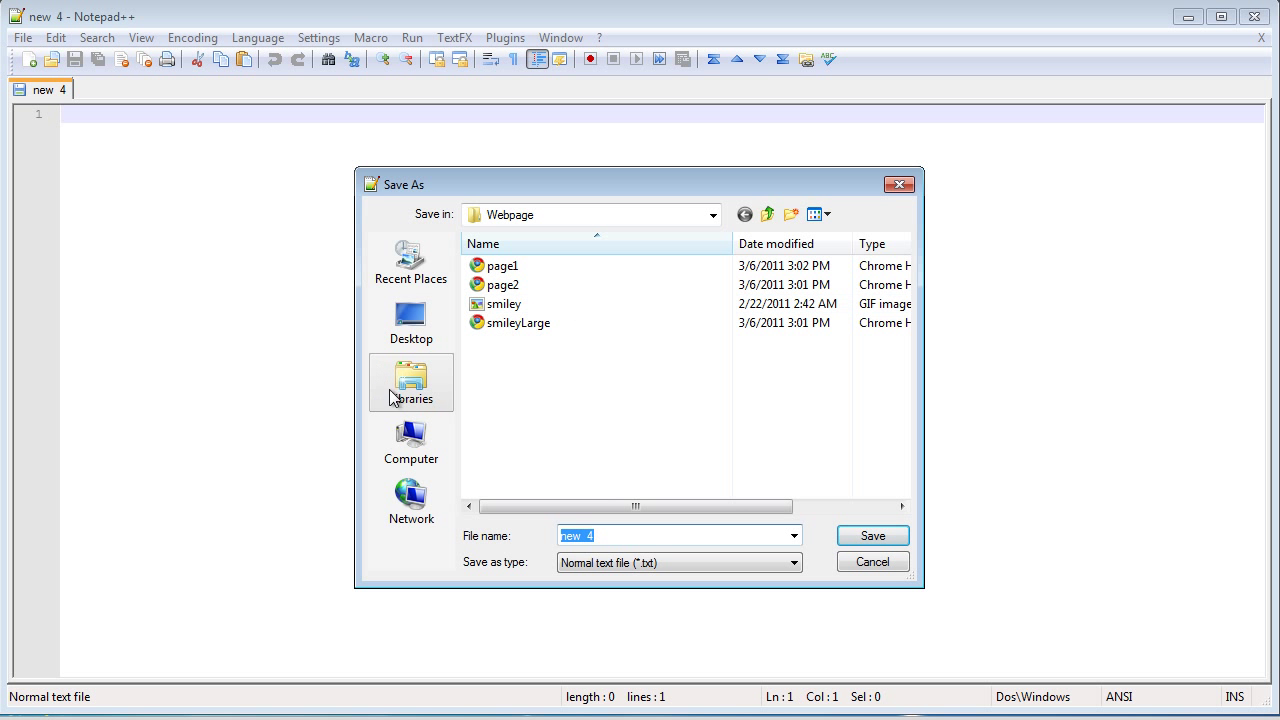
left_click(412, 382)
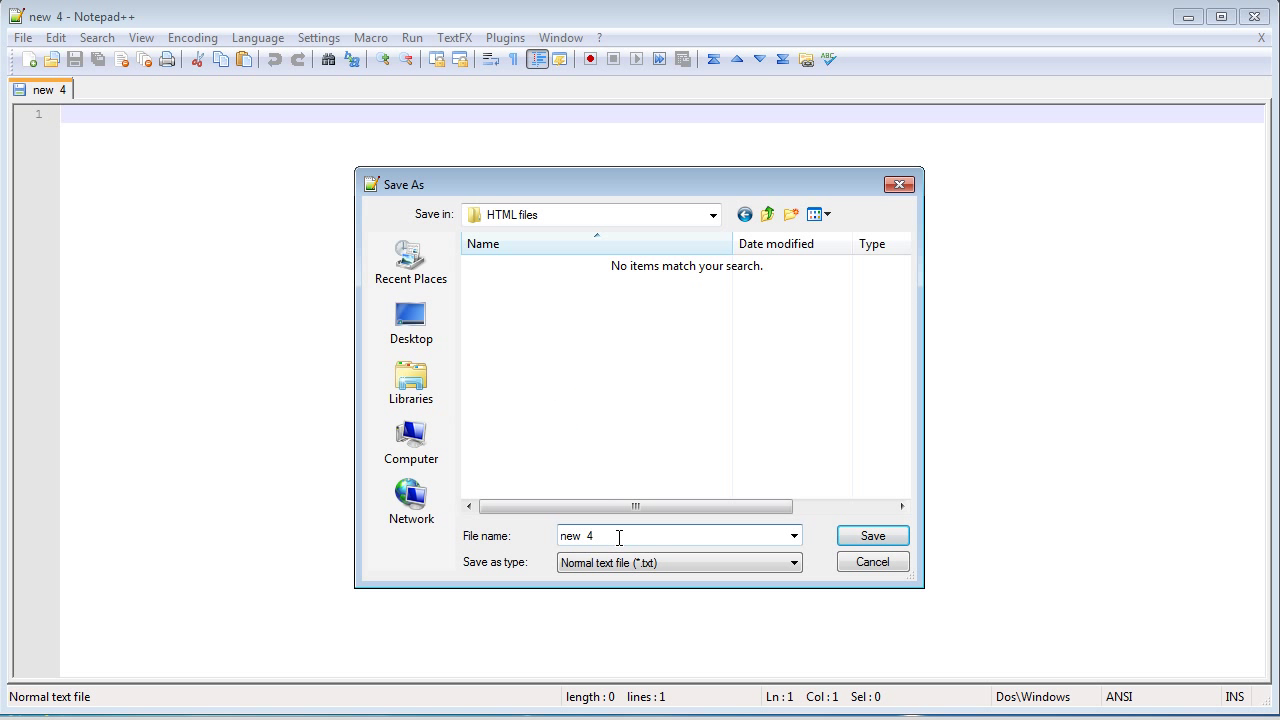
double_click(576, 536)
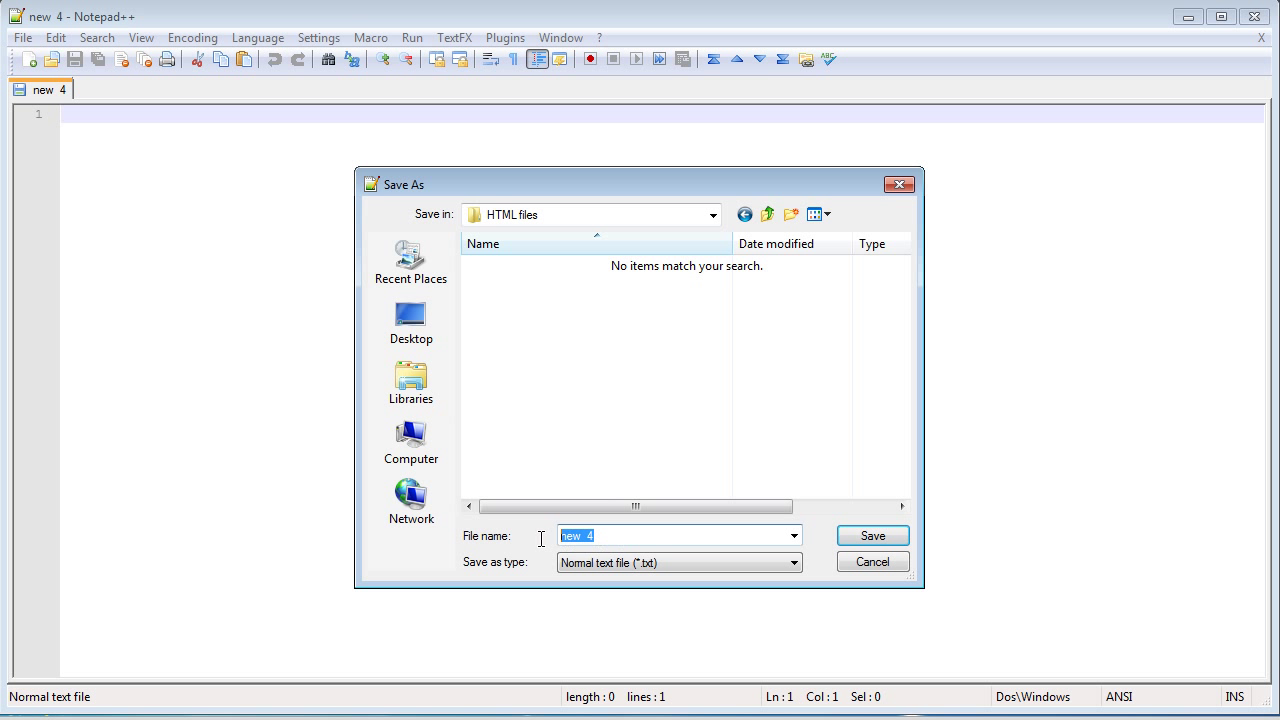
type("tutorial")
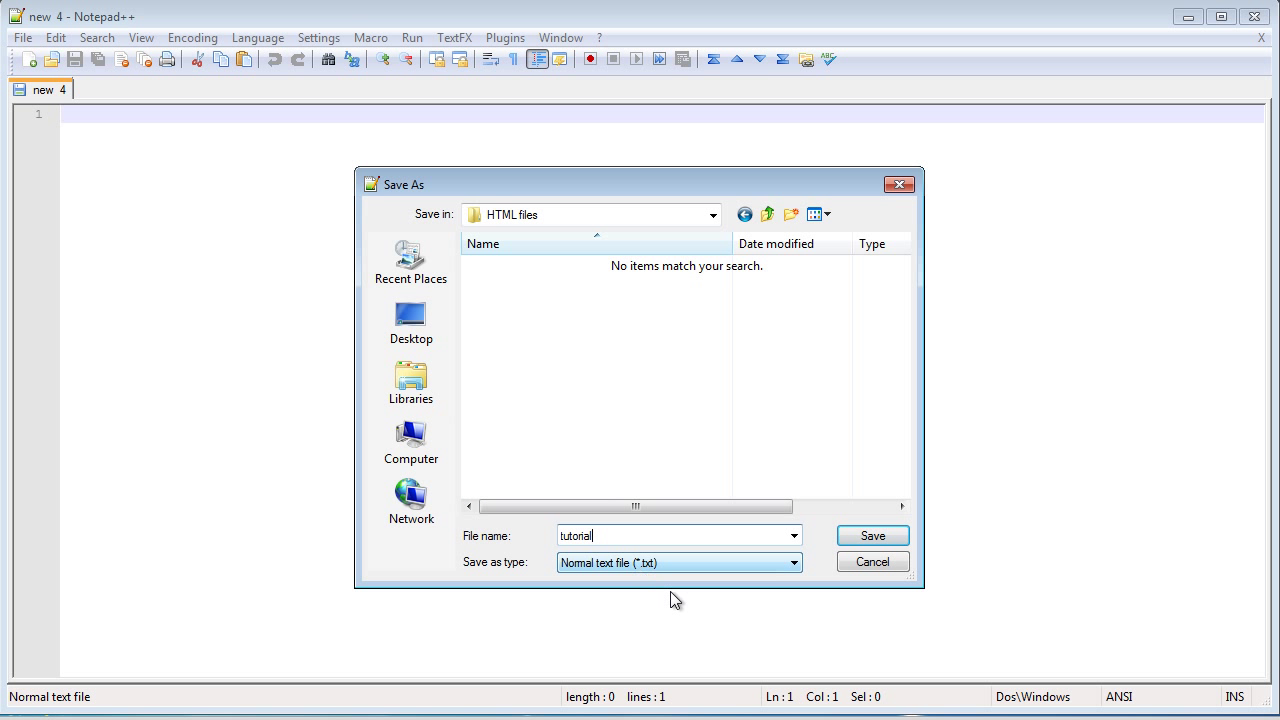
left_click(792, 562)
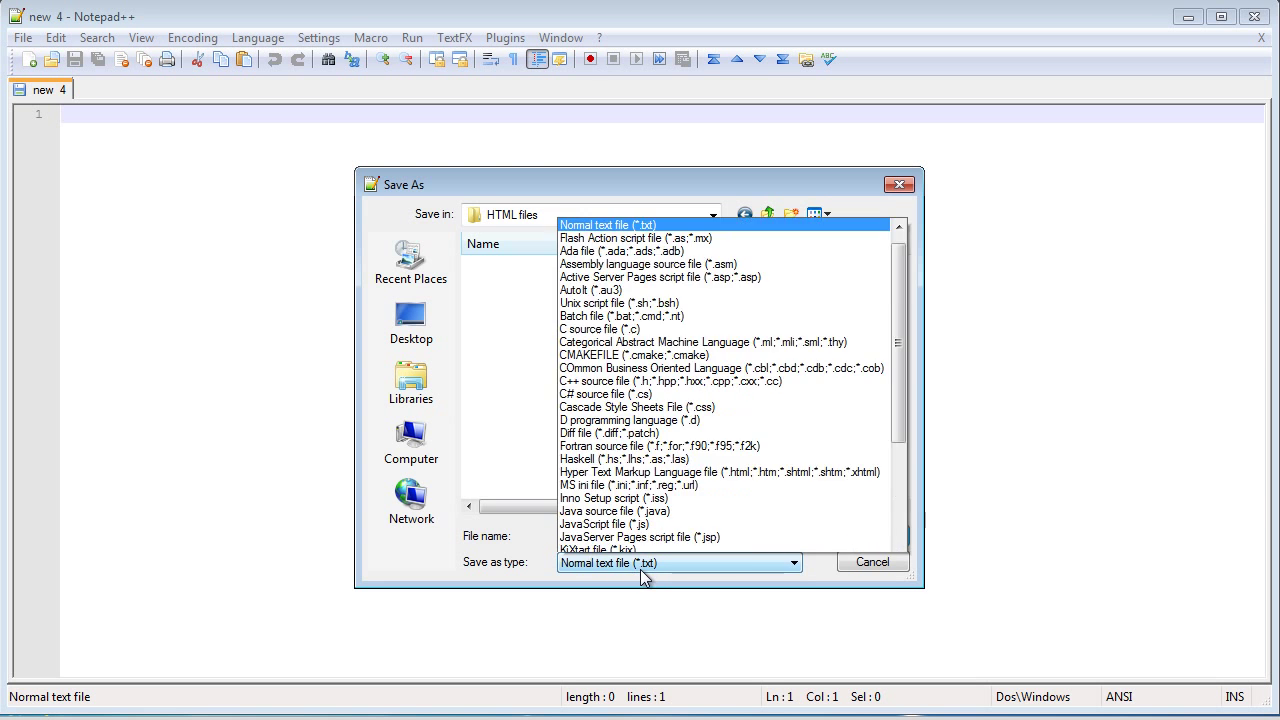
scroll("down", 3)
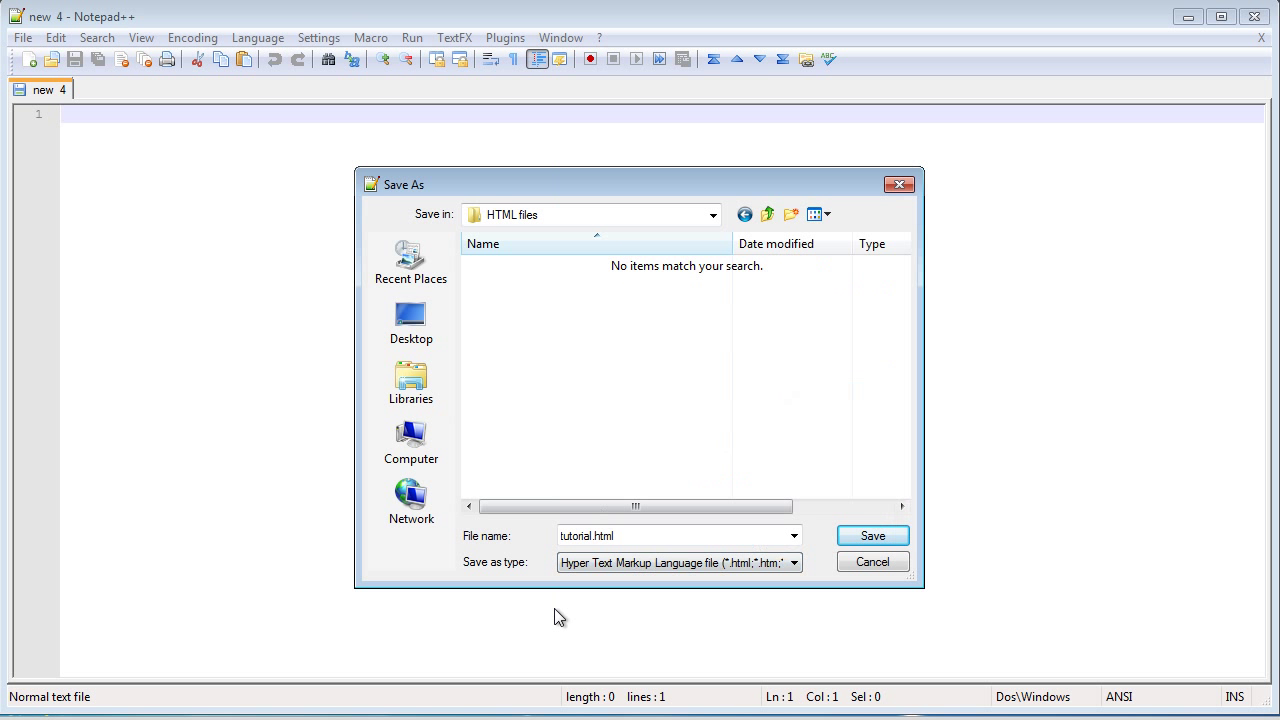
mouse_move(644, 610)
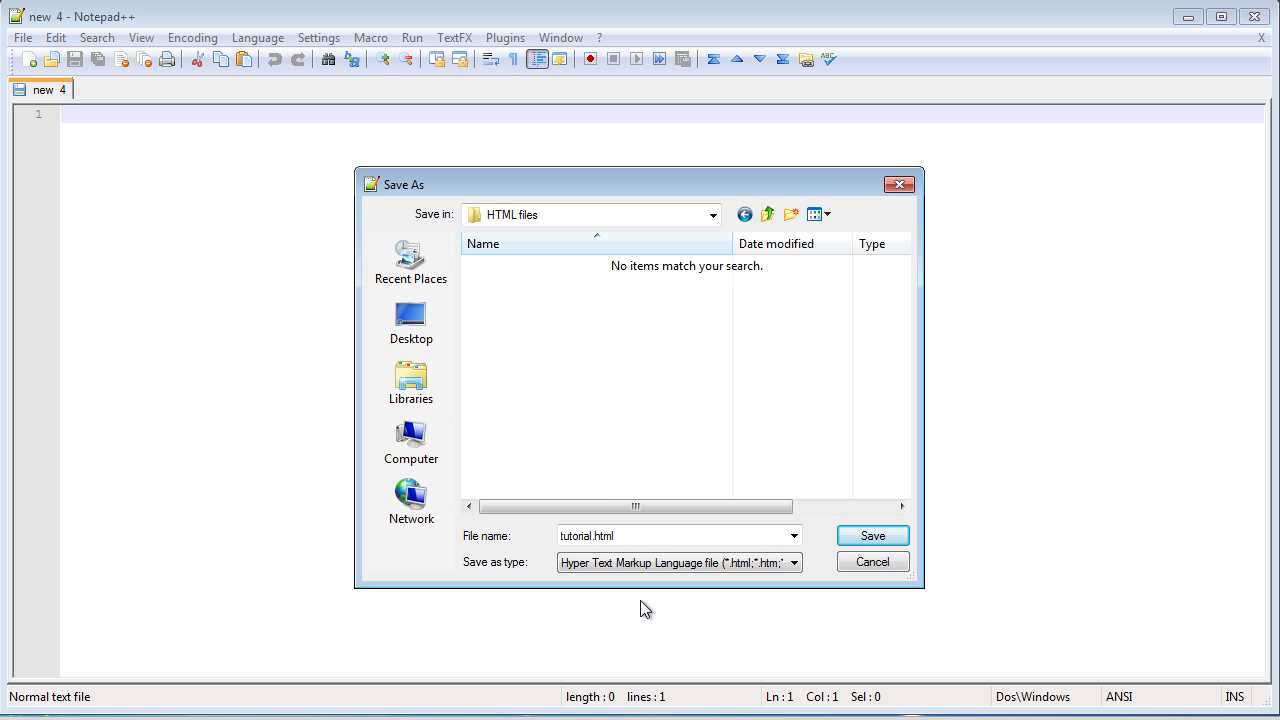
left_click(870, 536)
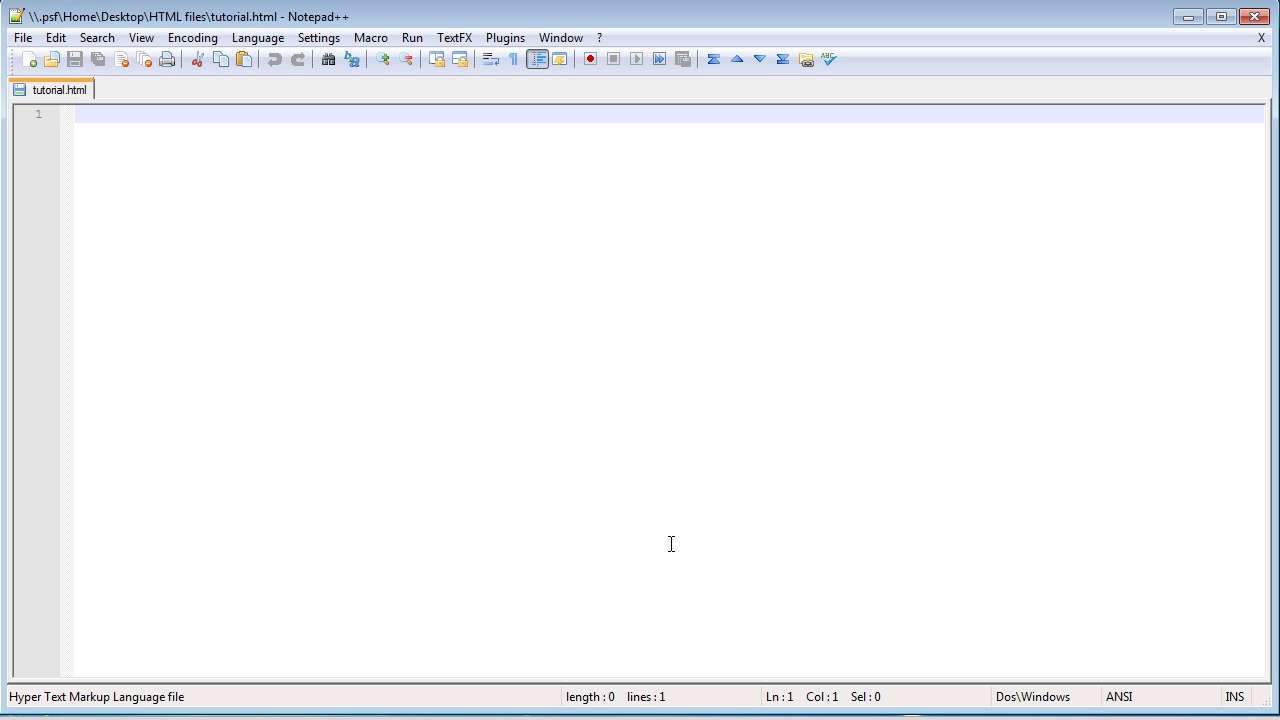
mouse_move(440, 216)
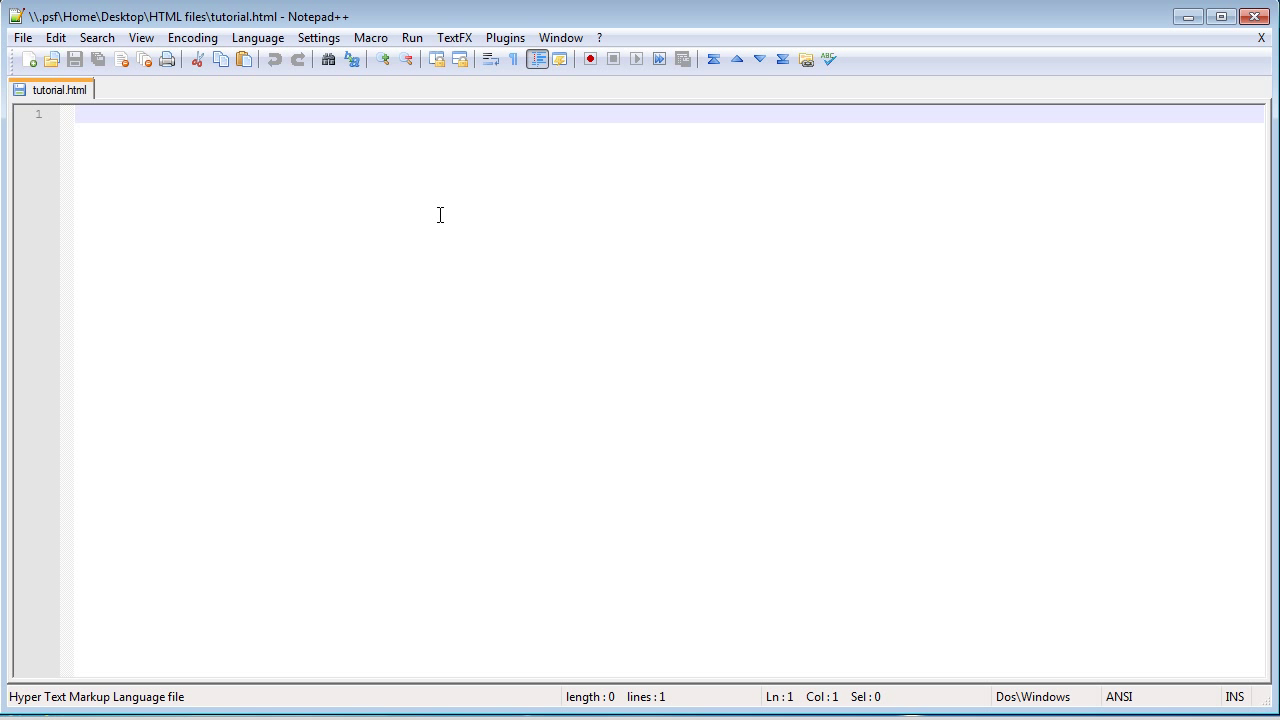
- Write <!doctype html> as the first line of tutorial.html
type("<>")
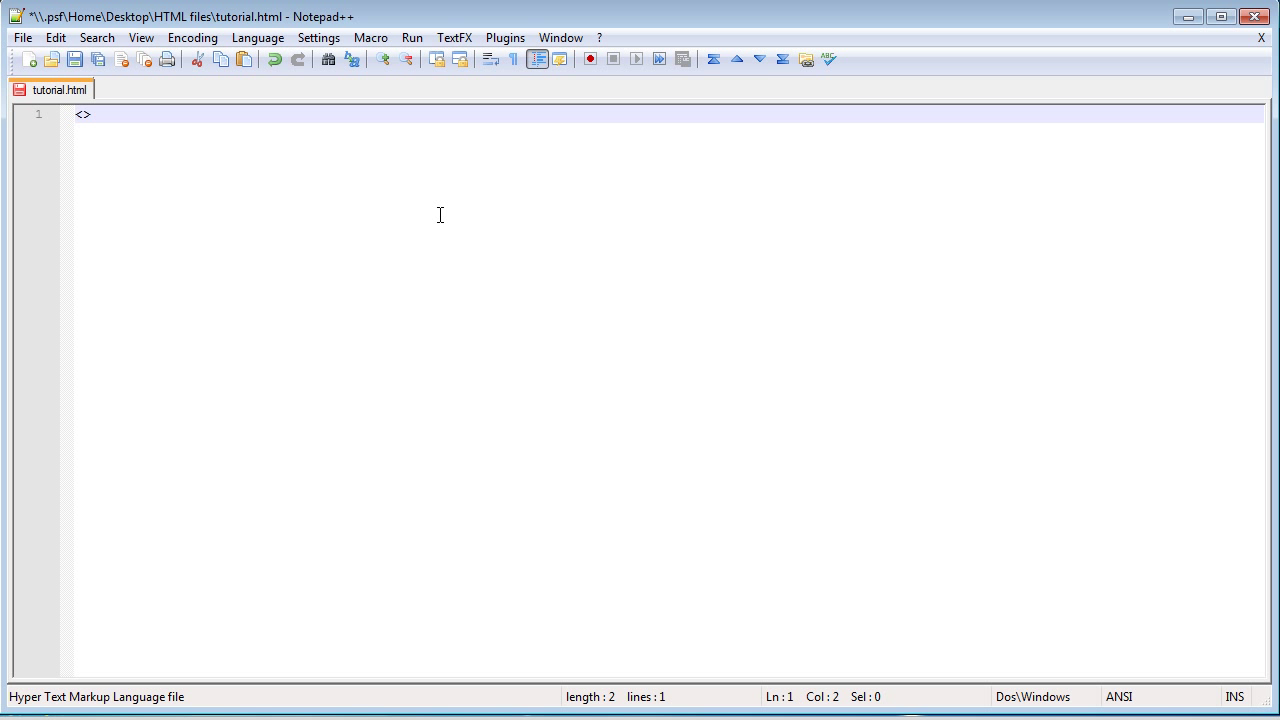
type("!")
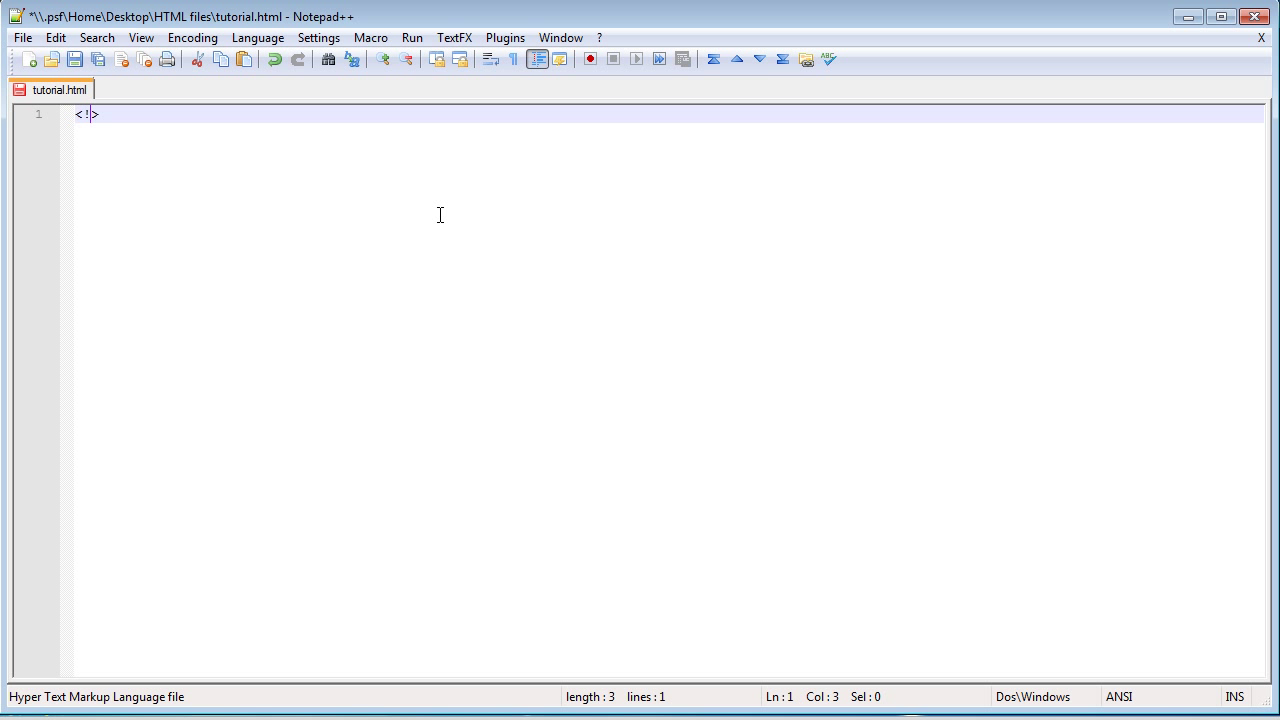
type("doctype")
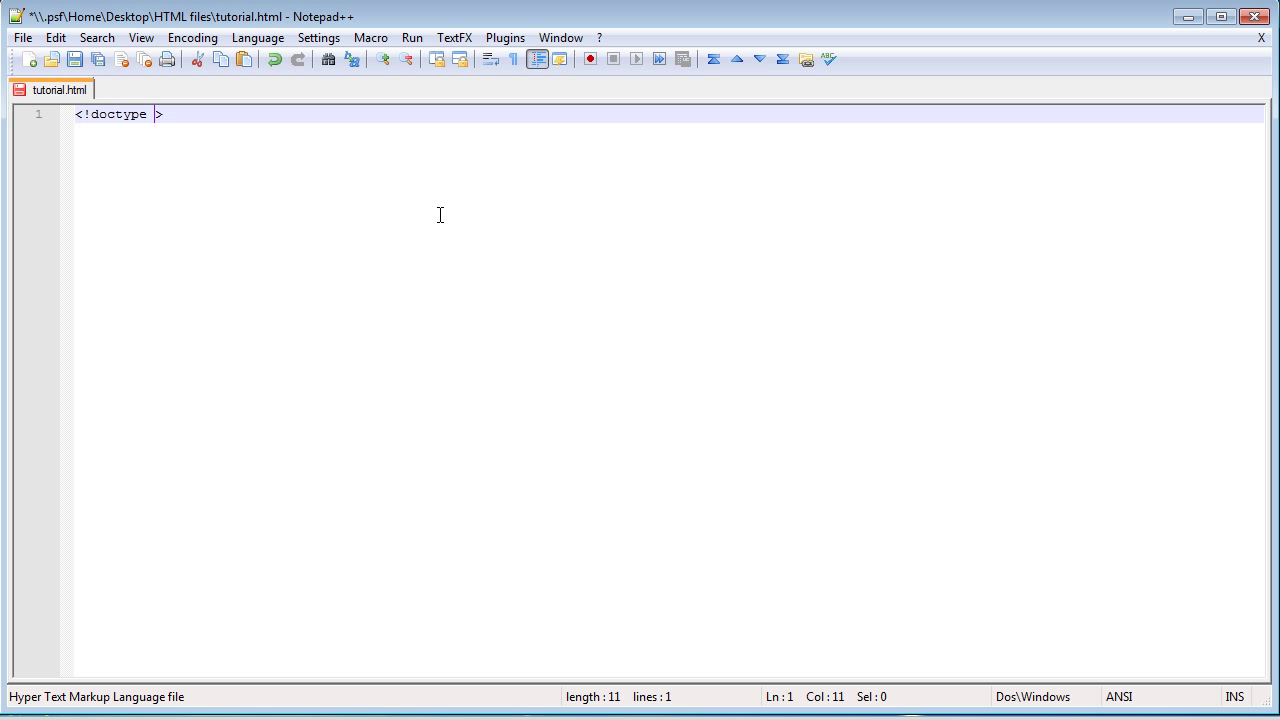
type("html")
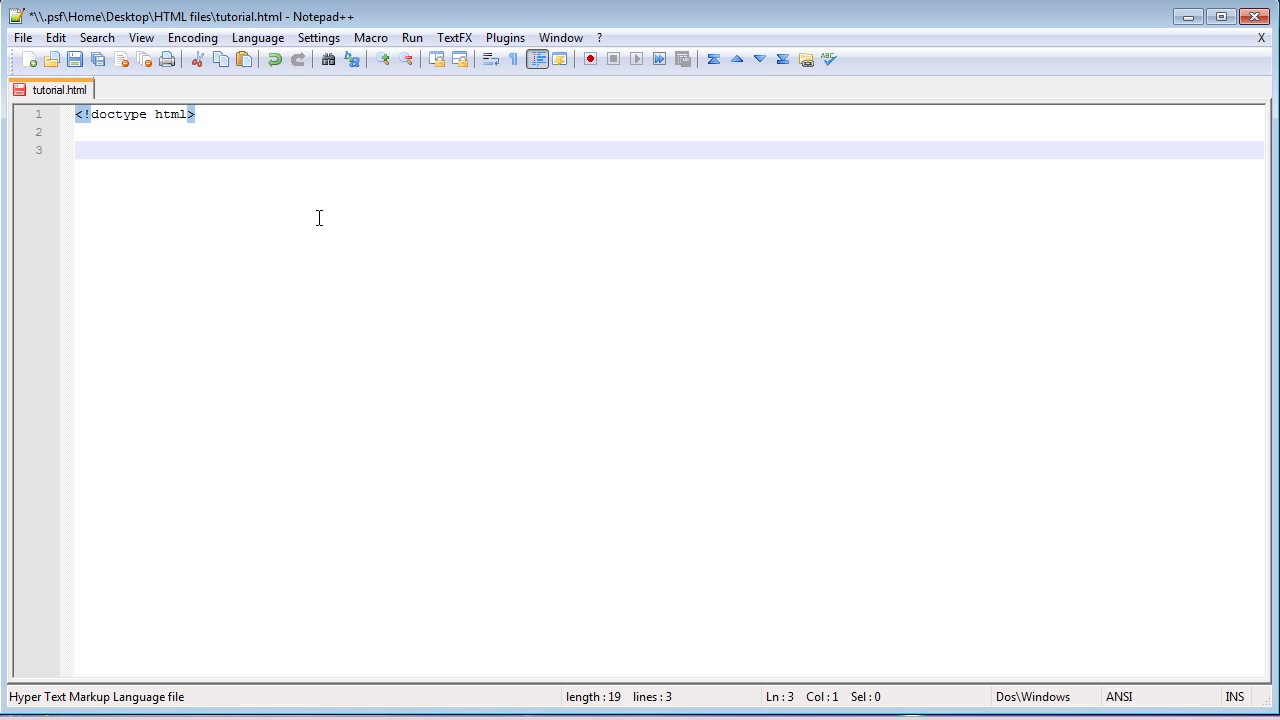
mouse_move(172, 192)
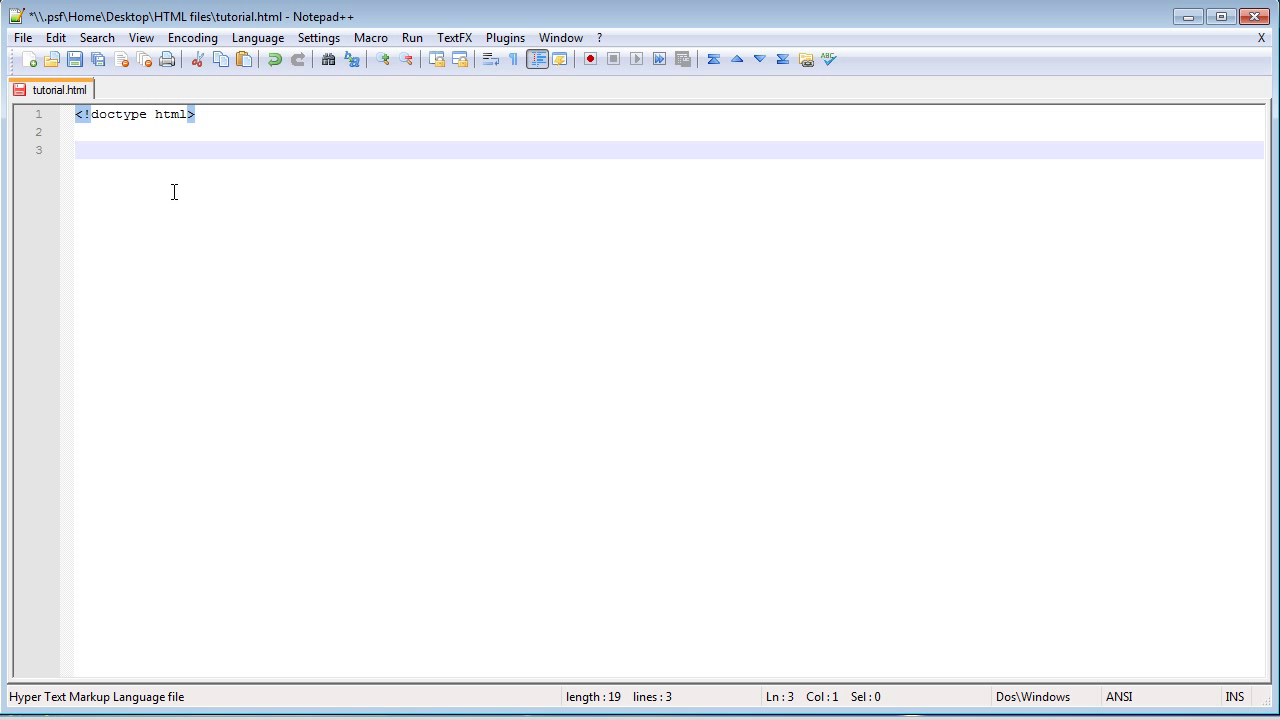
mouse_move(196, 212)
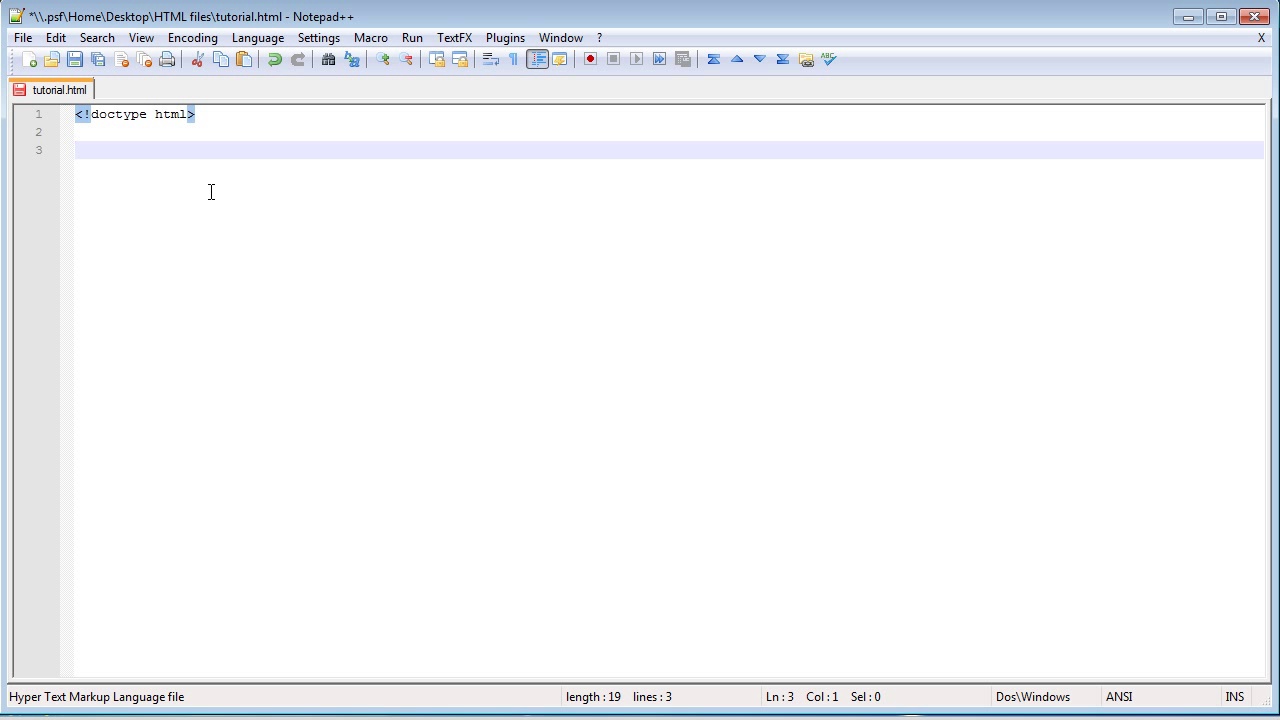
mouse_move(402, 120)
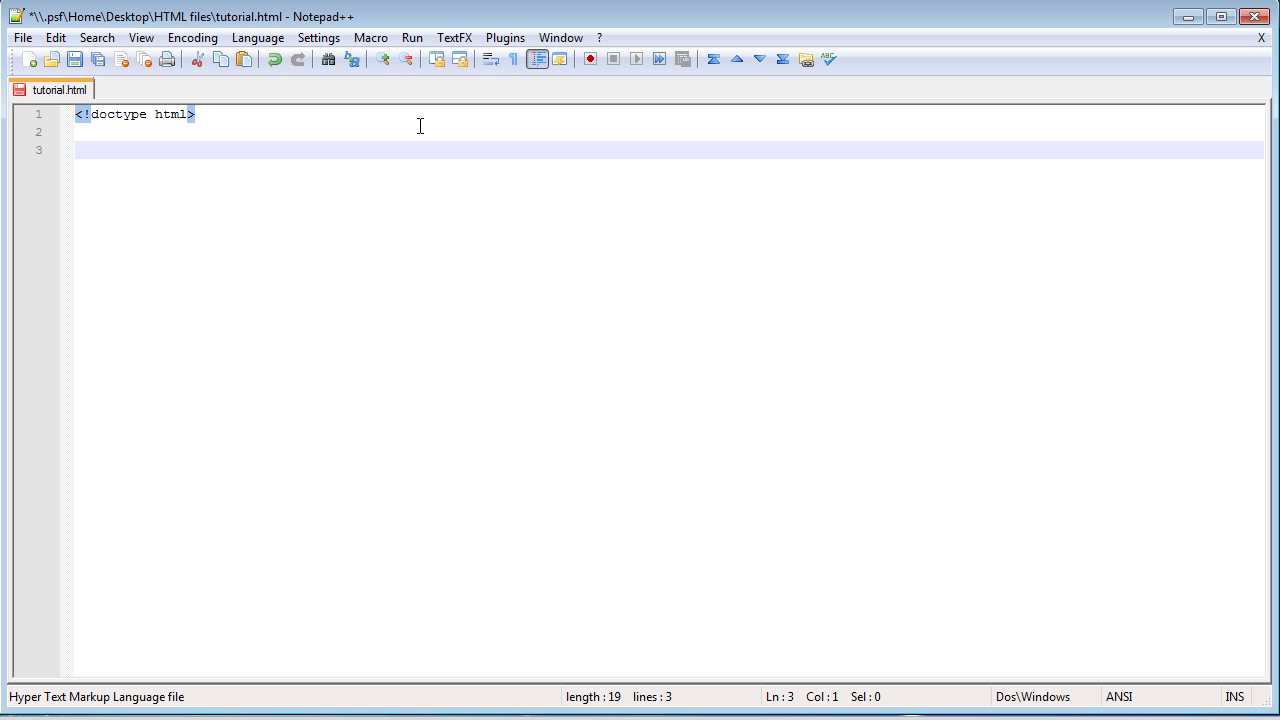
- Add <html> and </html> tags below the doctype and position the cursor after <html>
type("<")
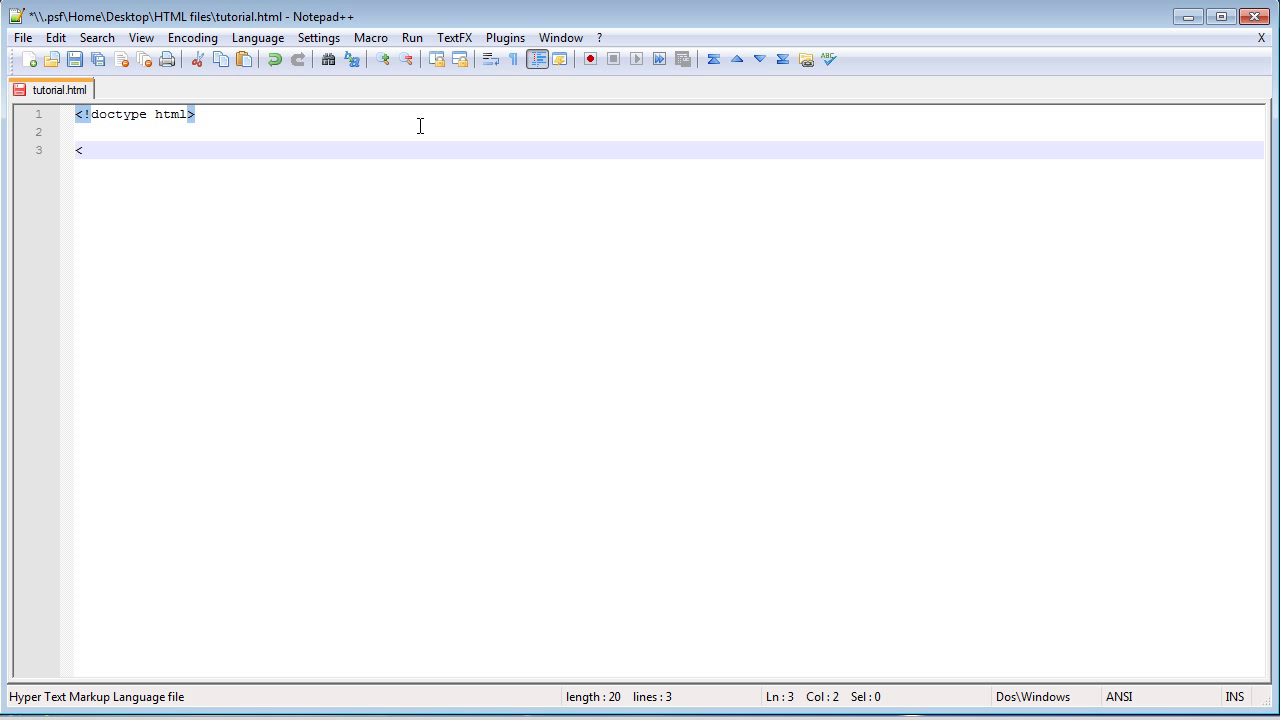
type(">")
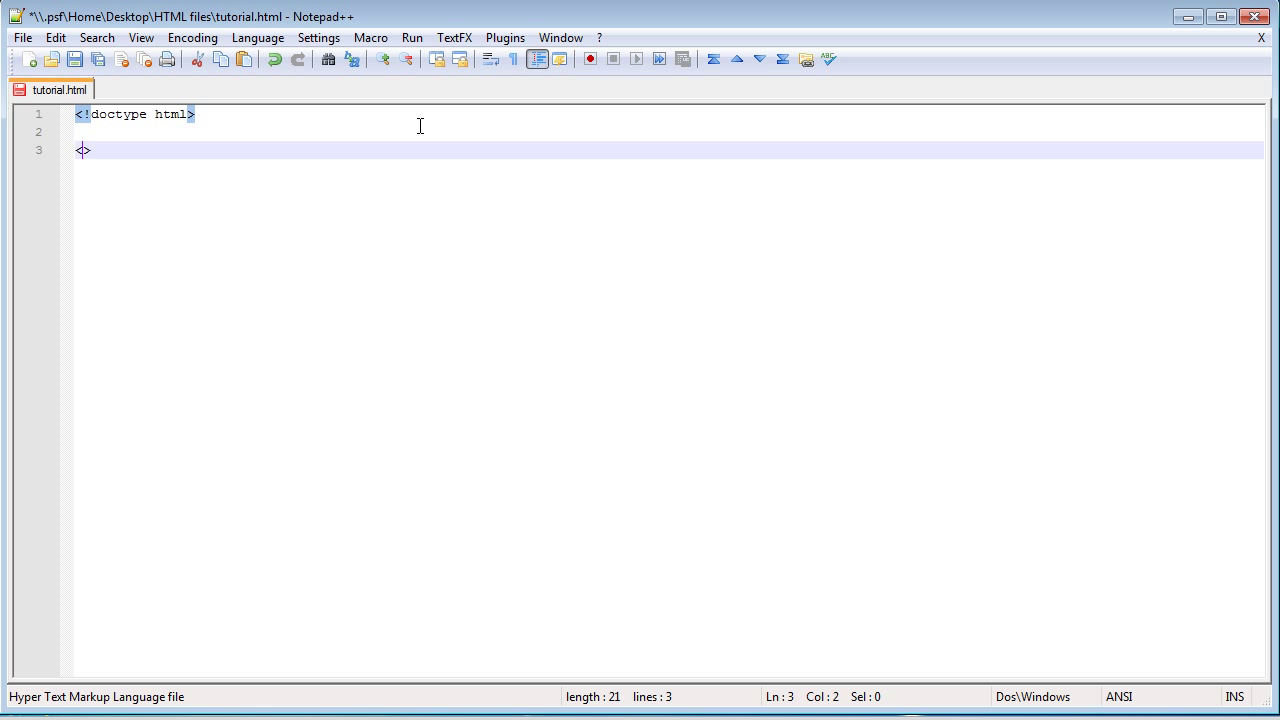
type("html")
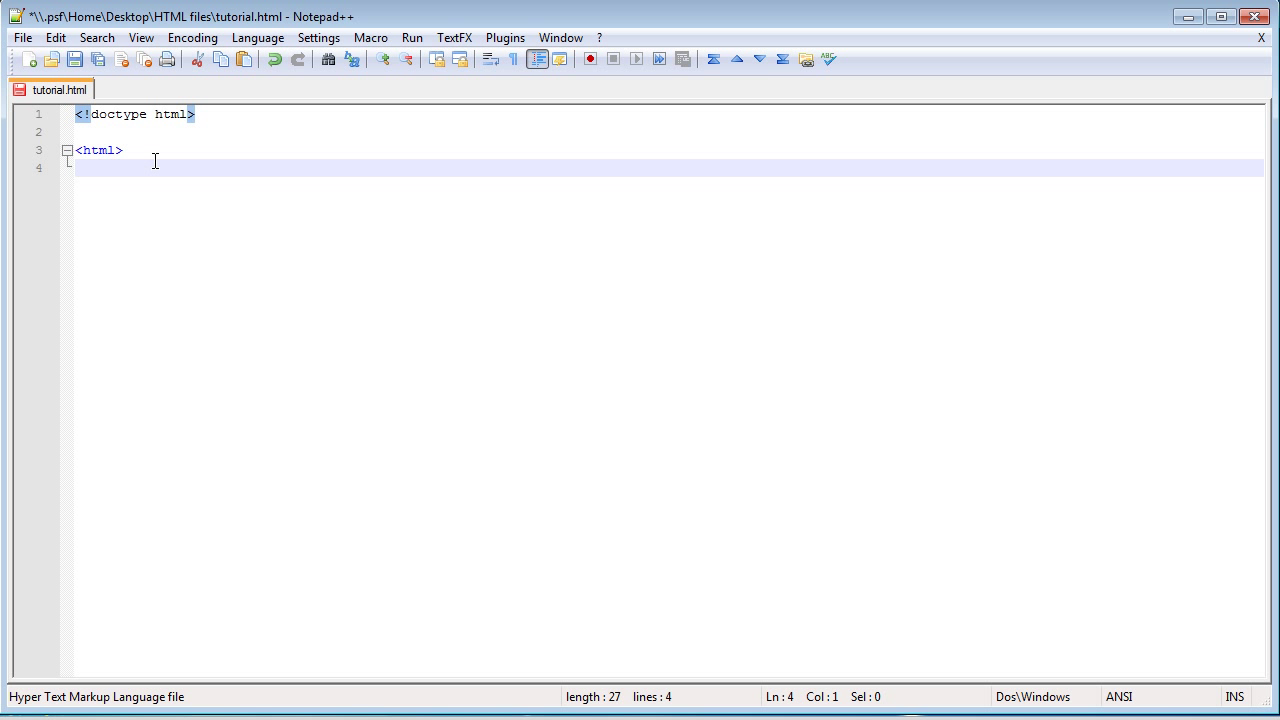
type("</html>")
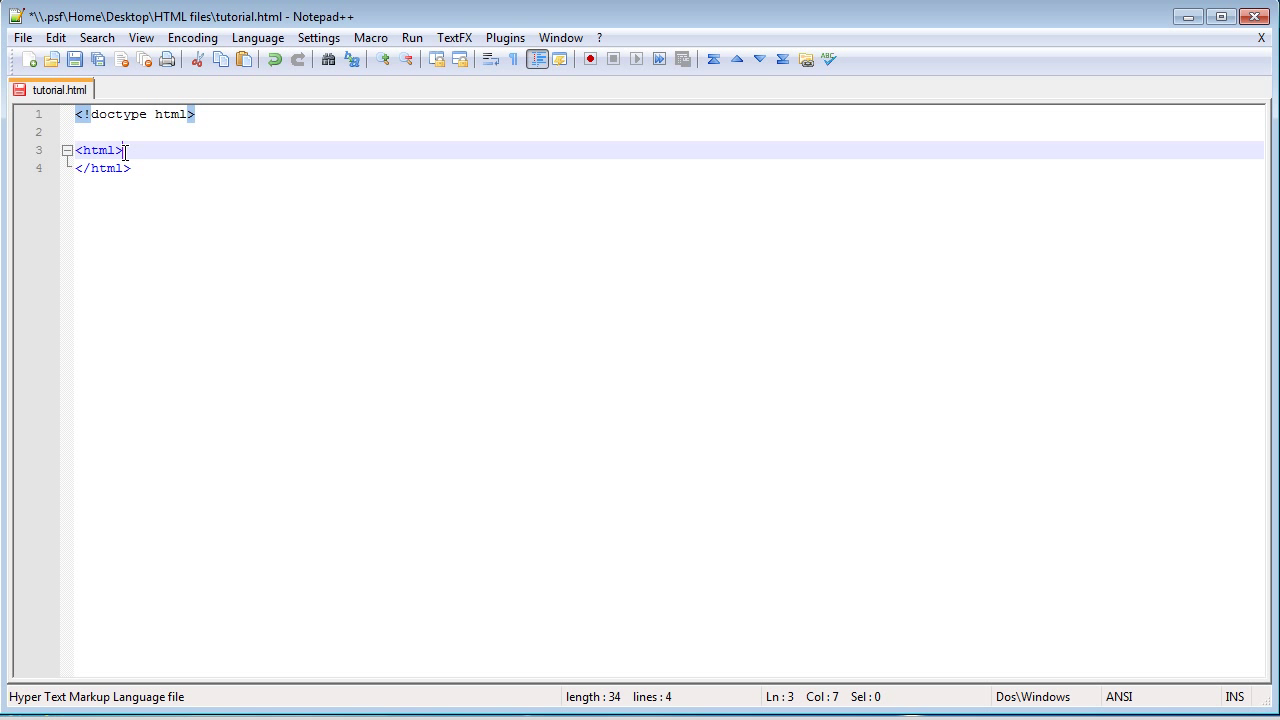
left_click(96, 150)
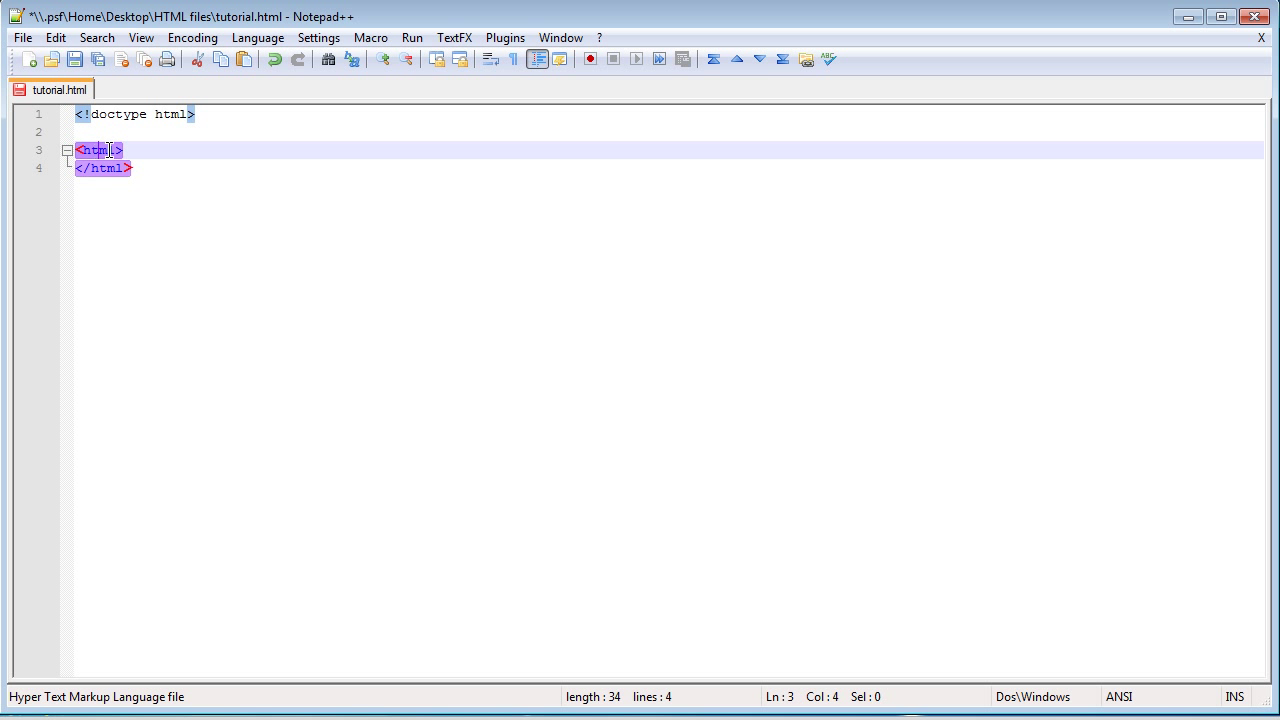
left_click(124, 148)
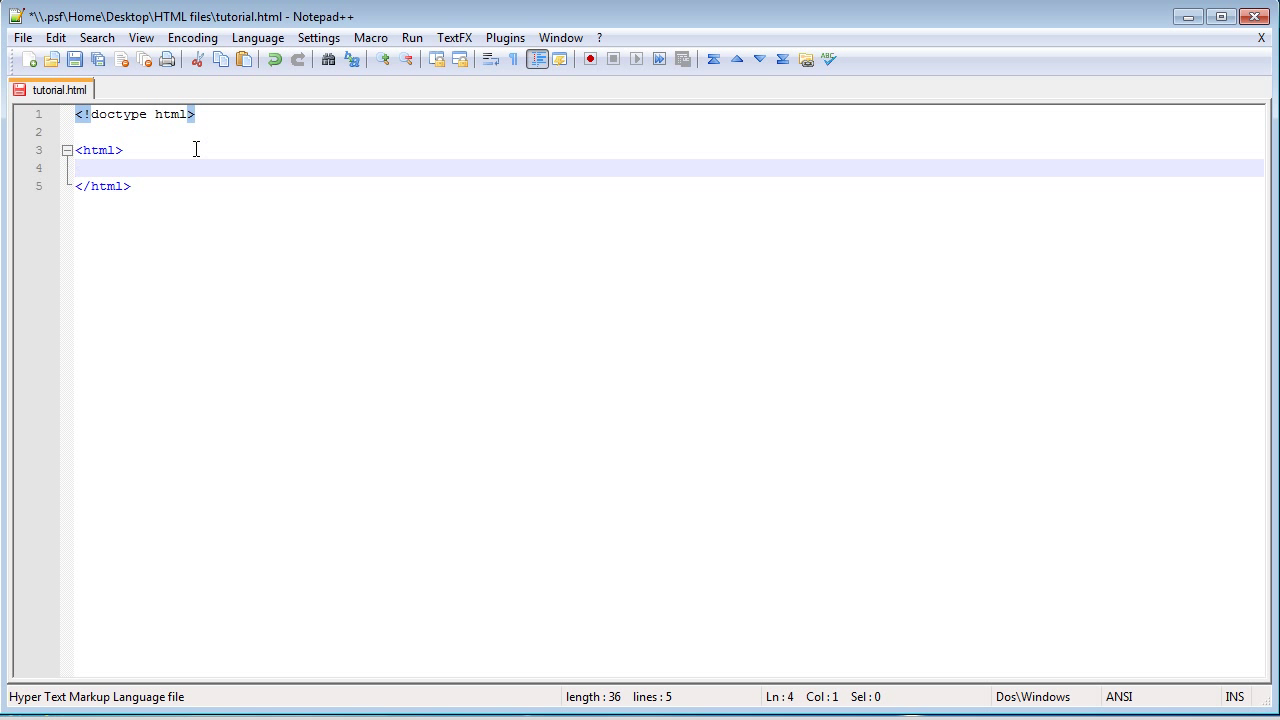
mouse_move(260, 240)
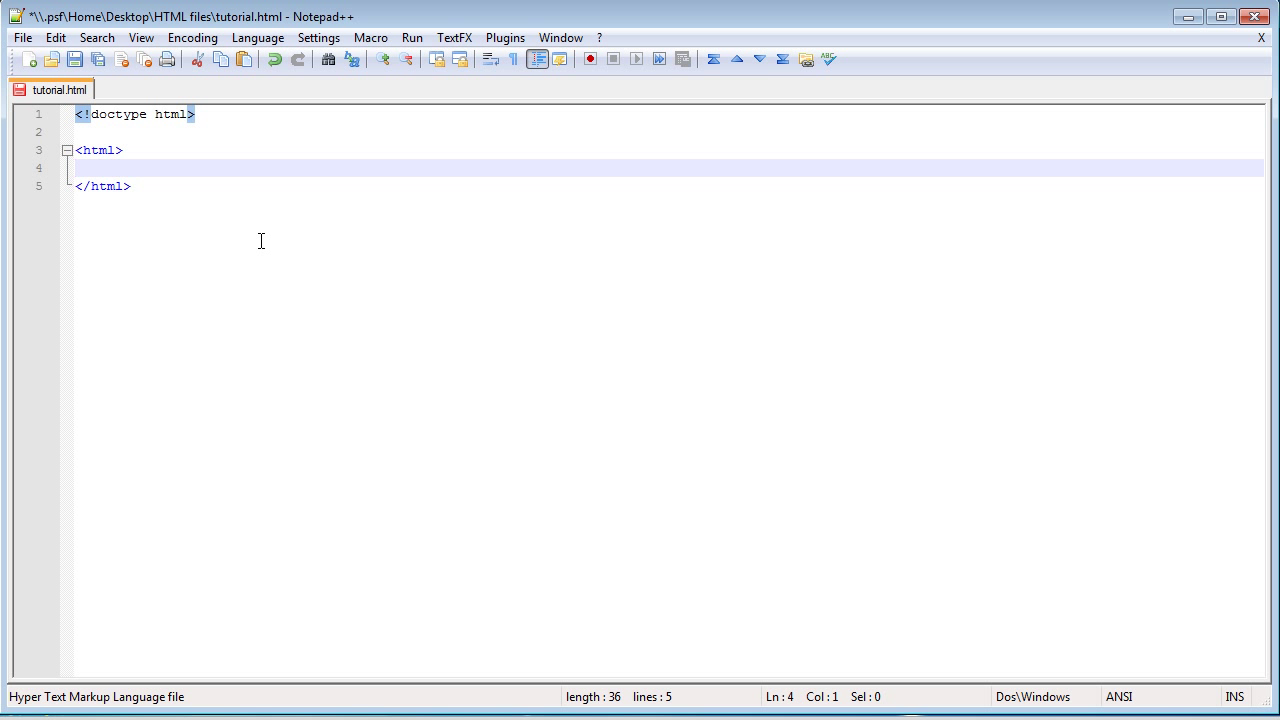
mouse_move(288, 148)
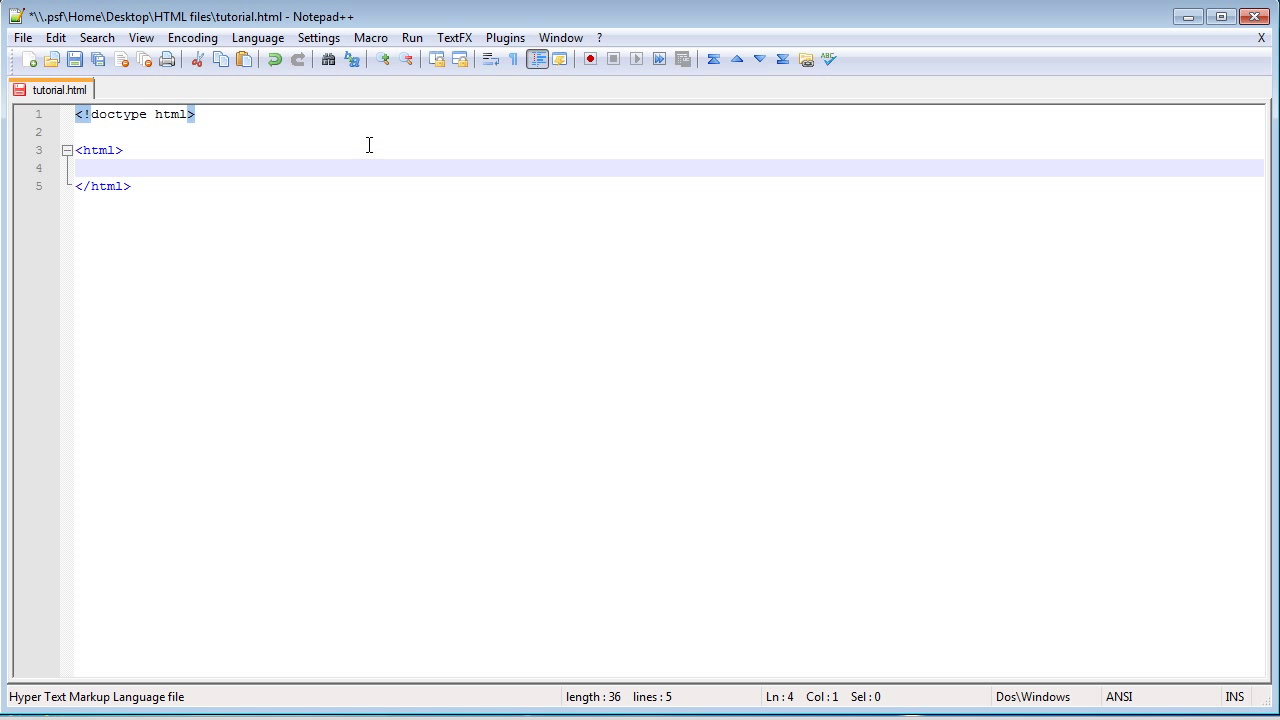
mouse_move(376, 144)
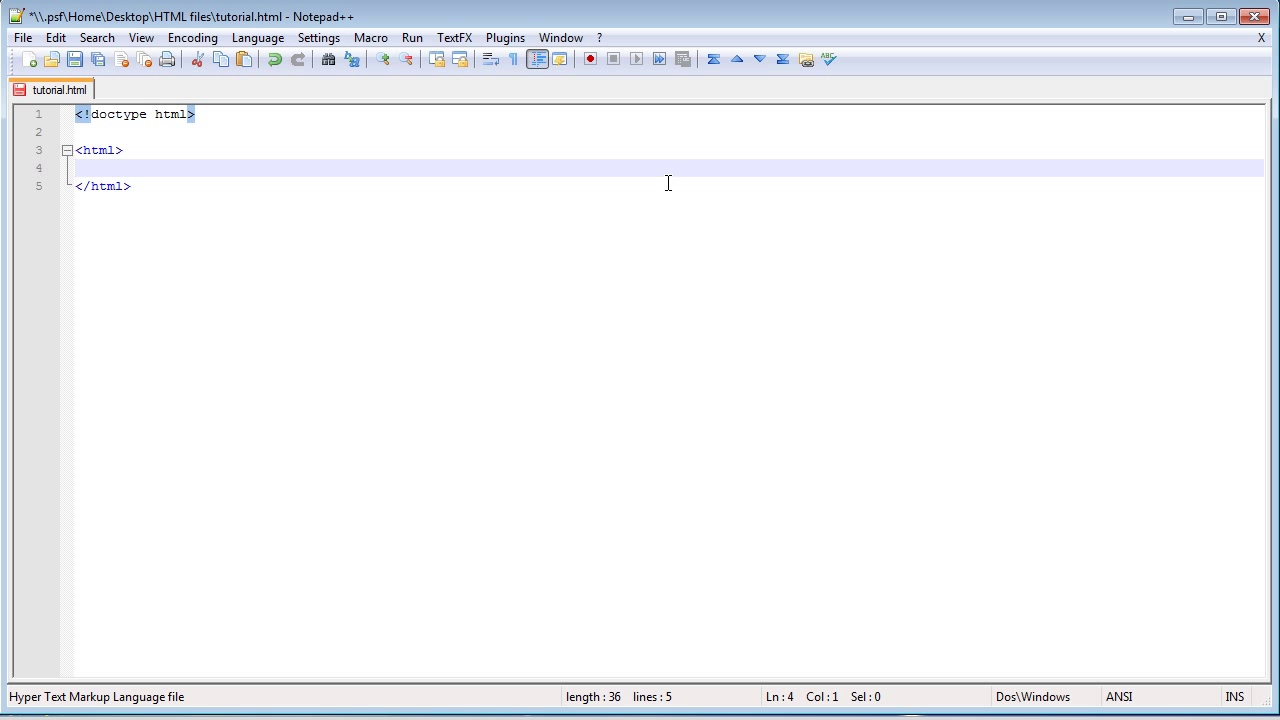
- Add a head element containing <title> This is the title </title>
type("<head>")
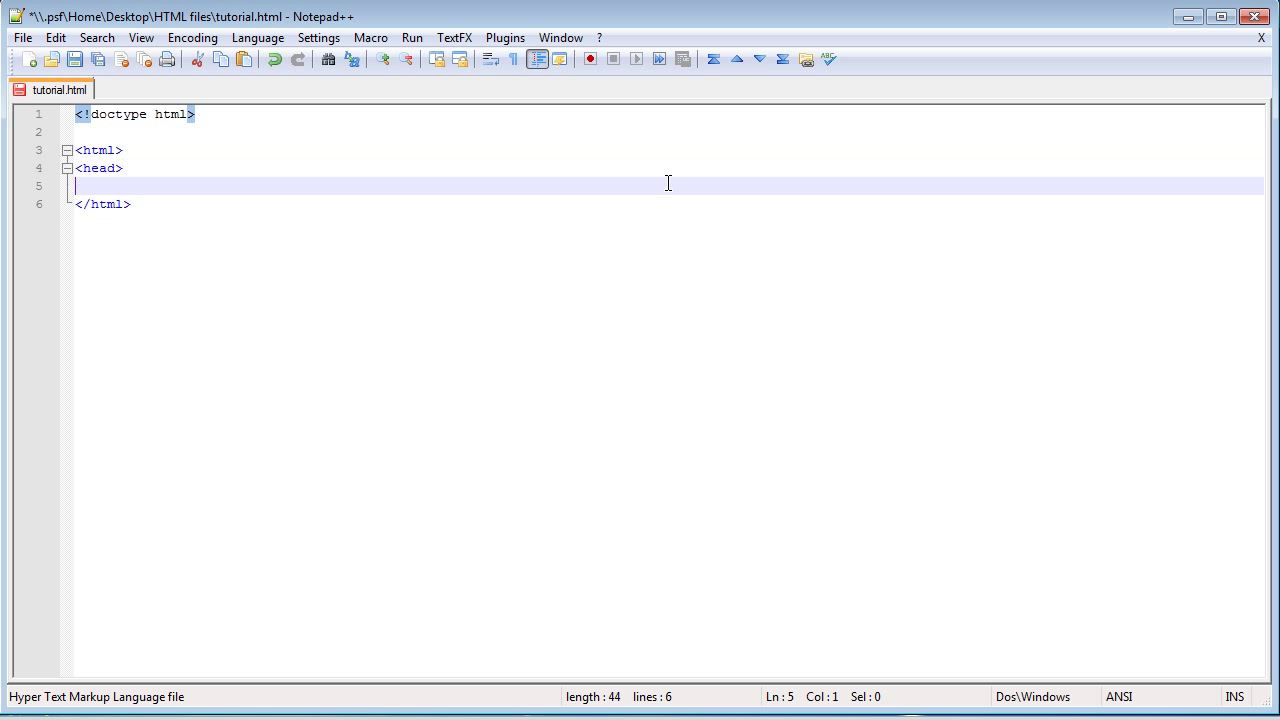
type("</had>")
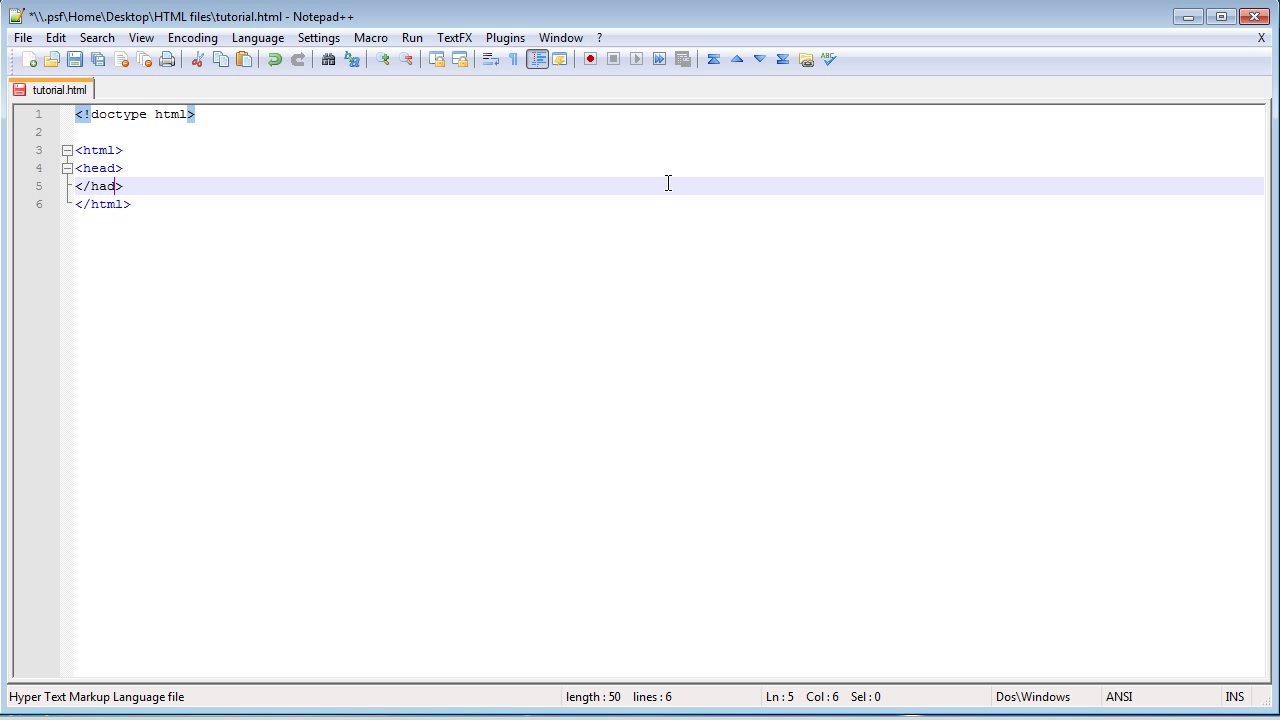
type("e")
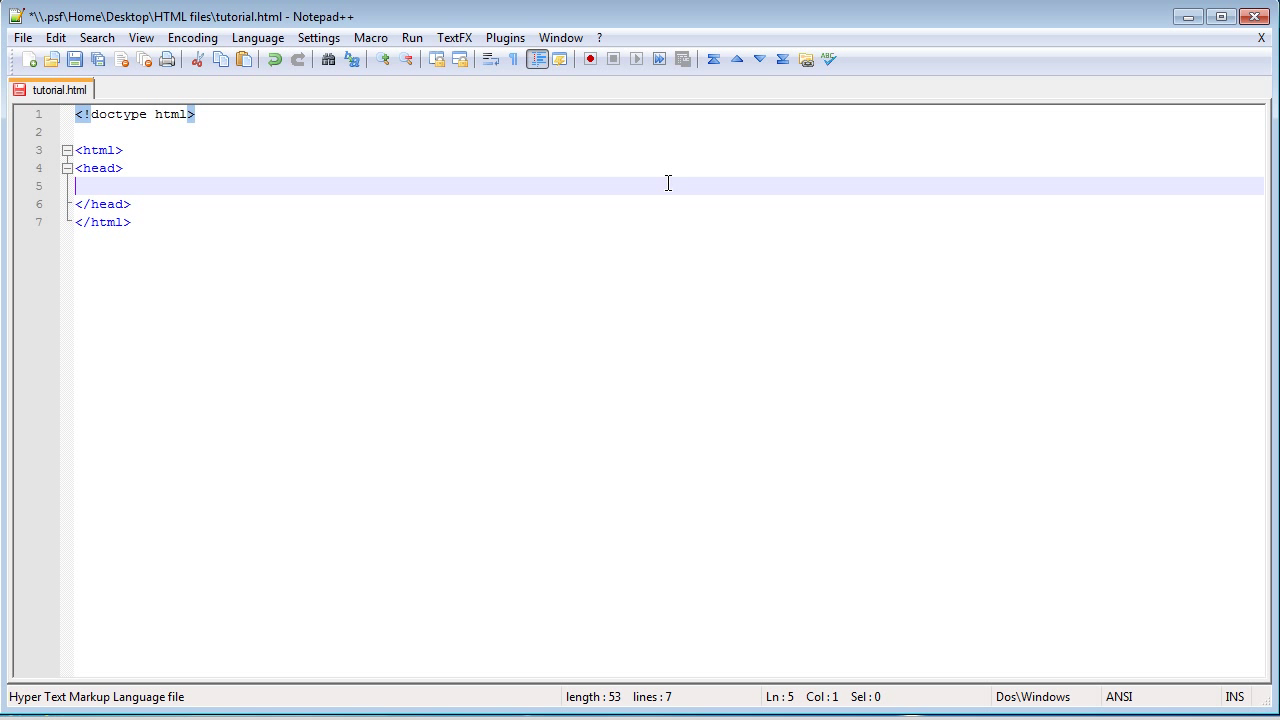
mouse_move(522, 170)
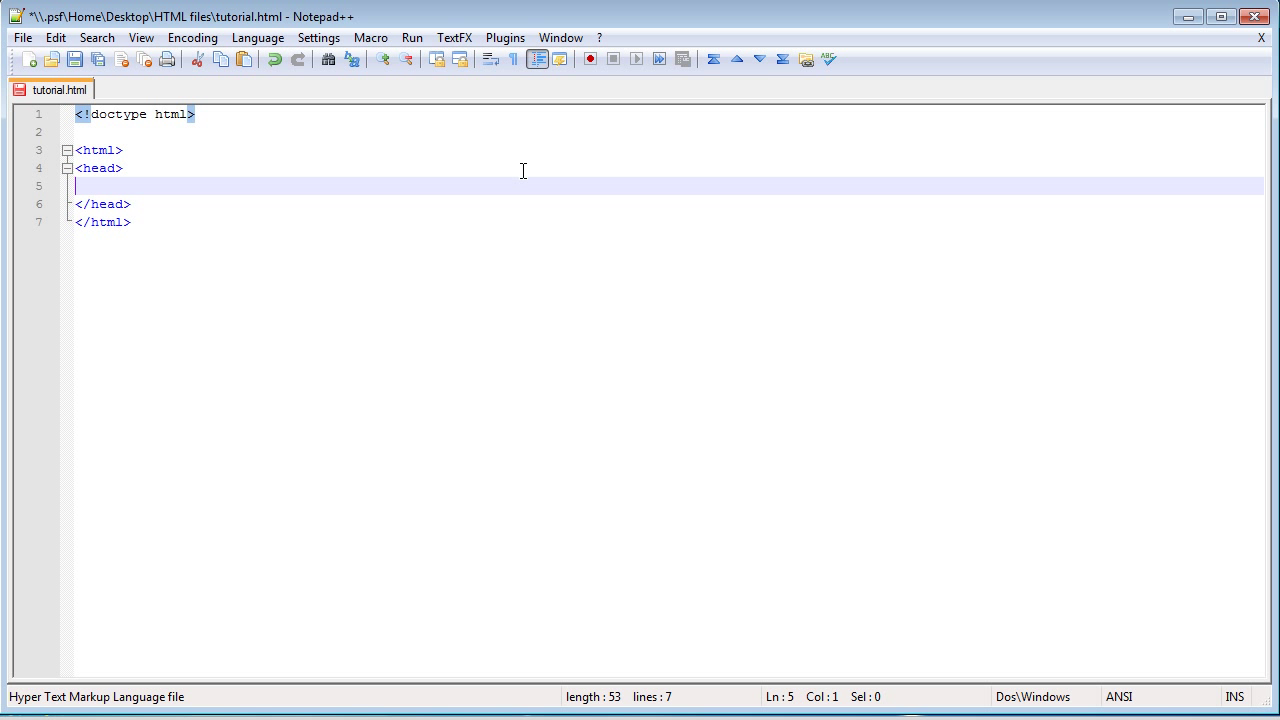
type("<>")
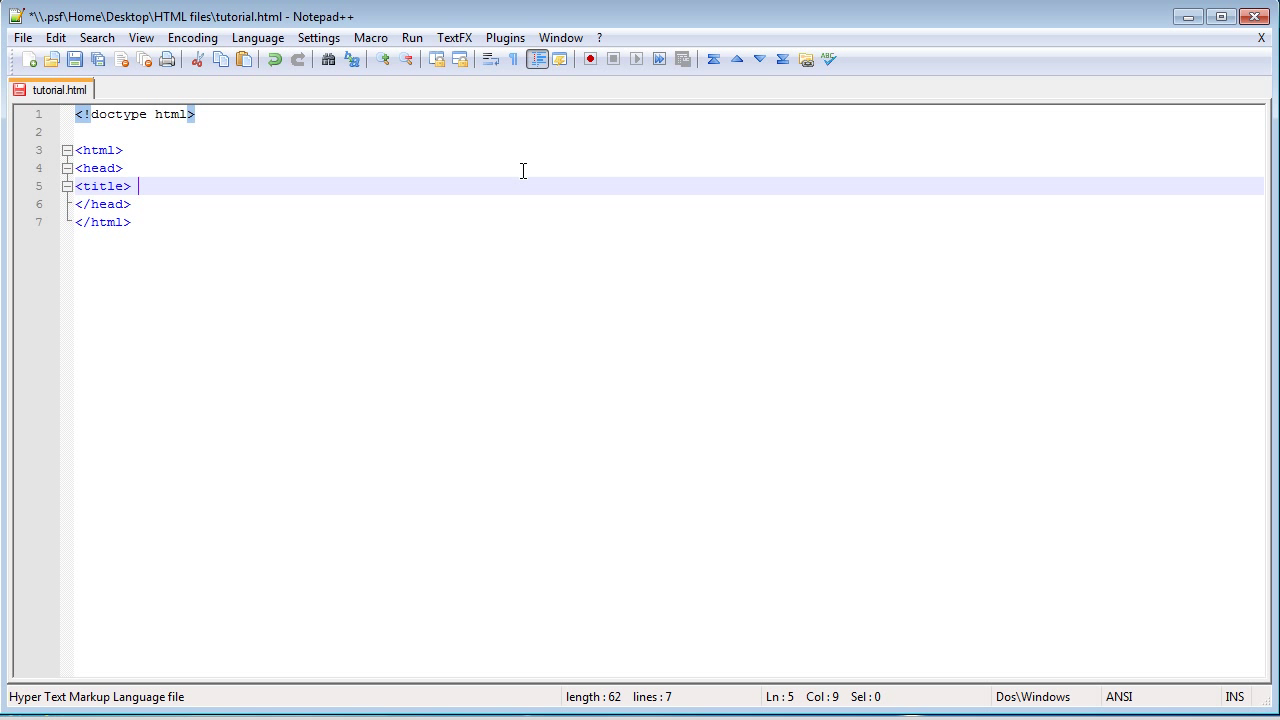
type("Th")
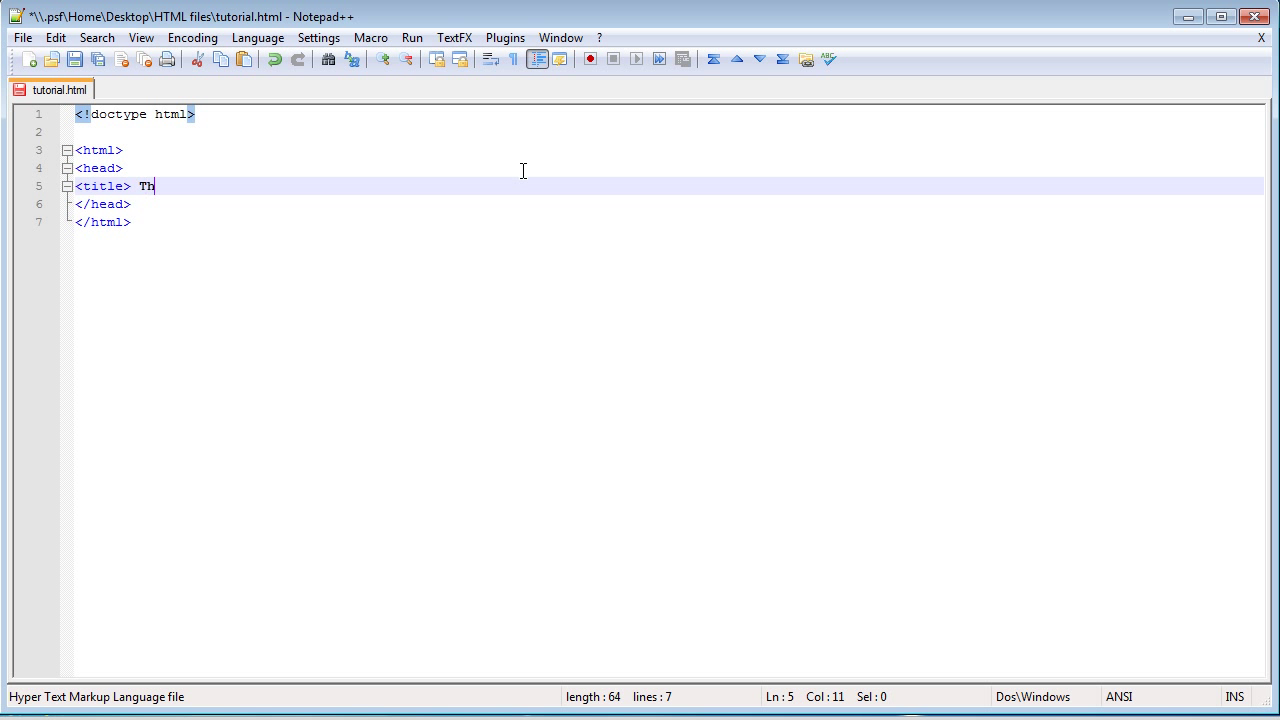
type("is is the tit")
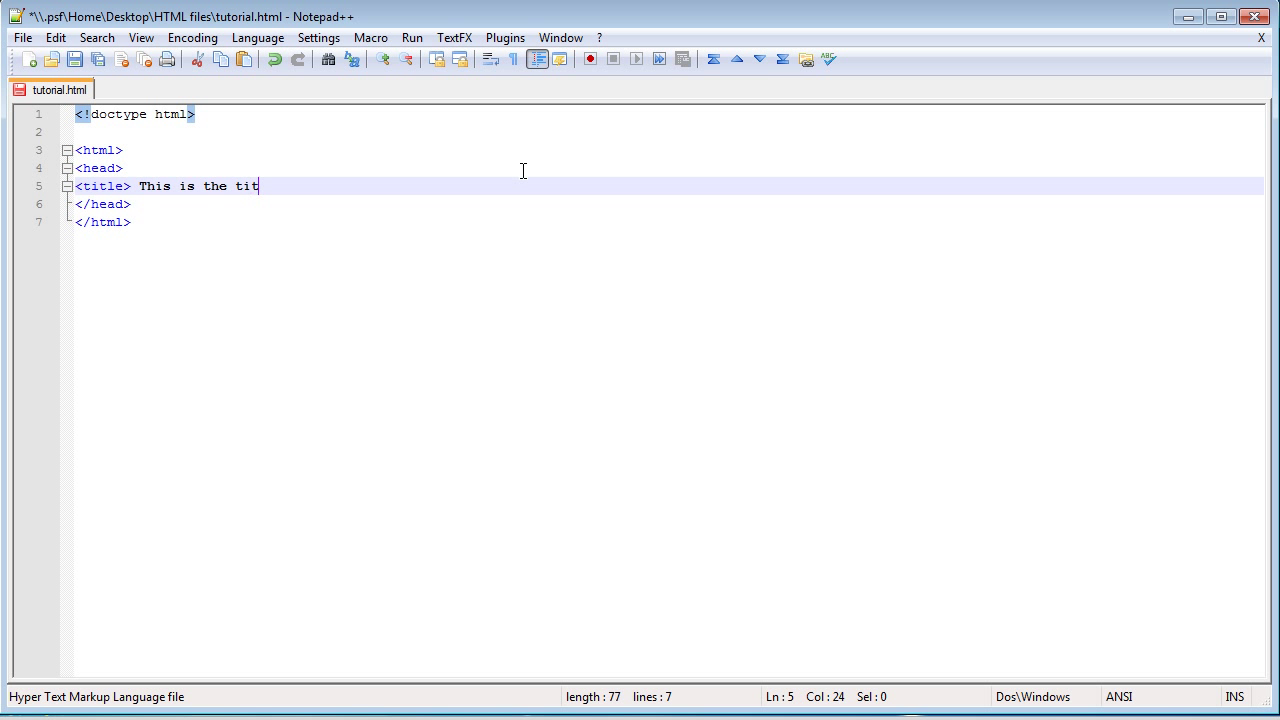
type("le </>")
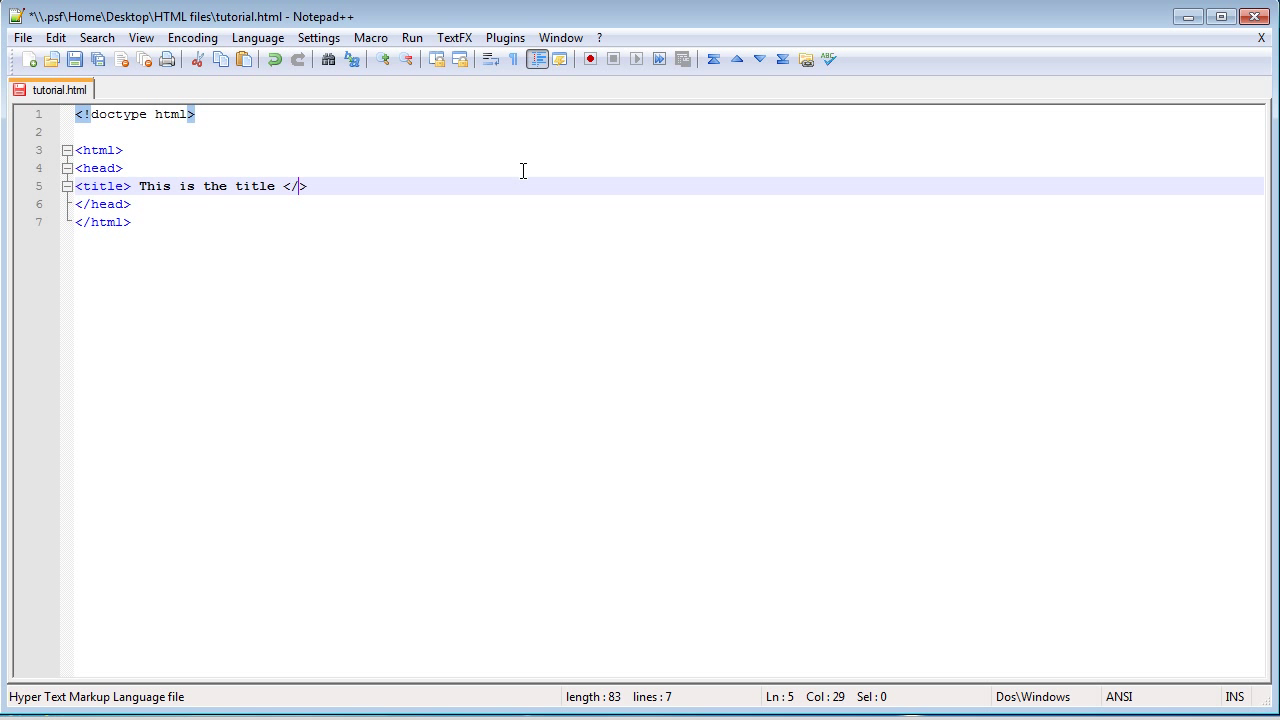
type("title")
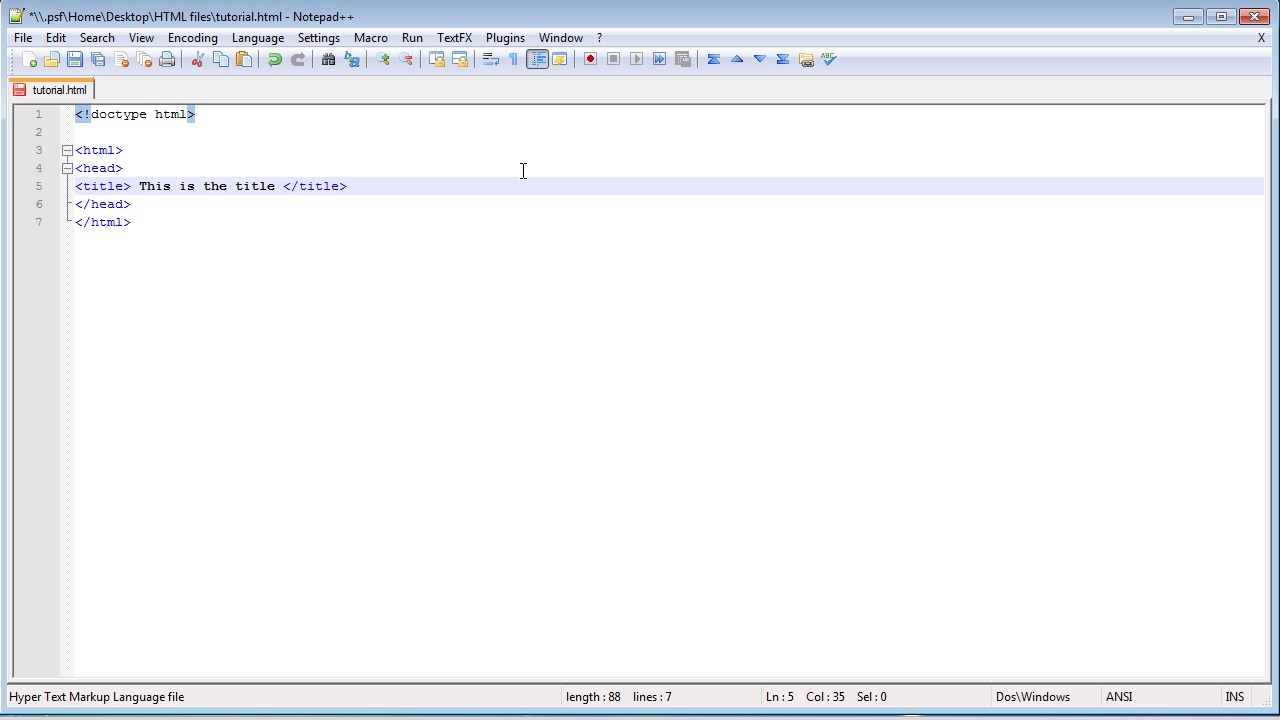
mouse_move(112, 96)
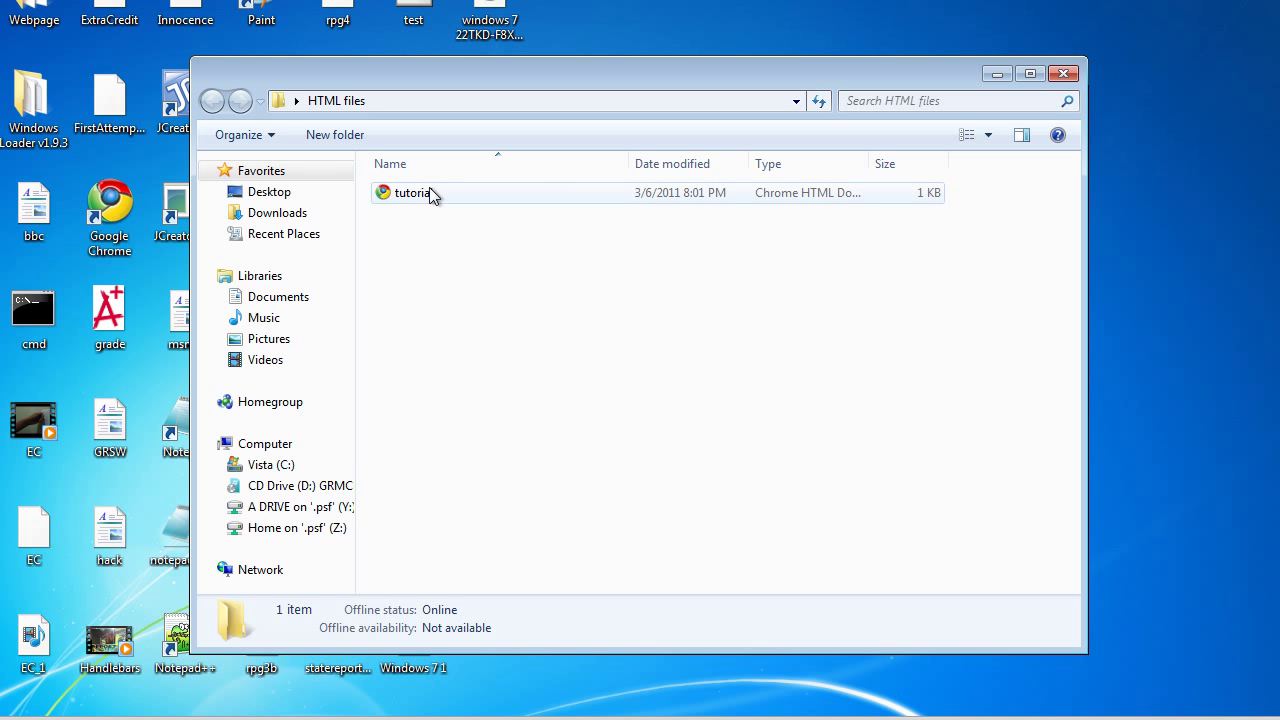
mouse_move(400, 200)
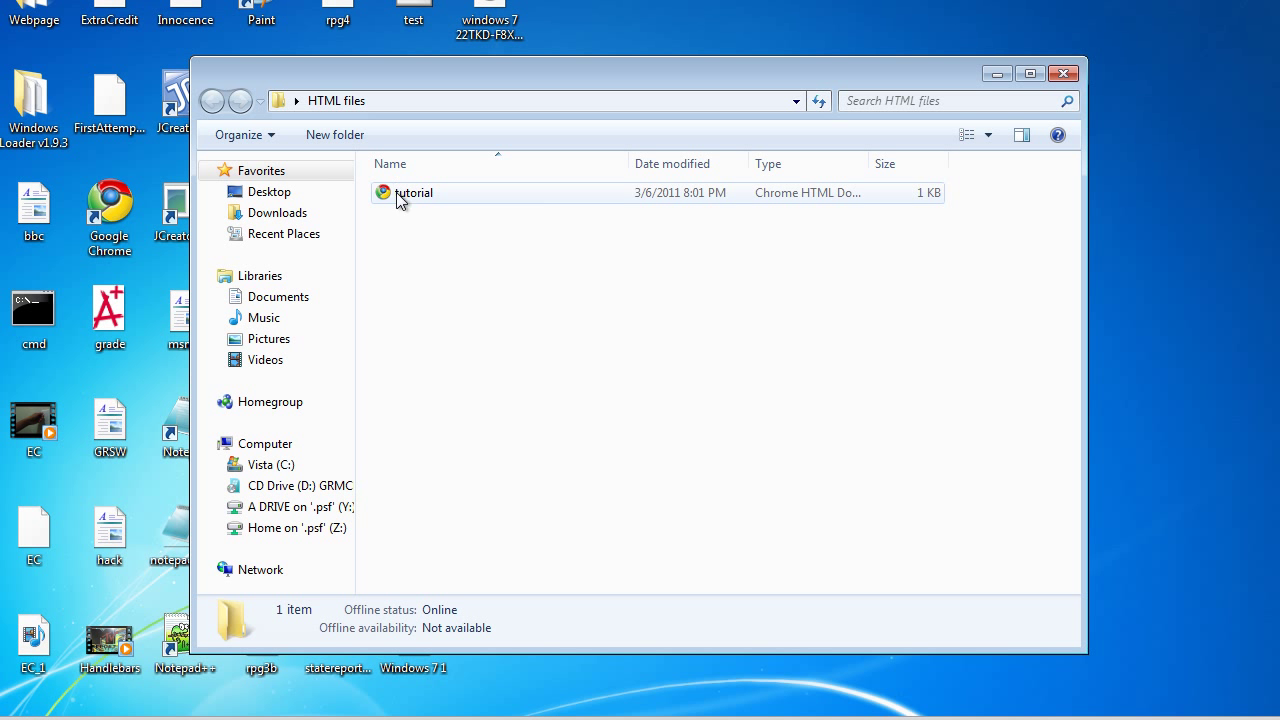
- Launch tutorial.html from the HTML files folder into Chrome
double_click(414, 192)
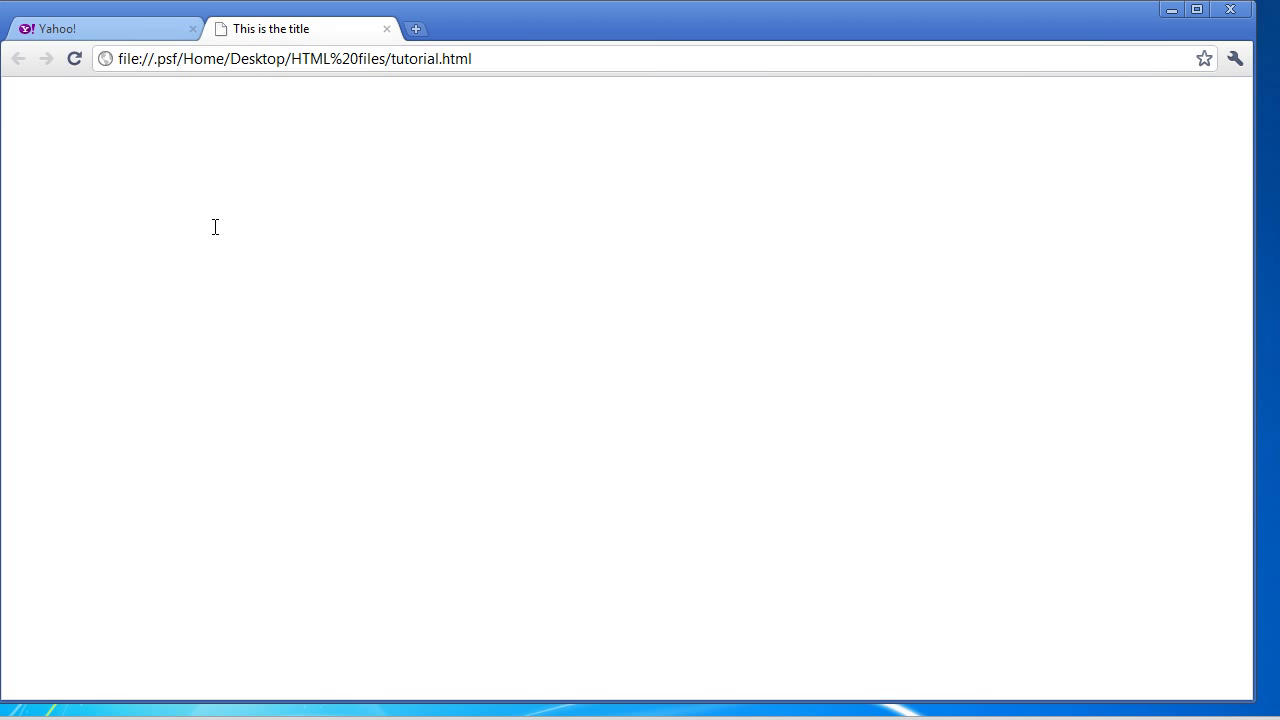
mouse_move(284, 30)
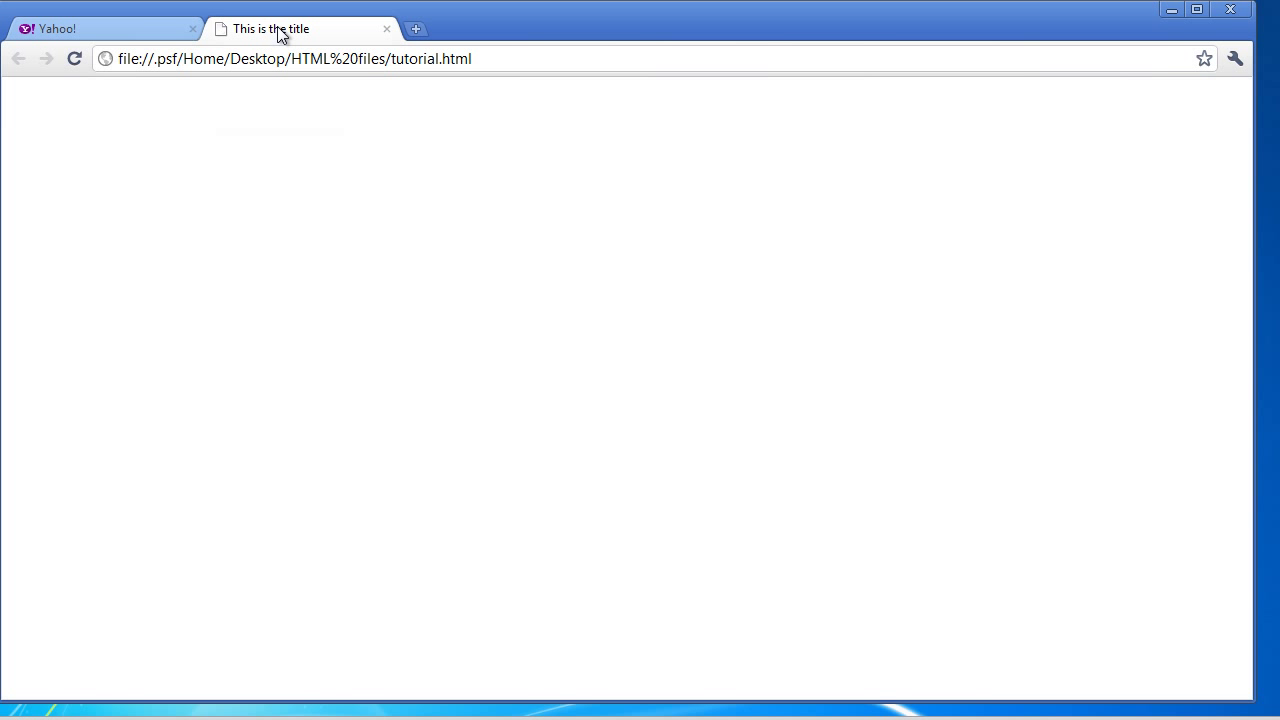
mouse_move(330, 36)
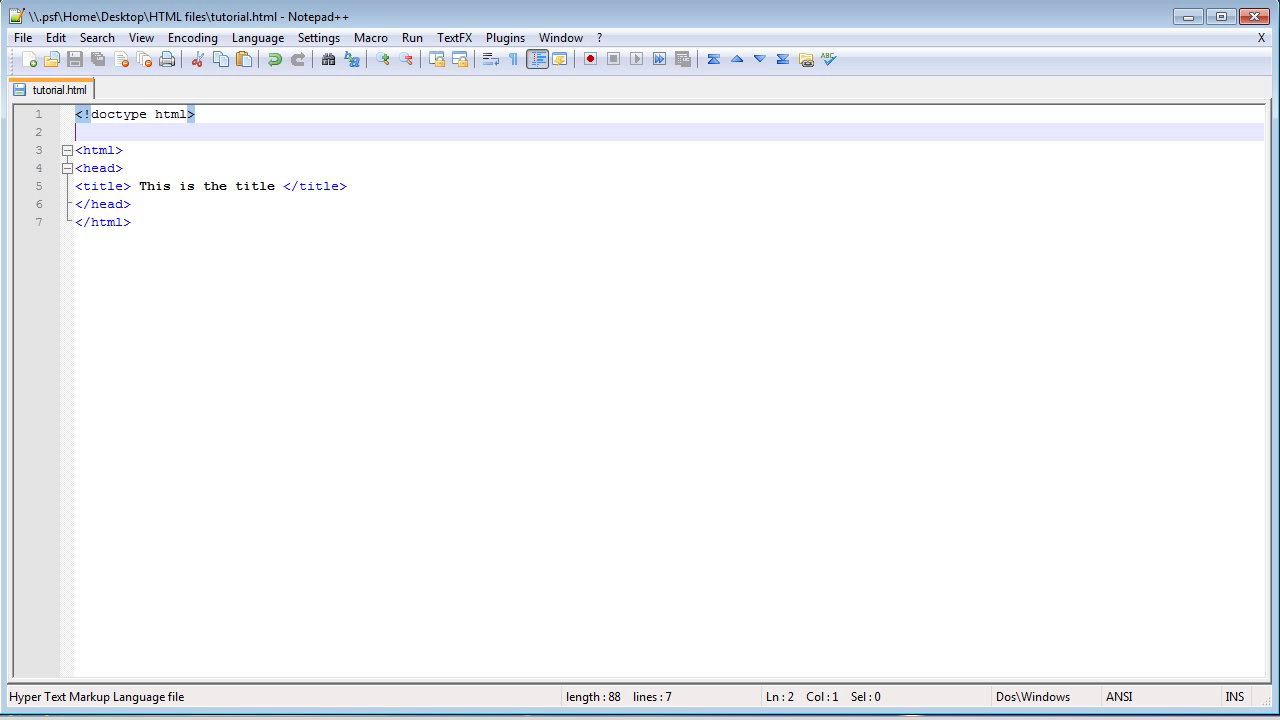
- After </head>, add a body element with the sentence This text is in the body
left_click(132, 204)
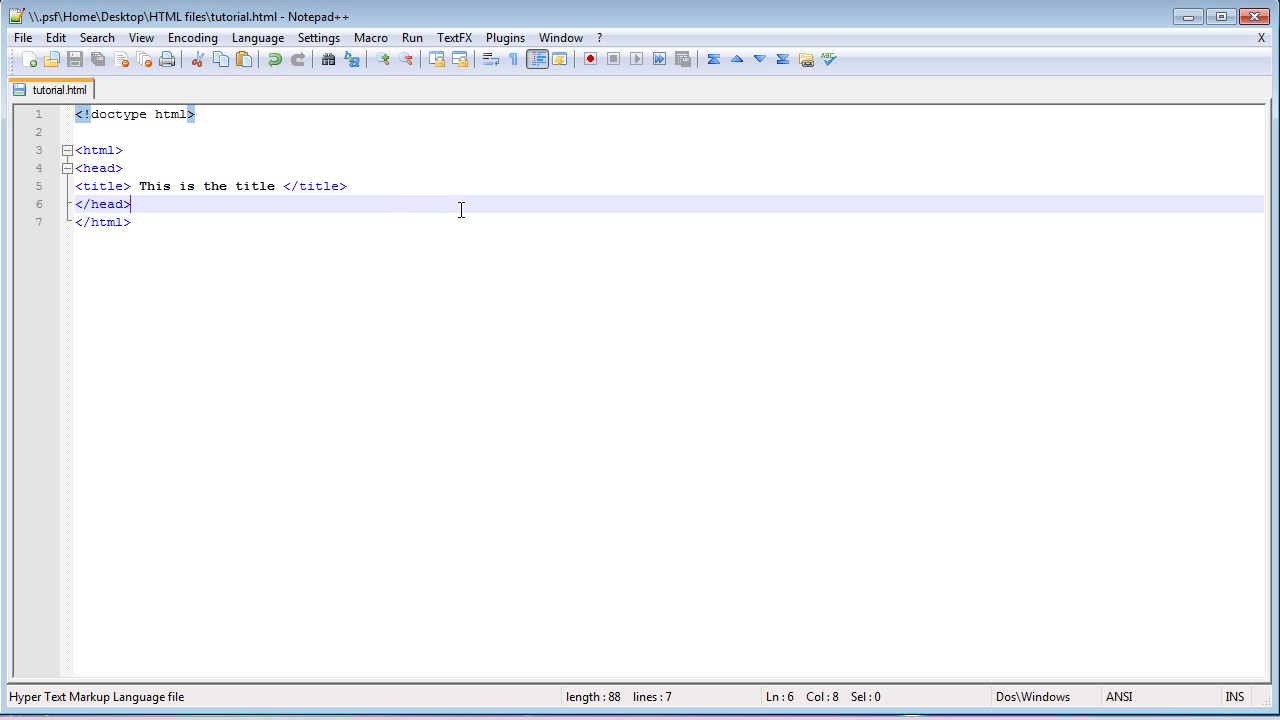
type("<>")
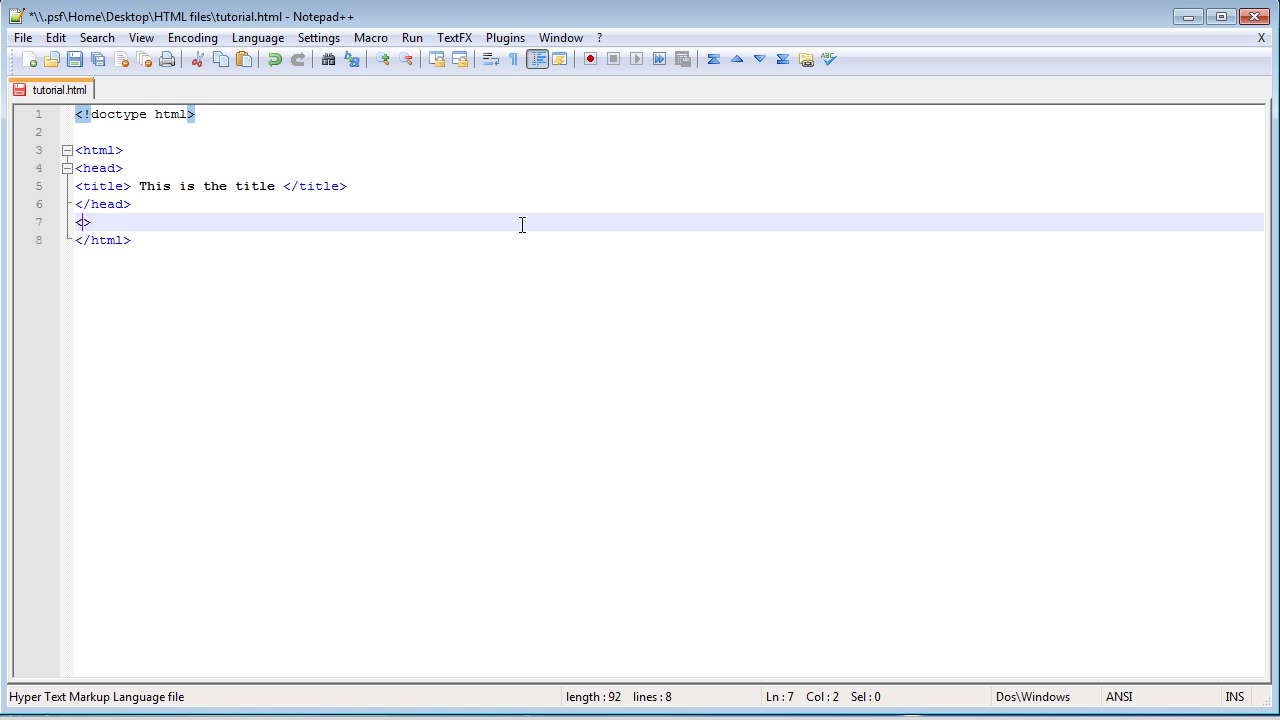
type("body")
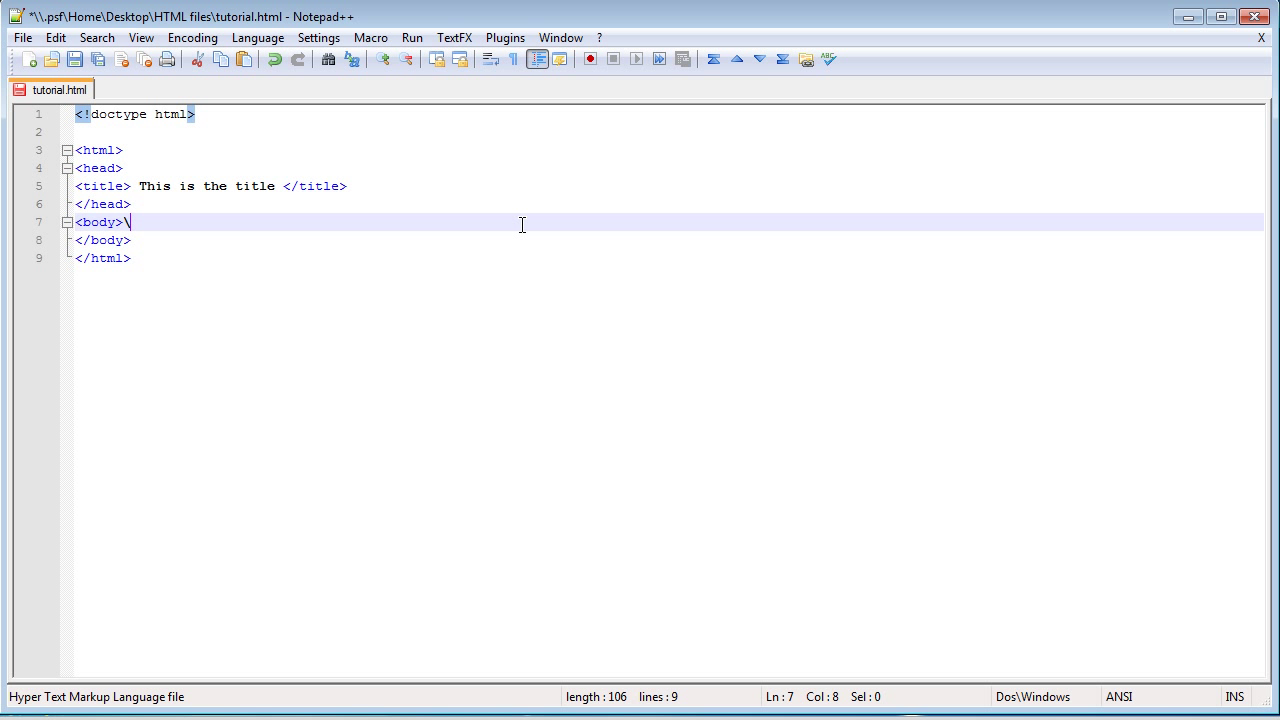
type("This")
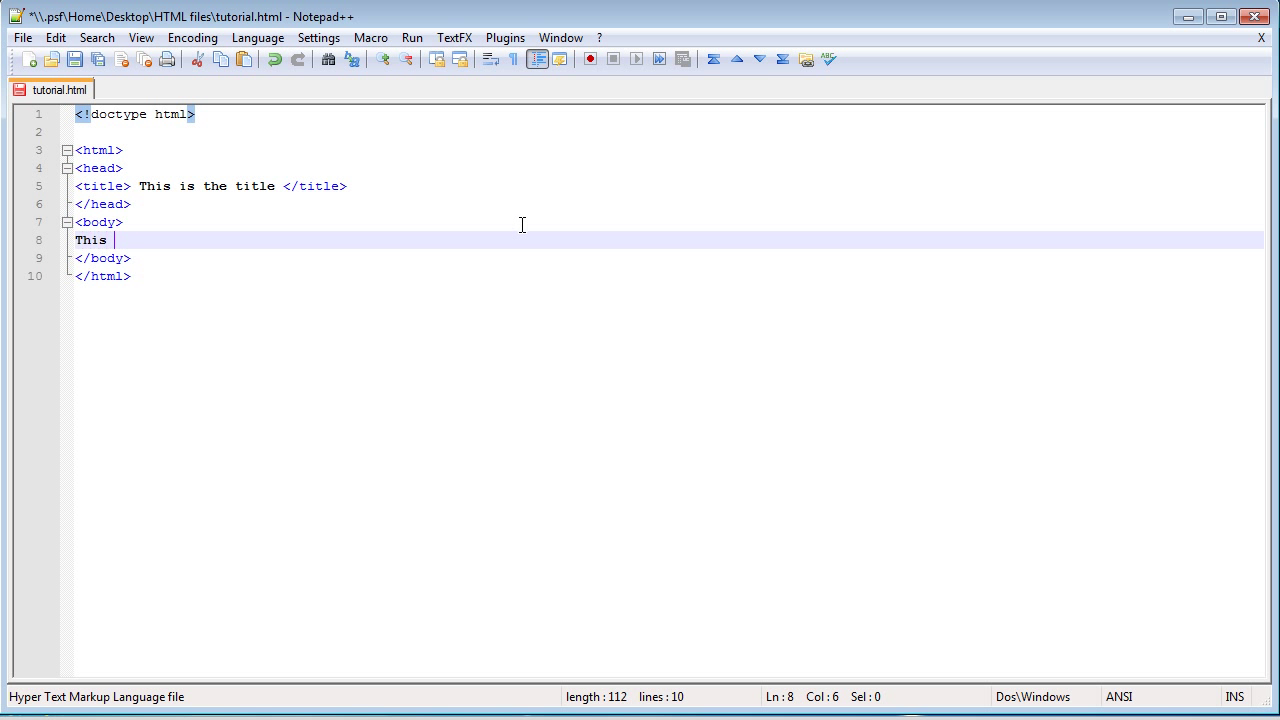
type("text is in theb")
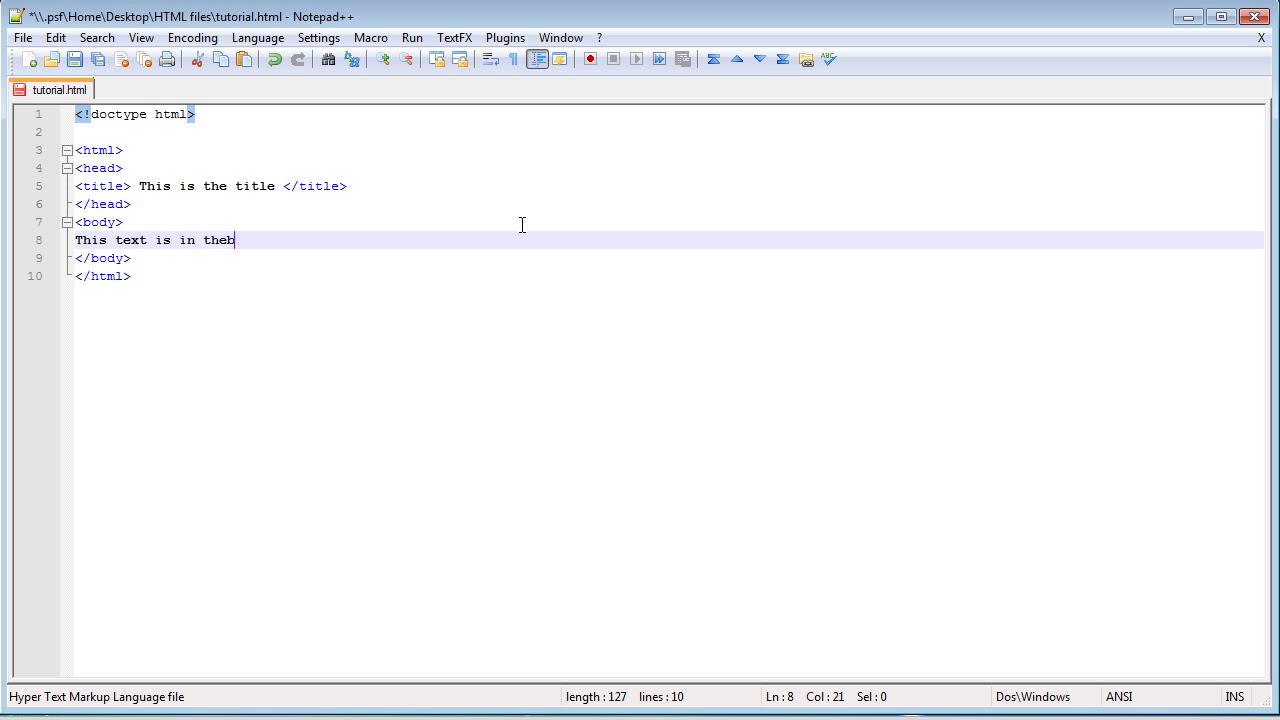
type("ody.")
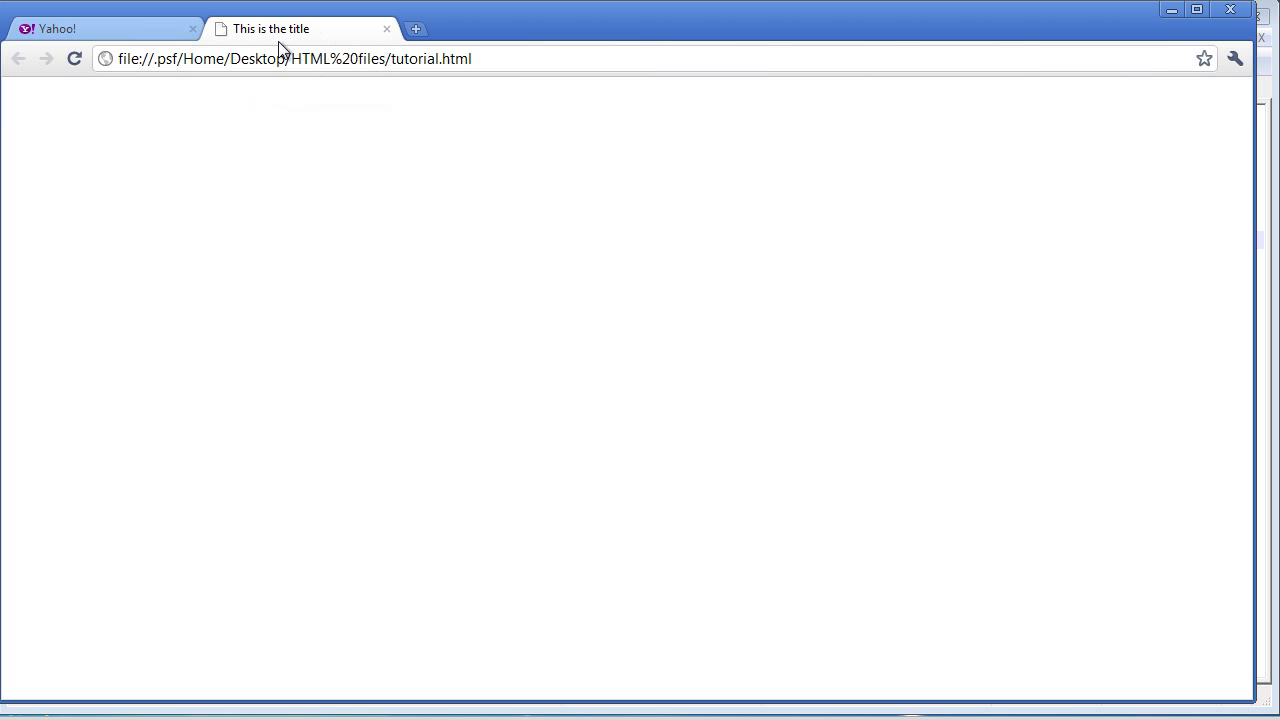
left_click(74, 58)
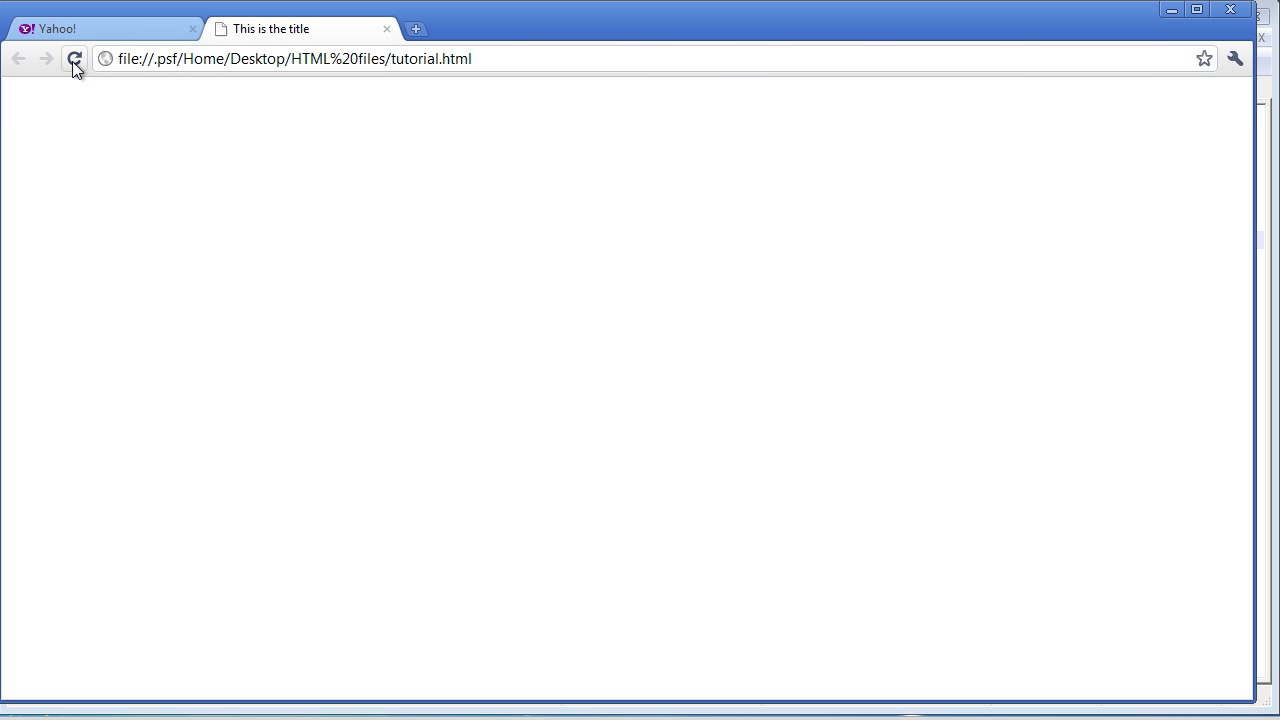
left_click(74, 58)
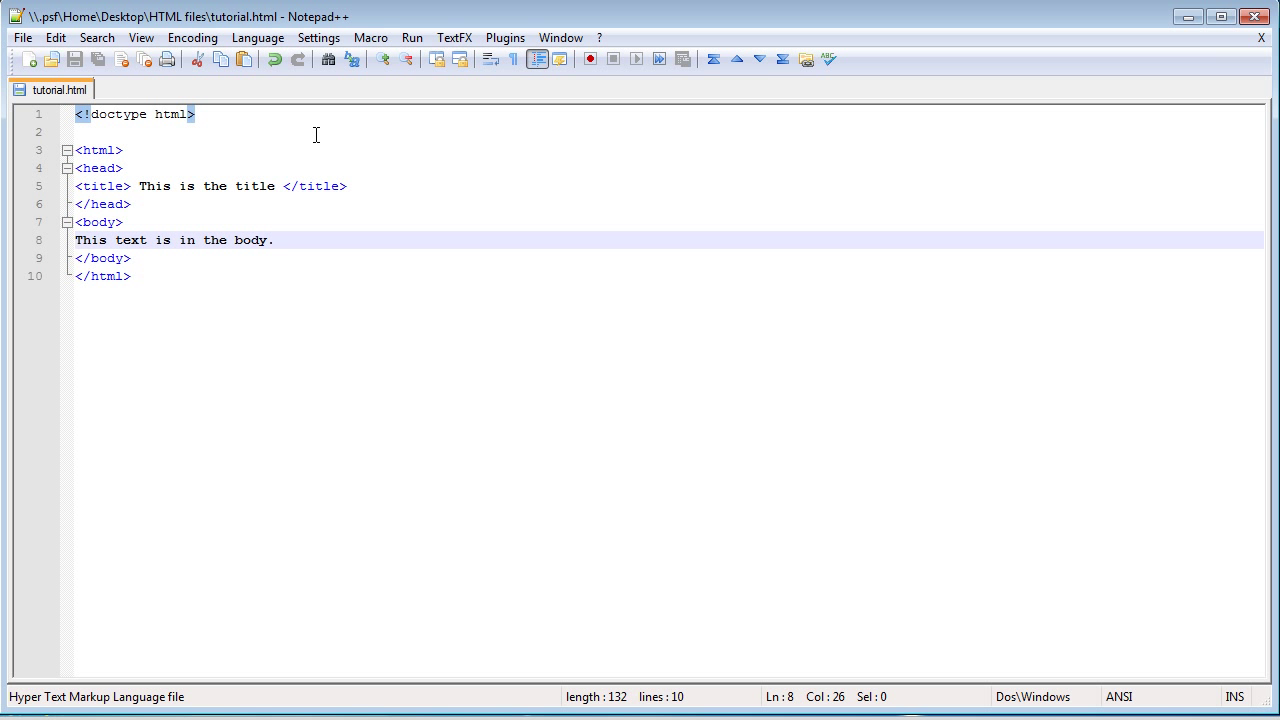
mouse_move(168, 210)
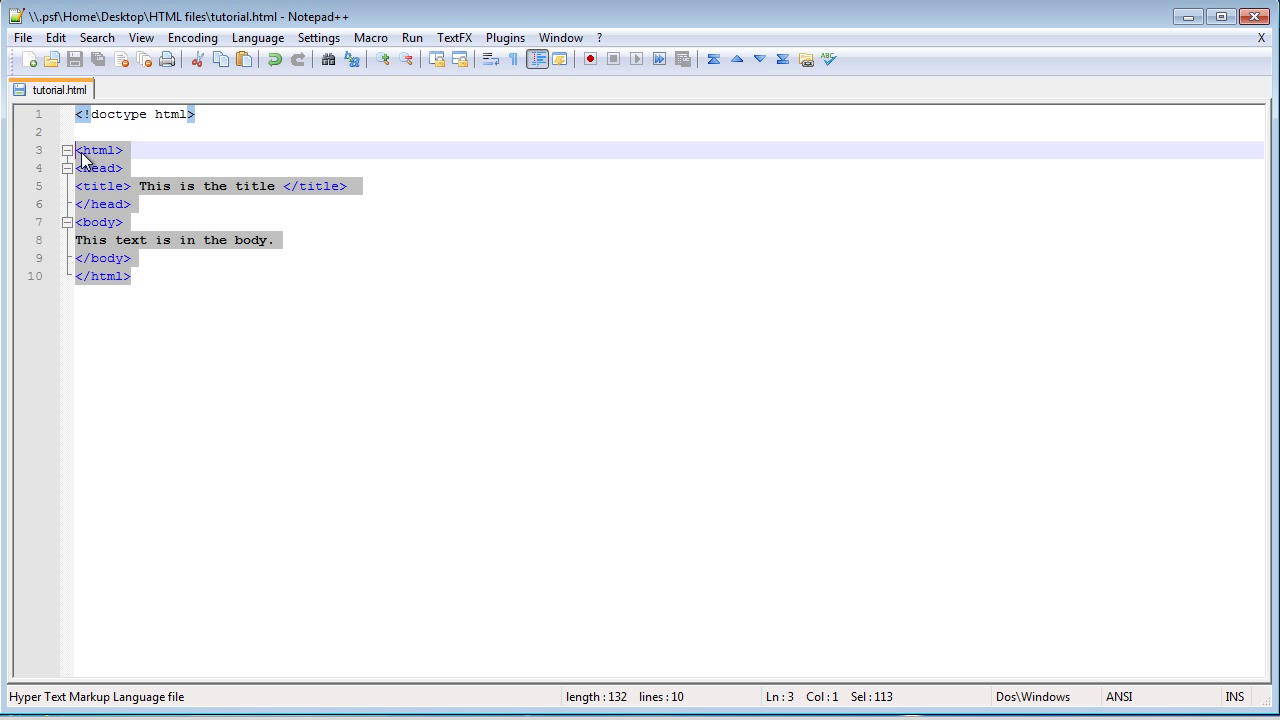
- Deselect the highlighted html block in the saved tutorial.html
left_click(212, 240)
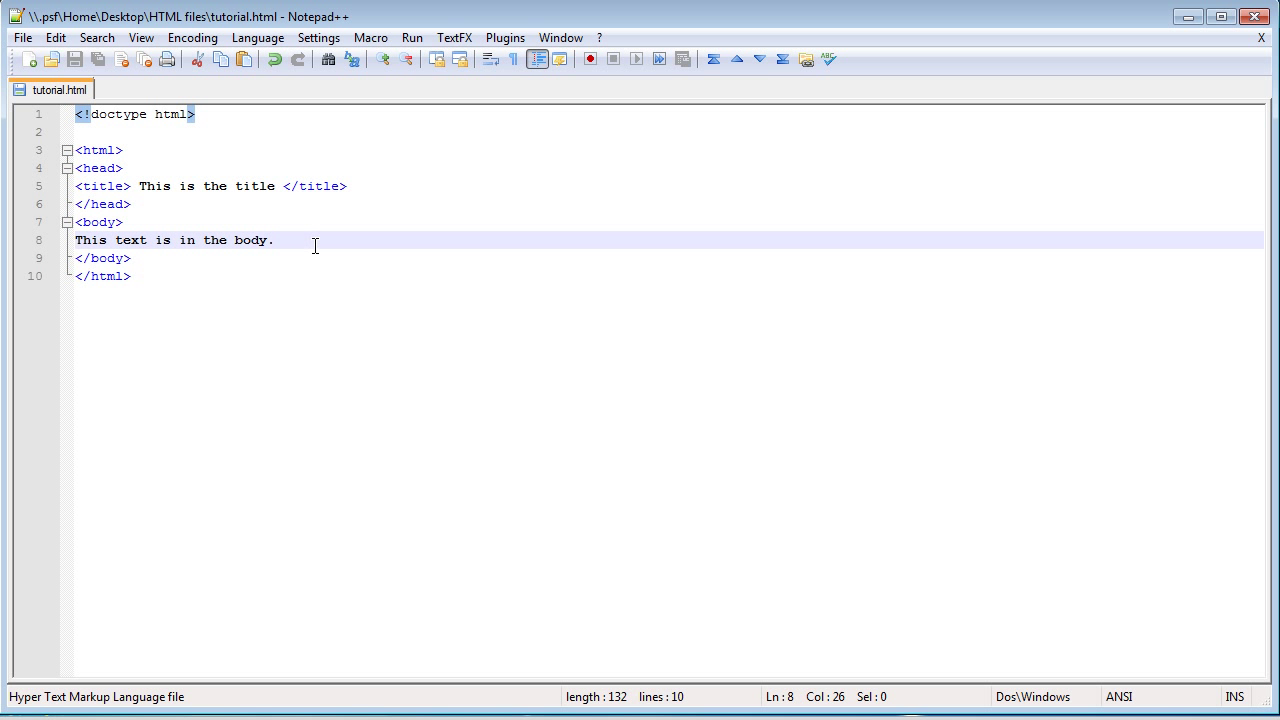
mouse_move(288, 236)
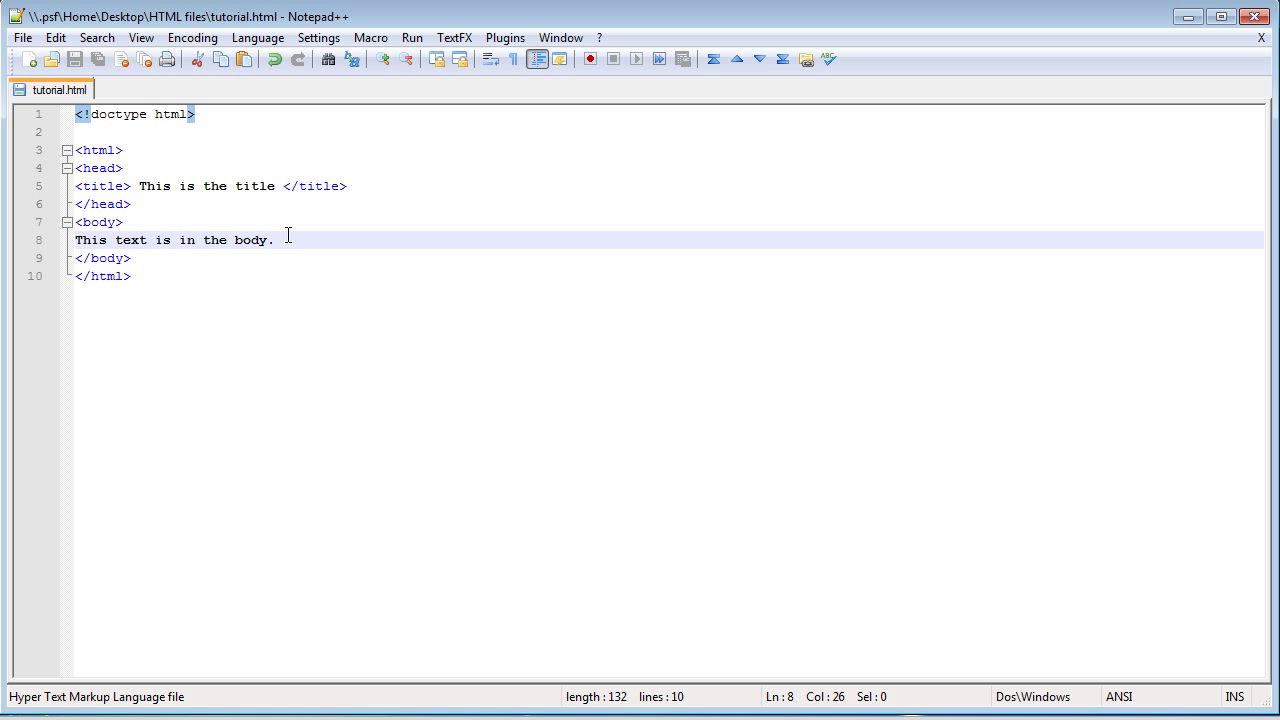
mouse_move(368, 216)
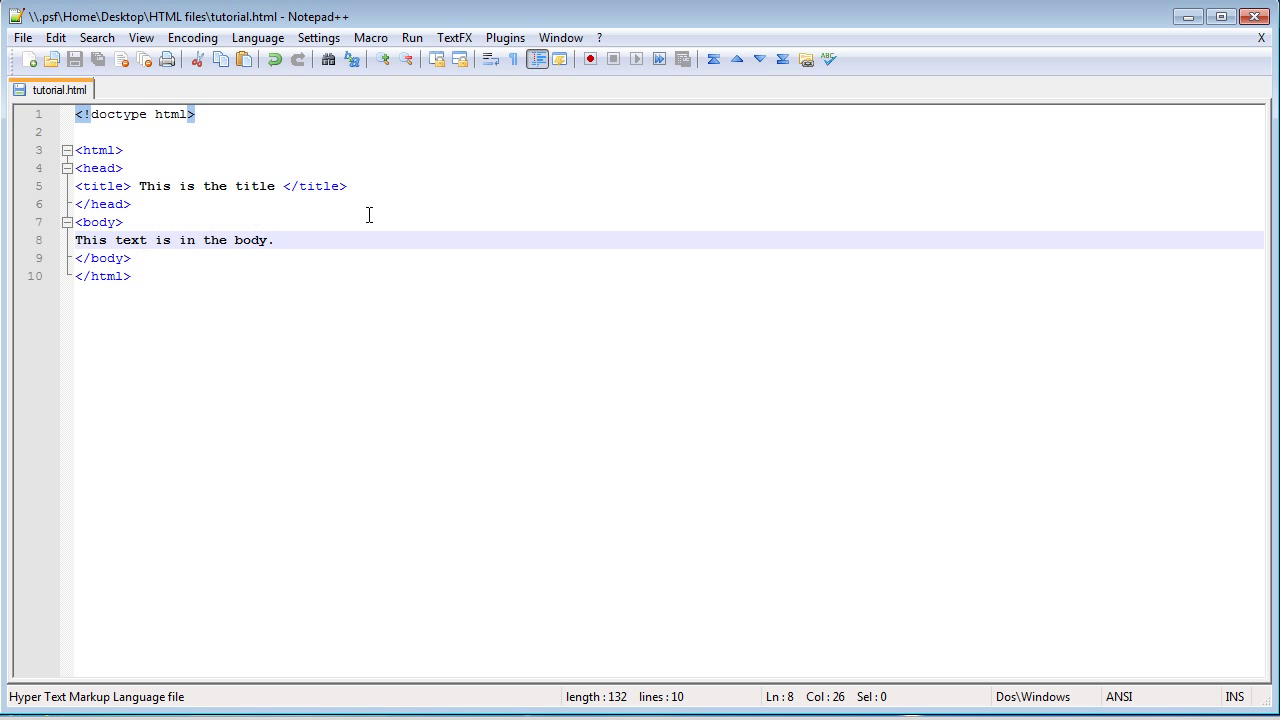
mouse_move(388, 234)
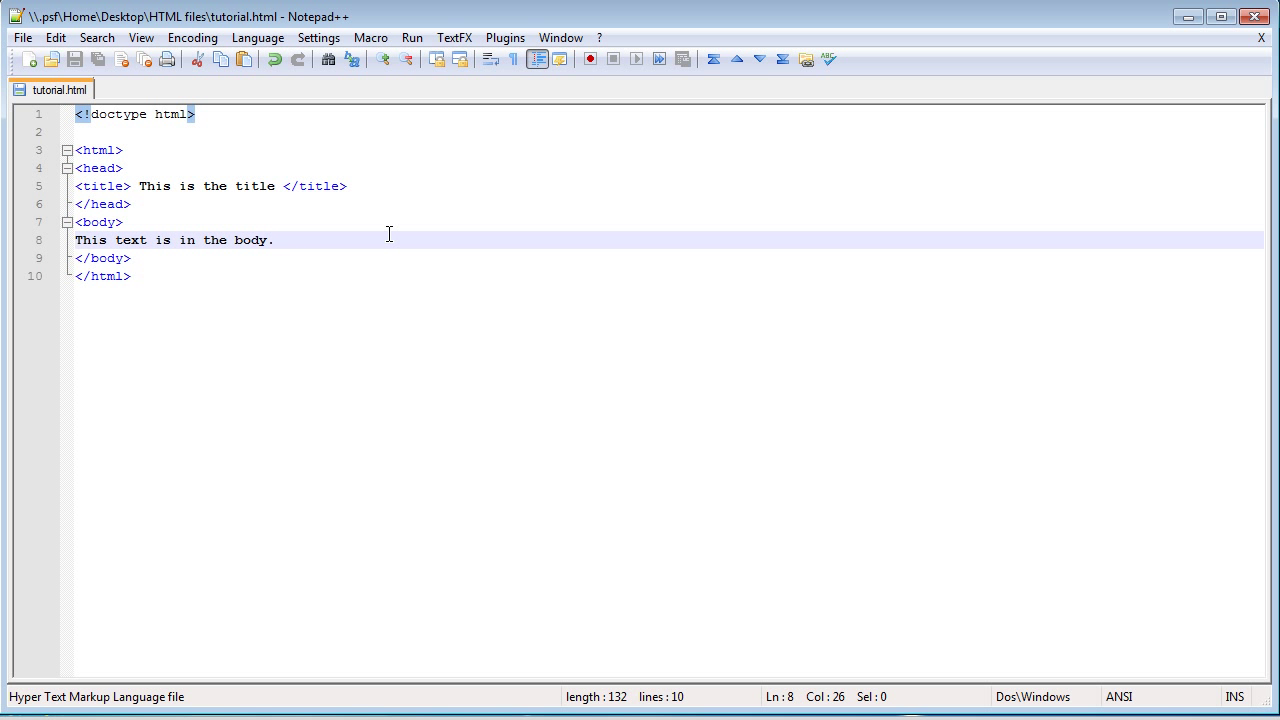
mouse_move(328, 228)
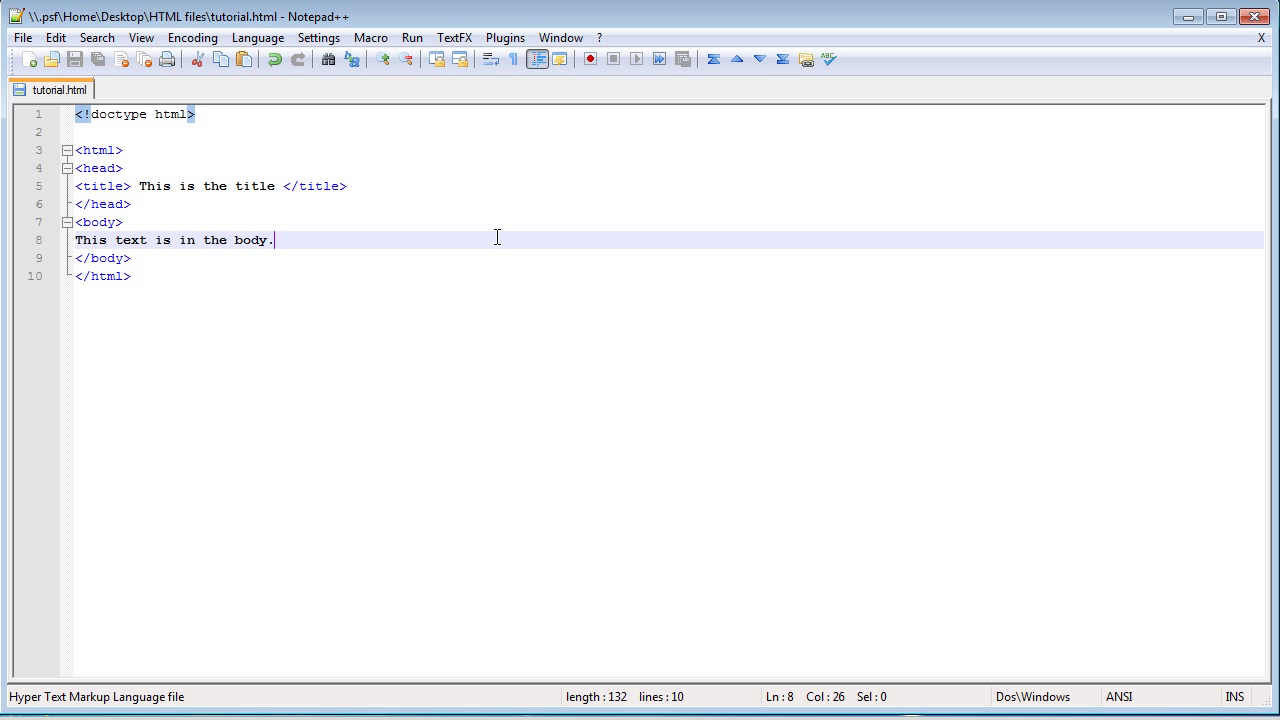
mouse_move(500, 240)
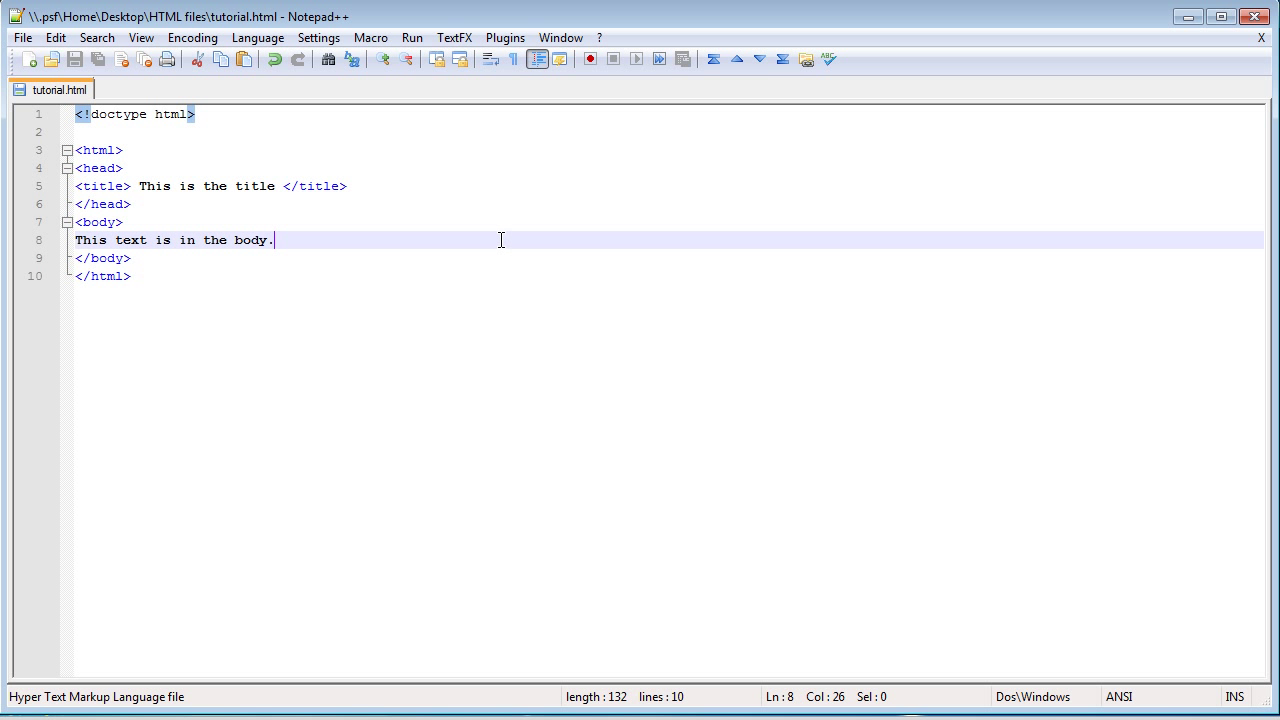
mouse_move(536, 206)
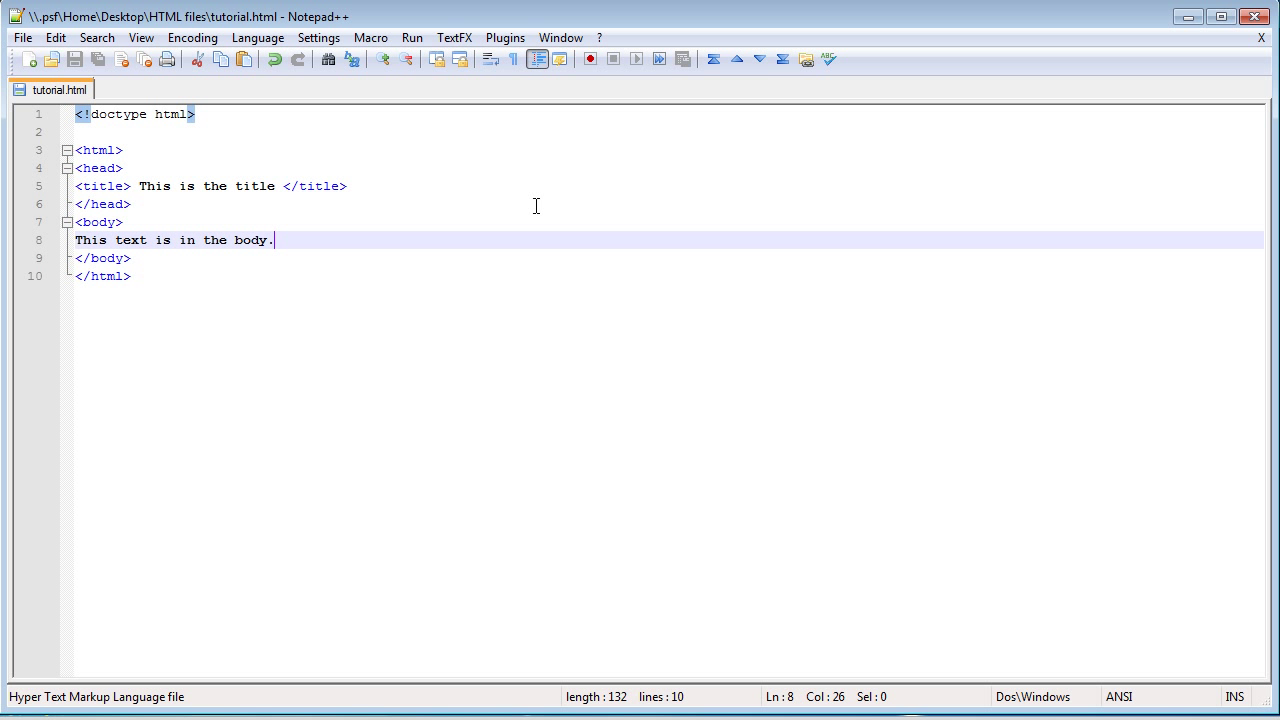
mouse_move(540, 182)
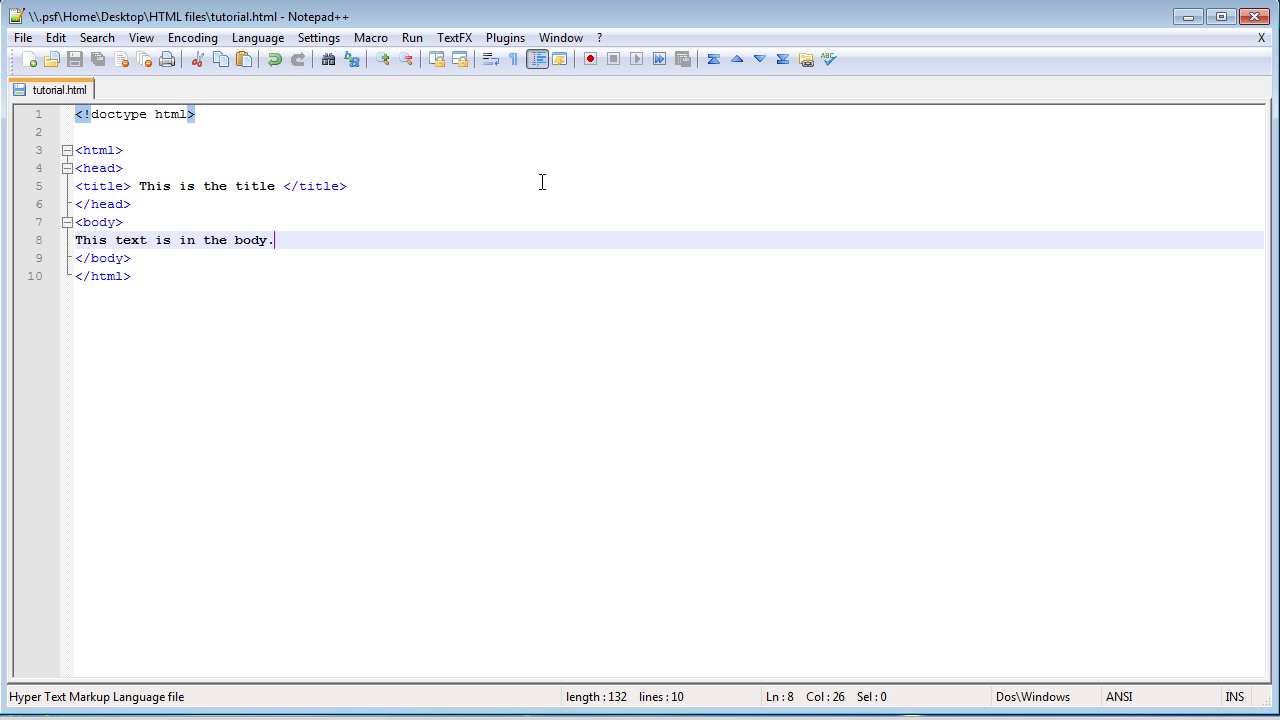